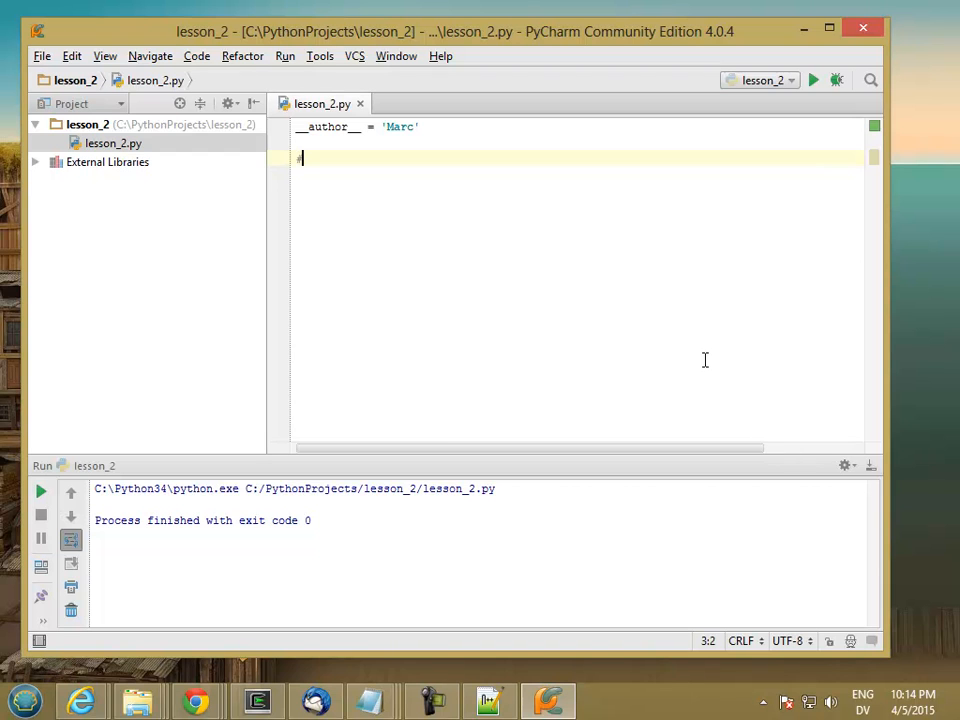
Write pseudocode comment lines declaring Real a, b, c and d.
text(# Declare)
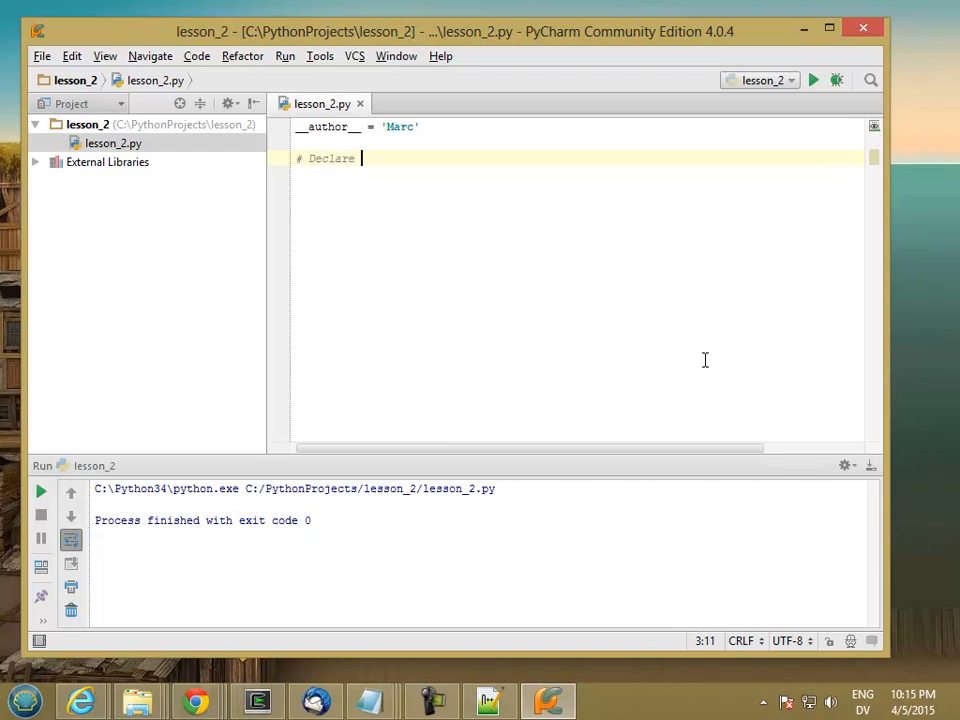
text(Real a)
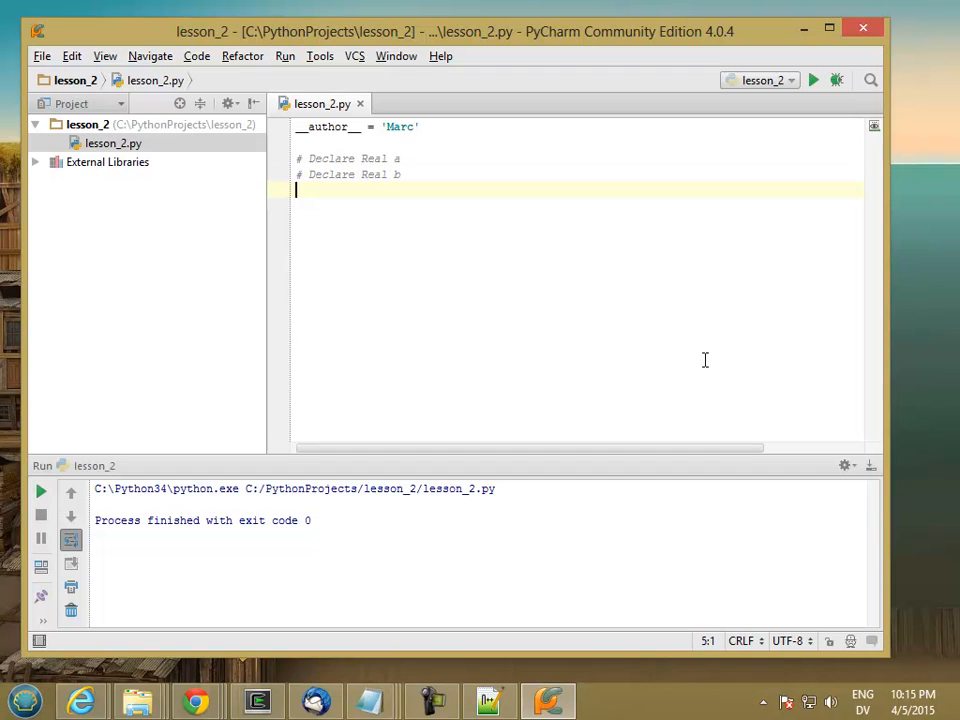
text(# Declare)
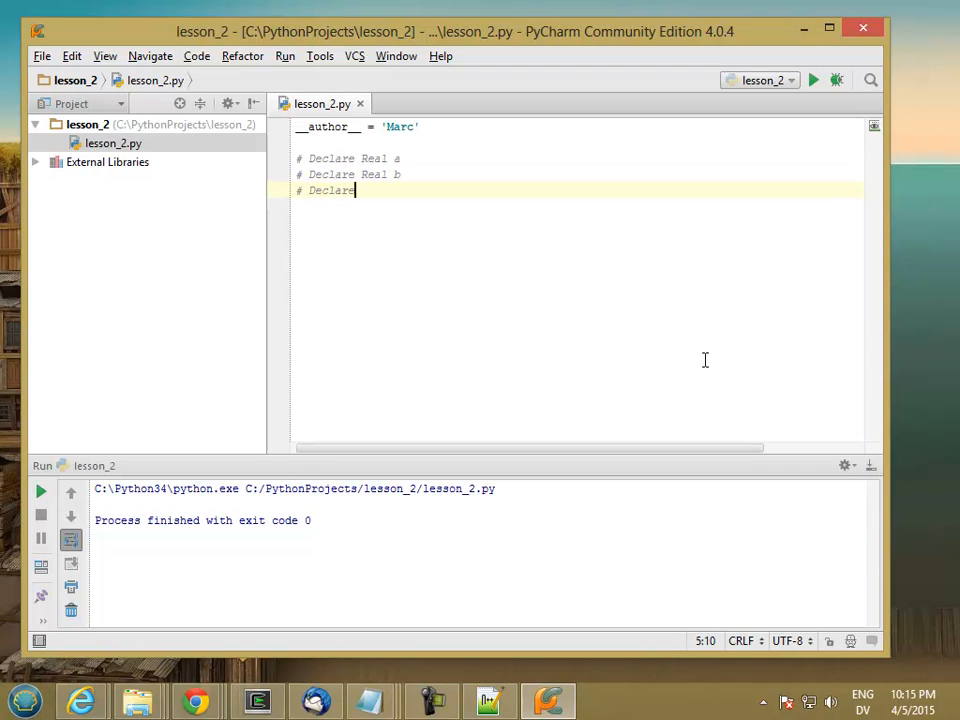
text(Real c)
text(#)
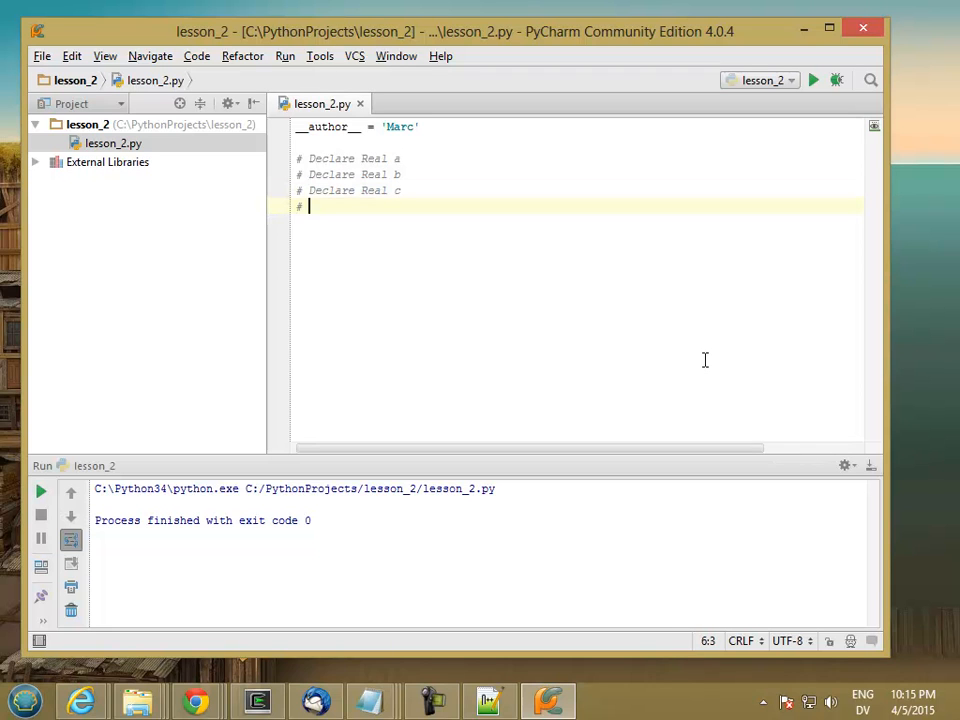
text(Declare Real d)
text(#)
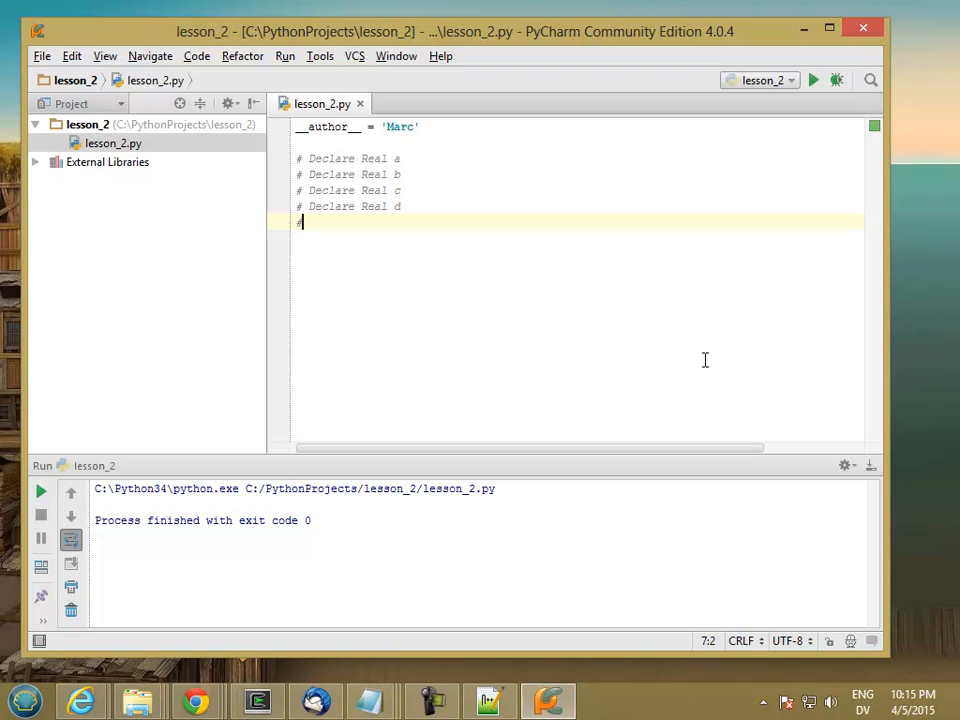
key(Enter)
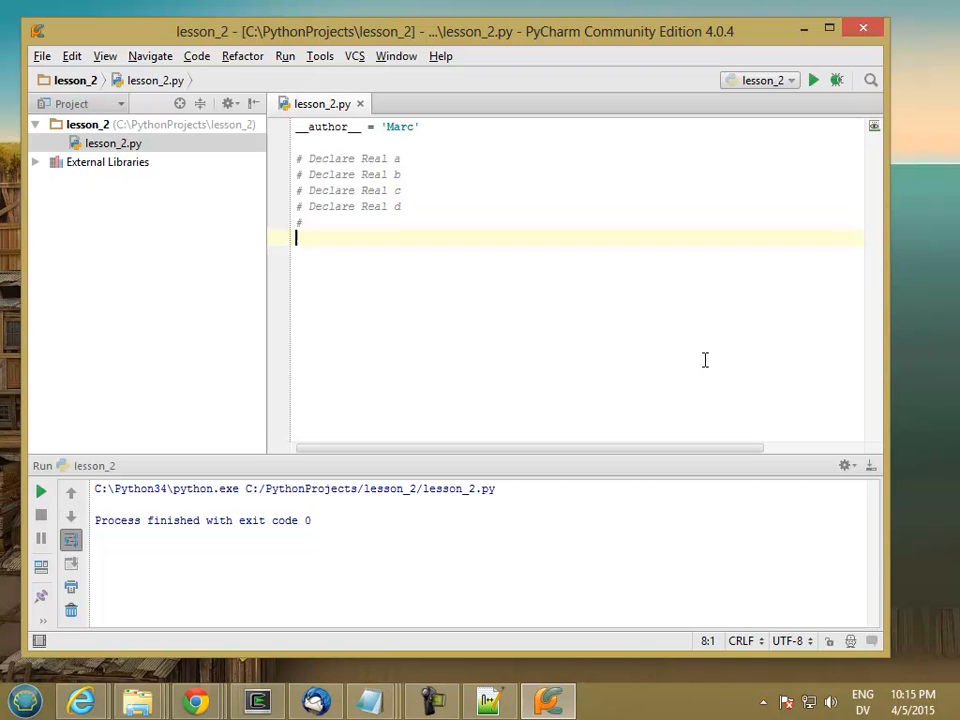
Add pseudocode comments setting d = a + b * c and displaying d.
text(# Set)
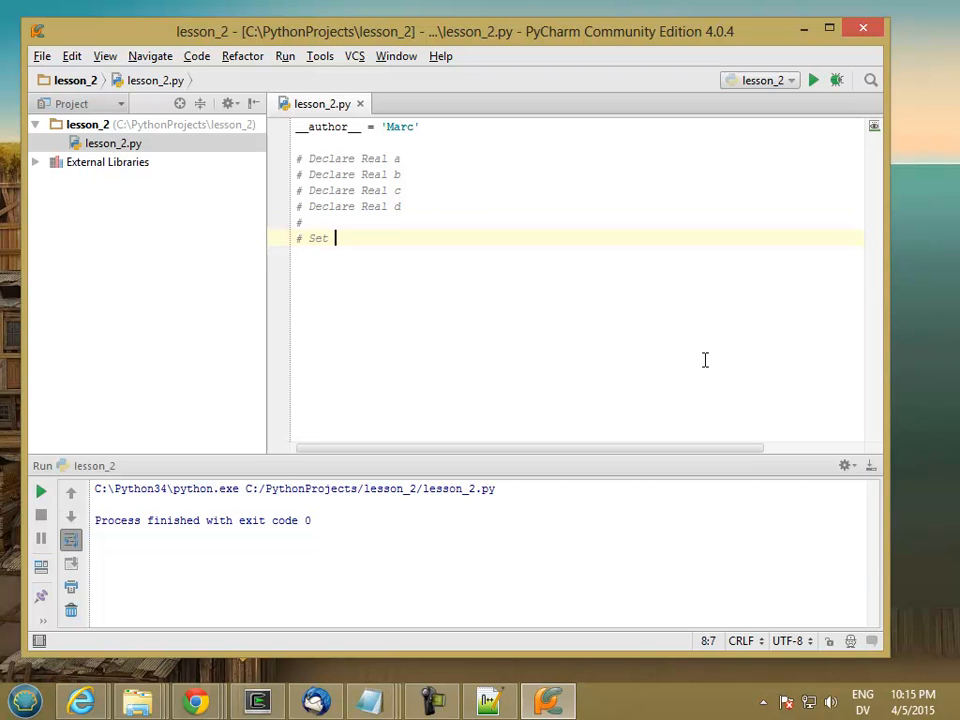
text(d = e)
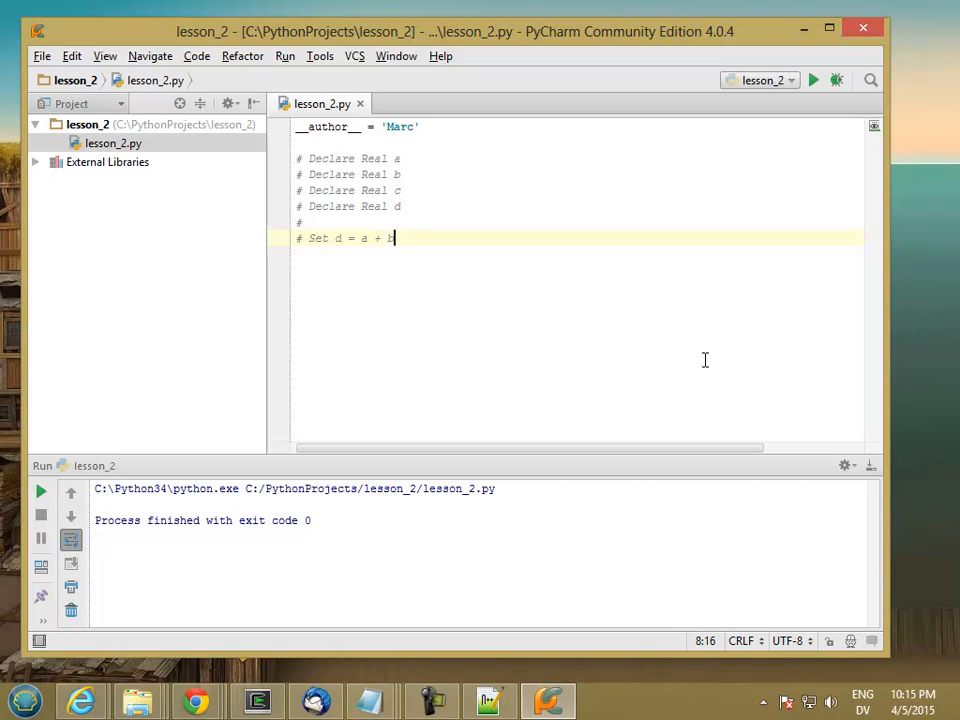
text(* c)
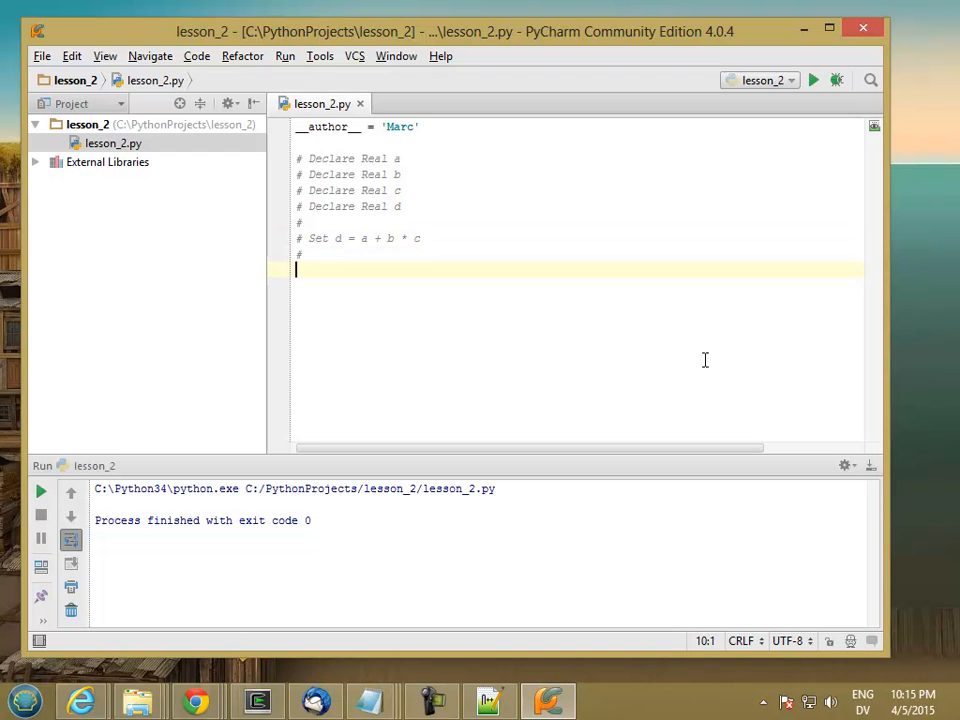
text(# Display d)
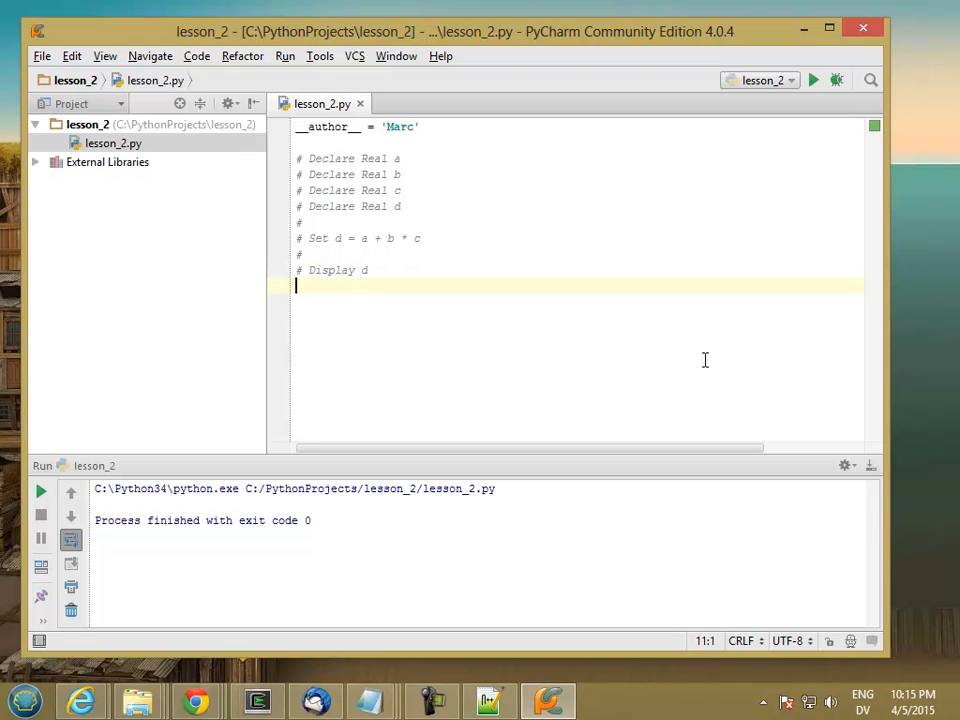
mouse_move(456, 294)
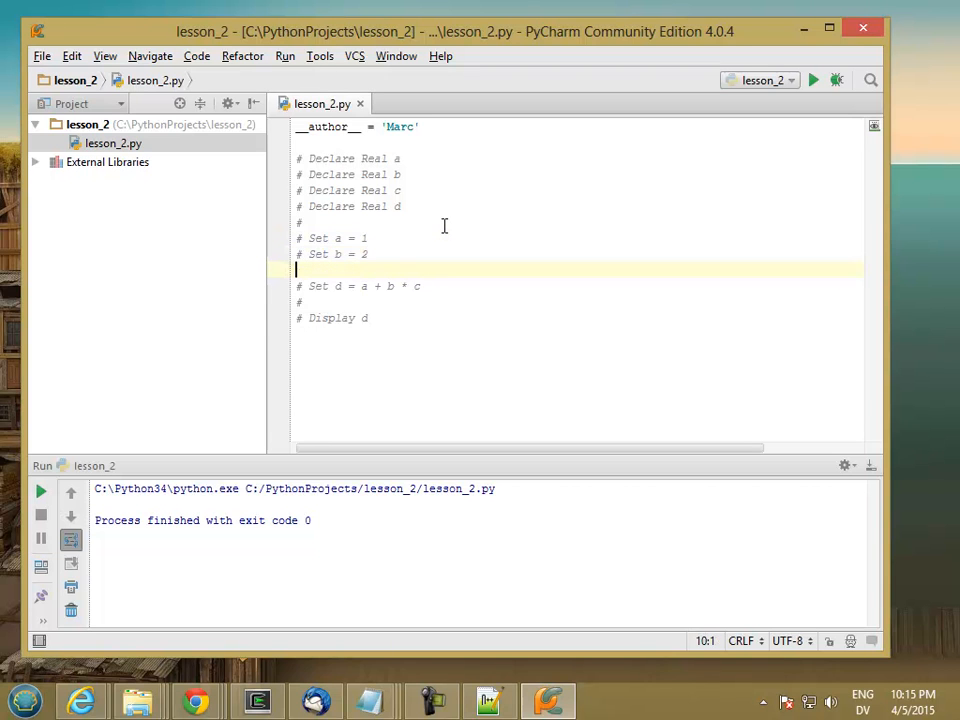
Add the Set a/b/c comment lines and begin the real code with a = 0.
text(# Set c = 3)
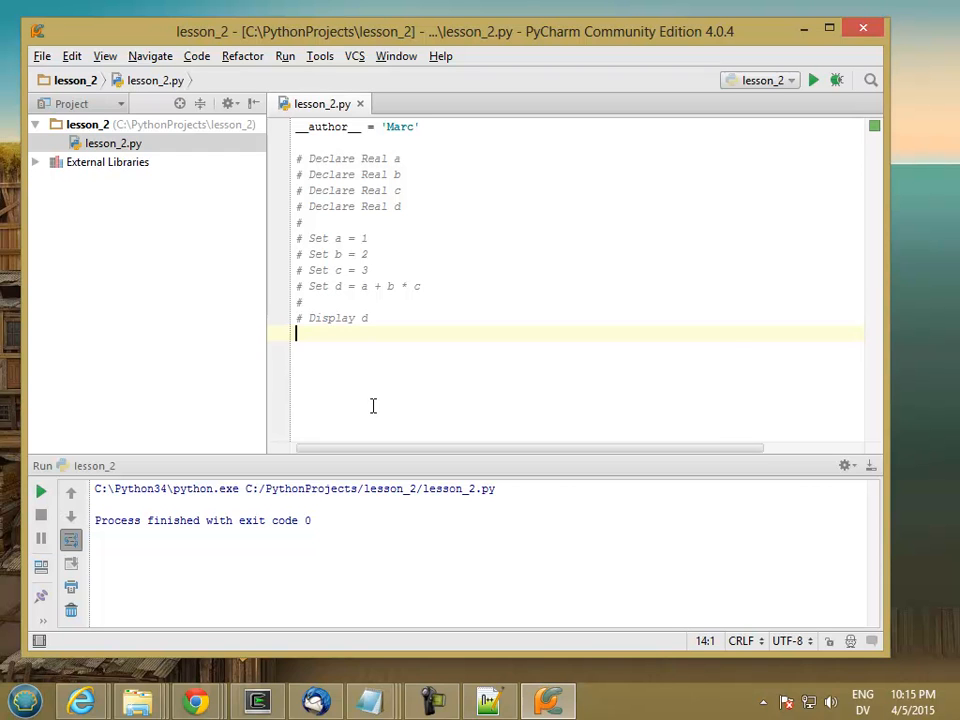
text(a = 0.)
text(b =)
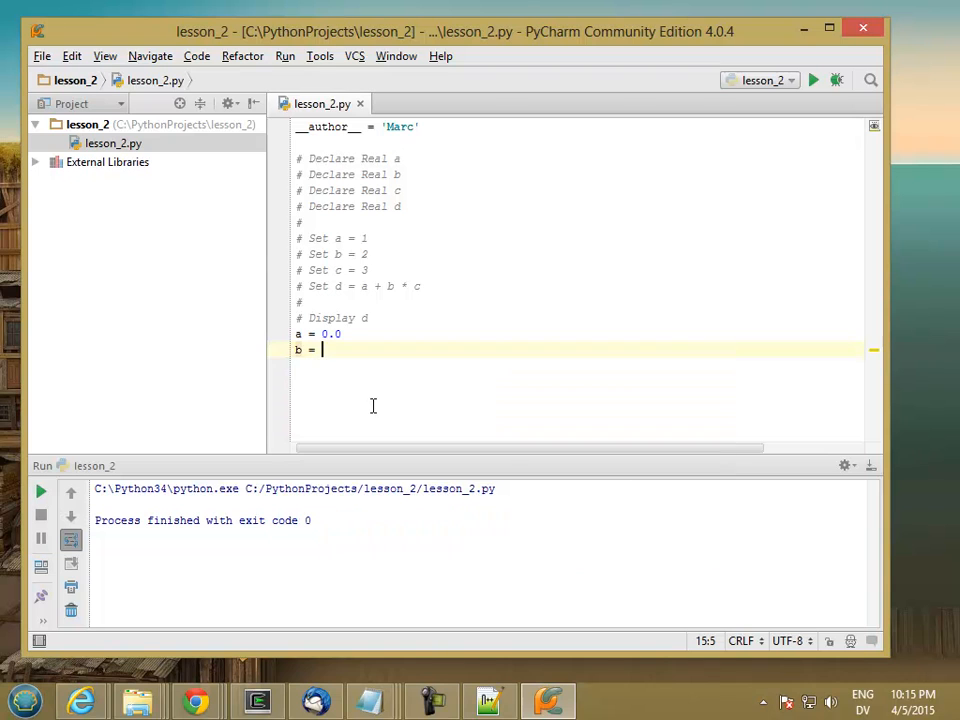
Initialise a–d to 0.0 and assign a = 1.0, b = 2.0, c = 3.0.
text(0.0)
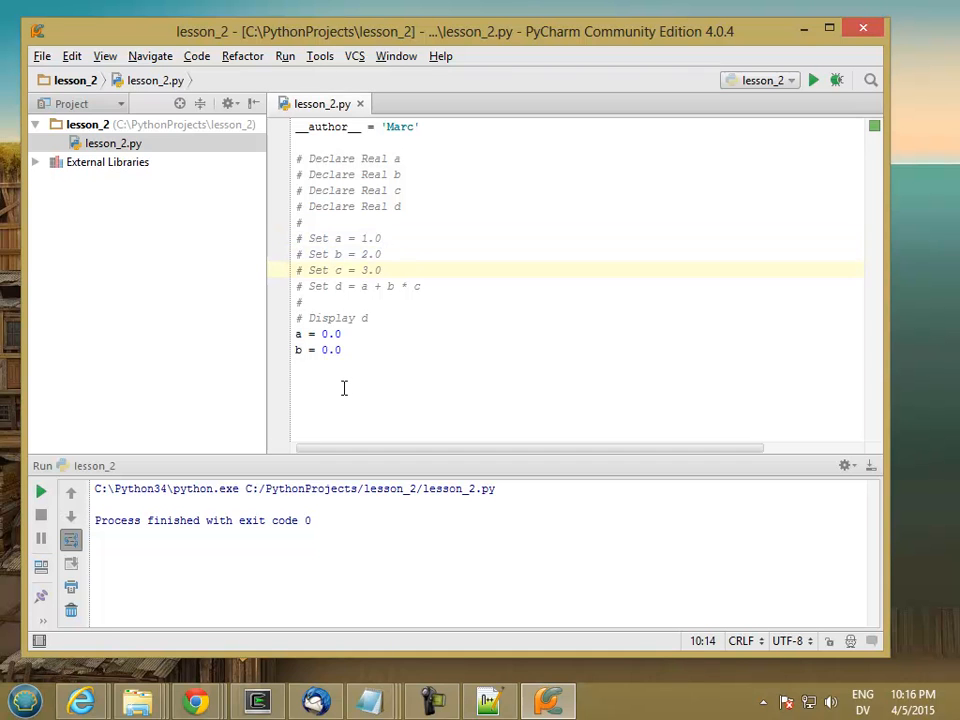
text(c)
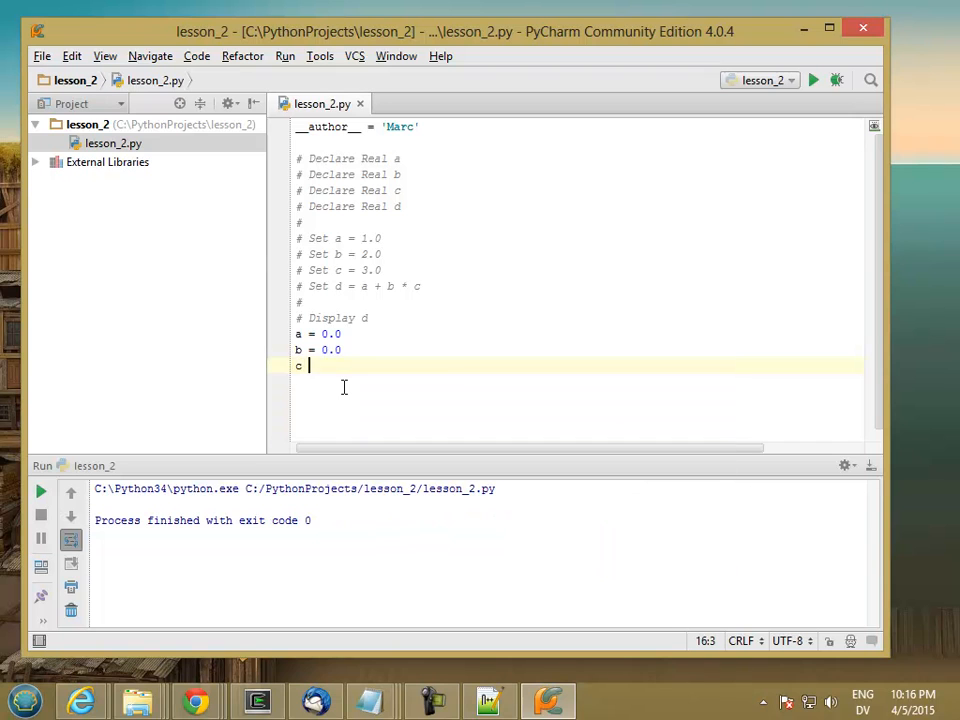
text(= 0.0)
text(d = 0)
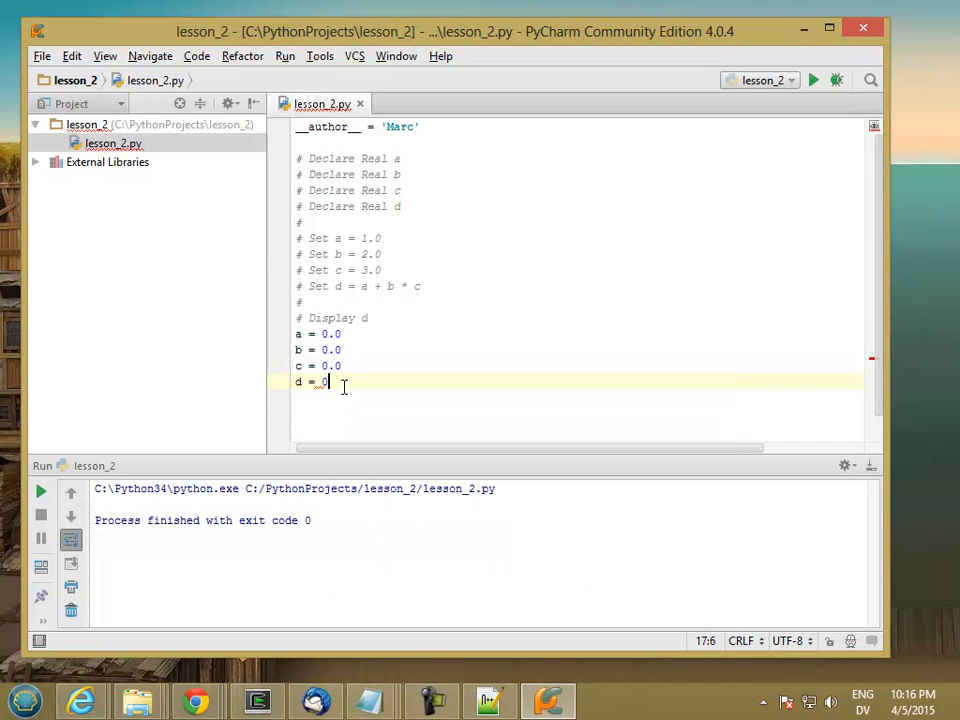
text(.0)
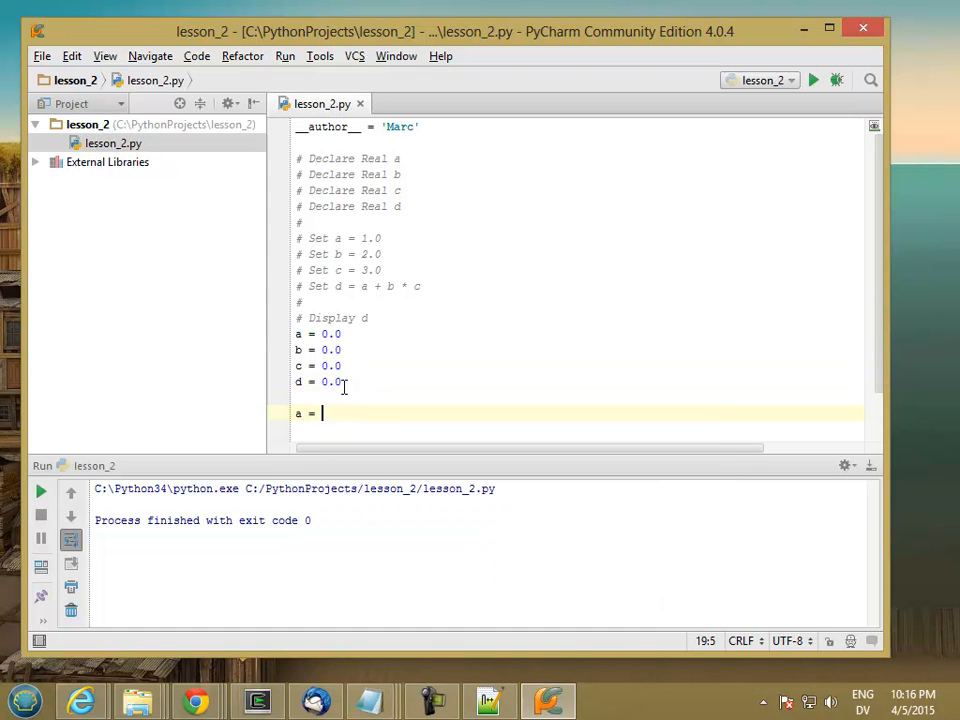
text(1.0)
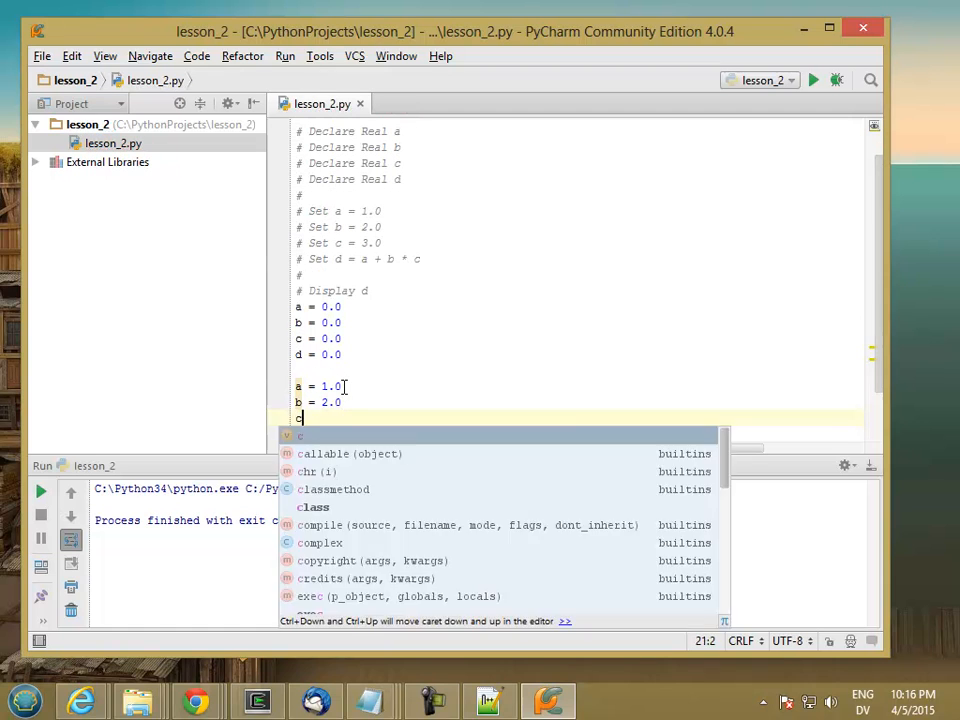
text(= 3.0)
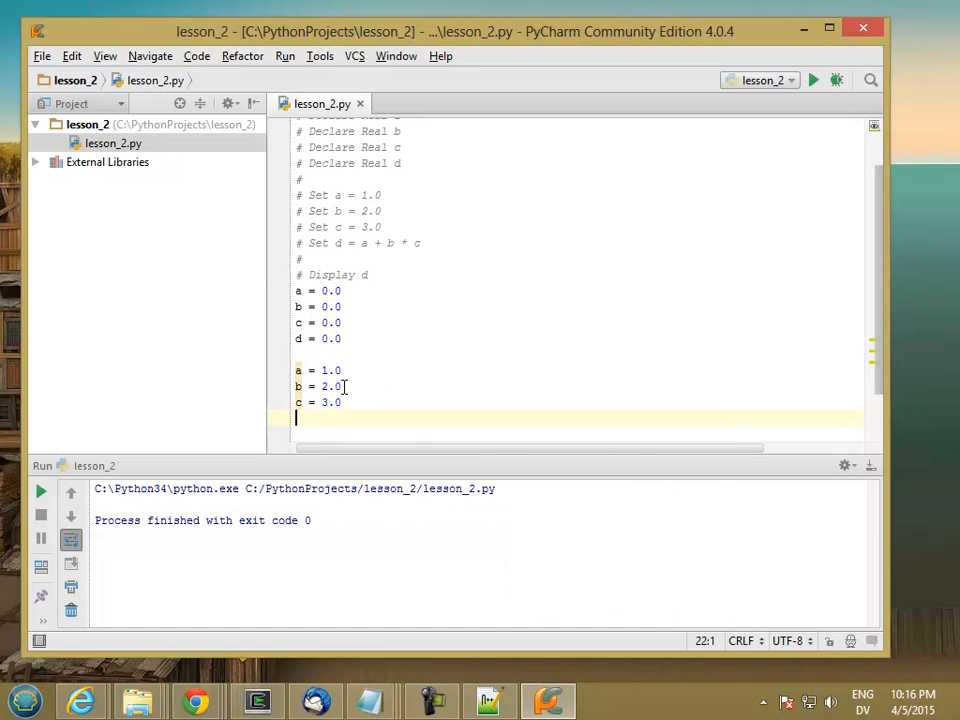
Compute d = a + b * c and print d.
text(d = a +)
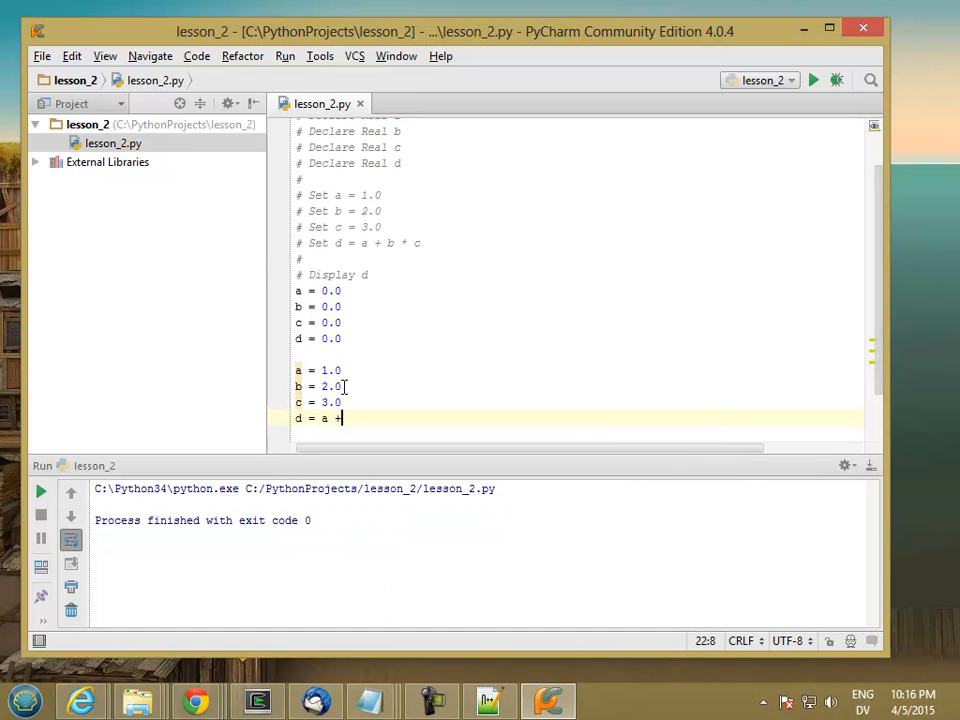
text(b * c)
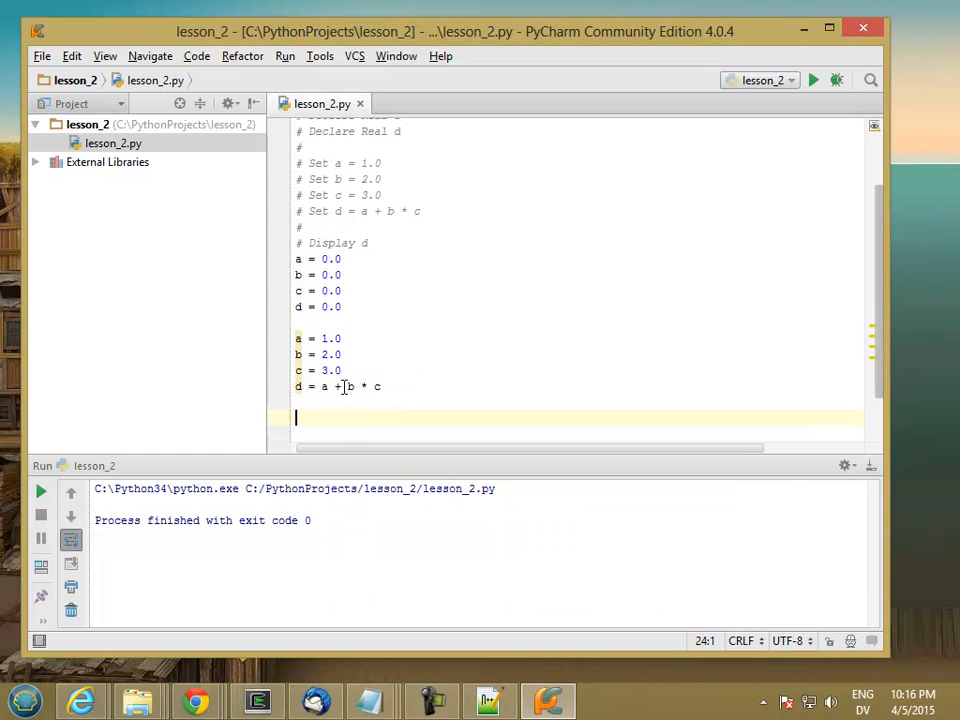
text(print(d)
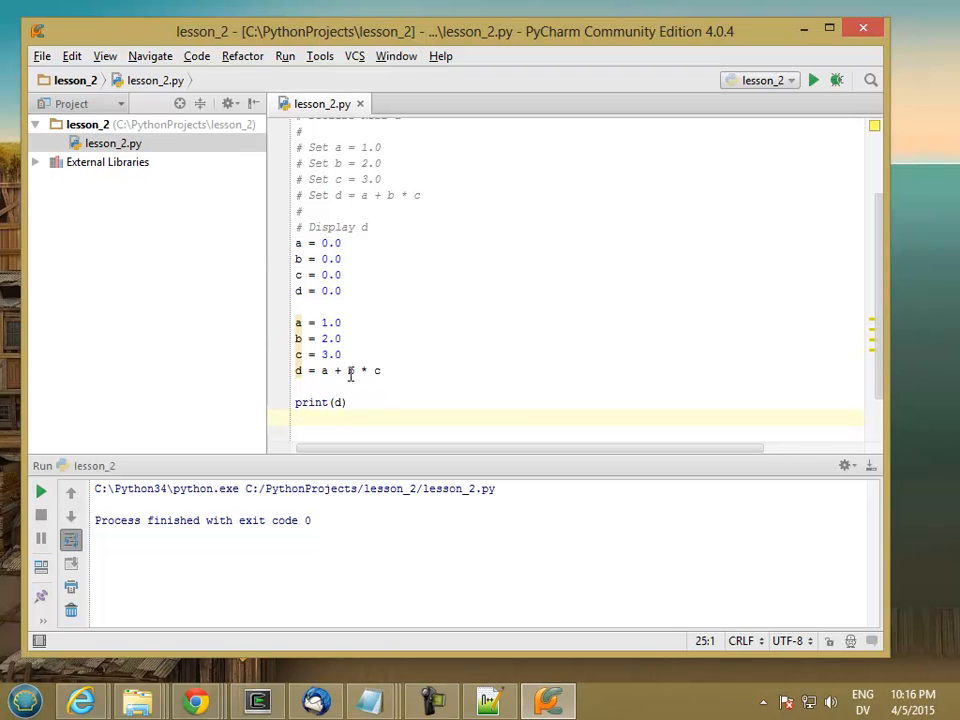
mouse_move(354, 348)
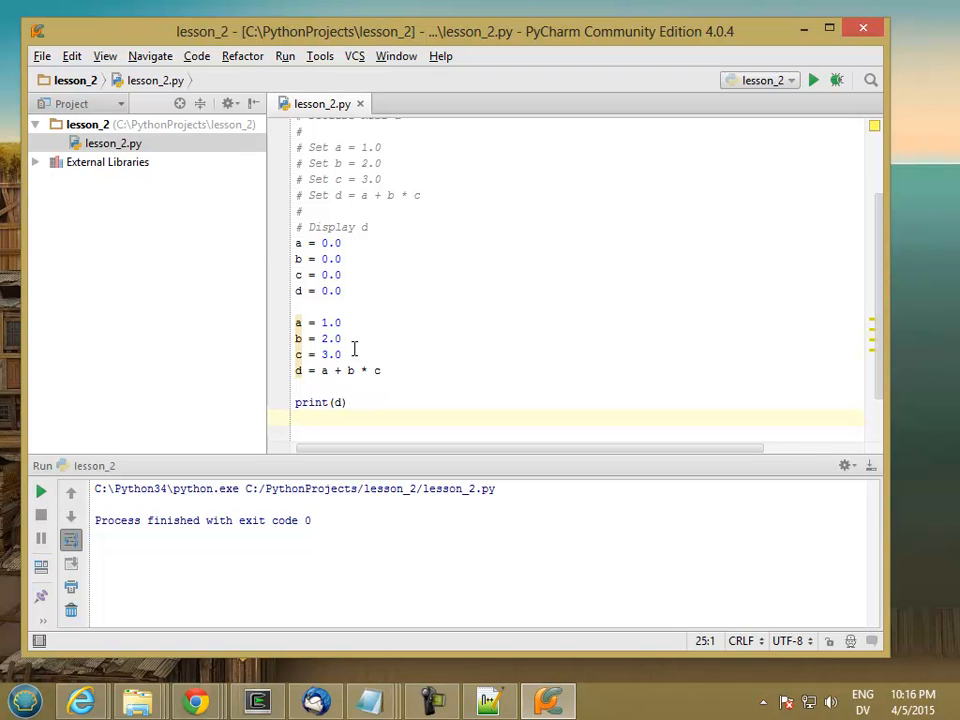
mouse_move(360, 354)
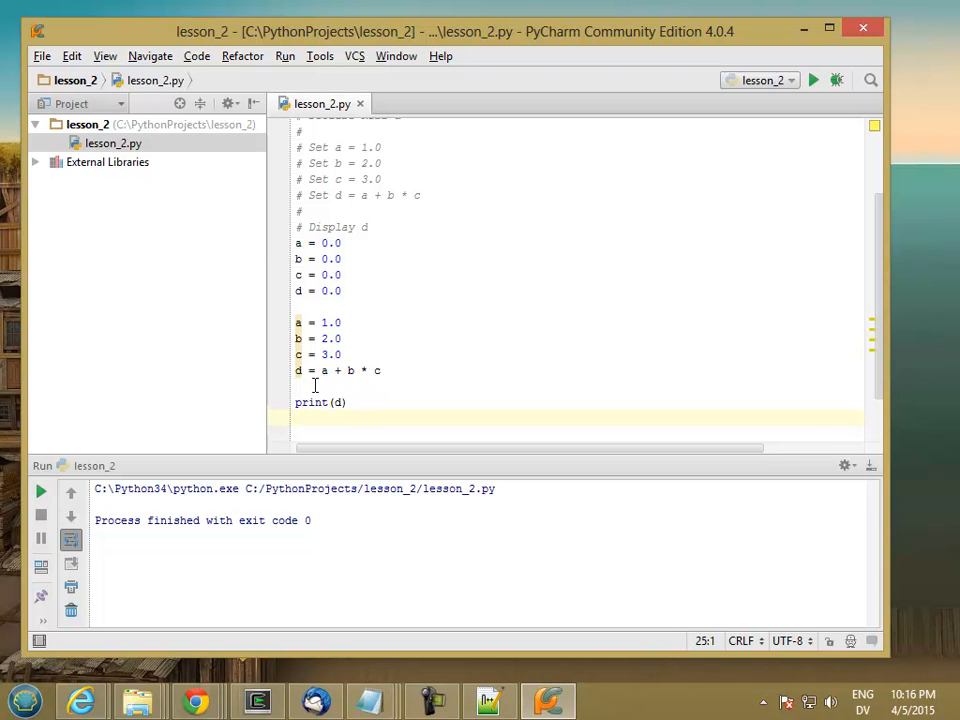
mouse_move(884, 160)
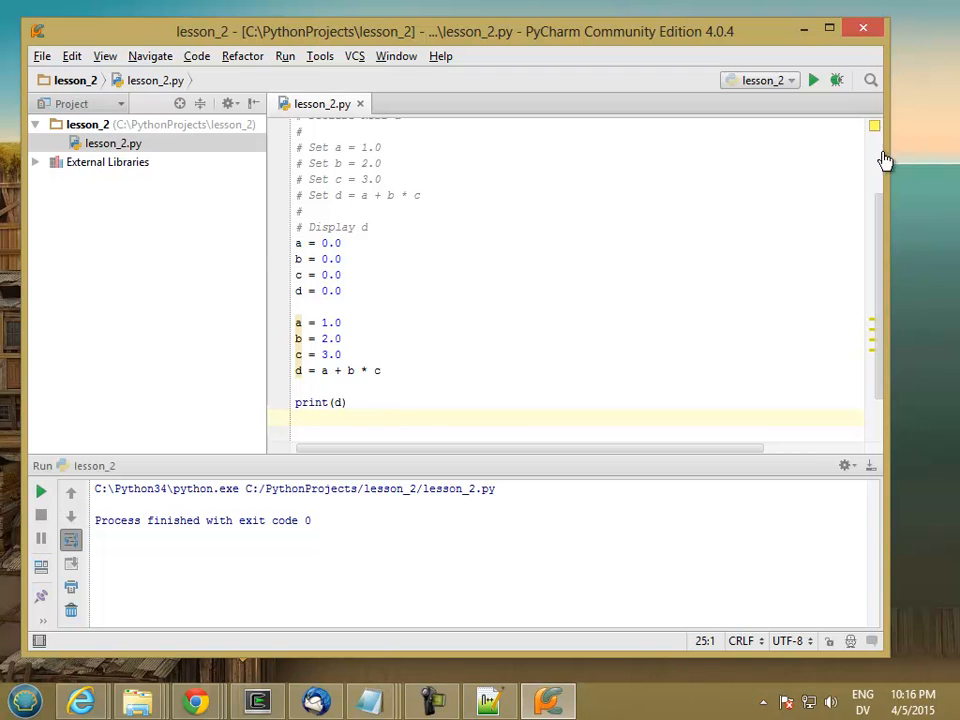
Run the script so d = a + b * c prints 7.0.
click(816, 80)
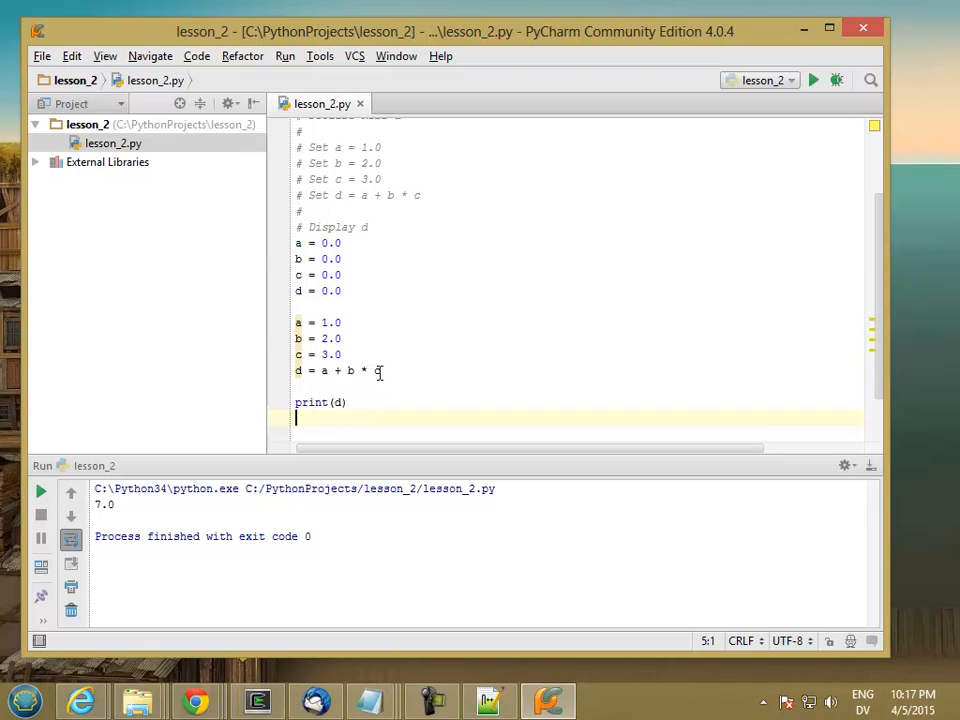
mouse_move(258, 438)
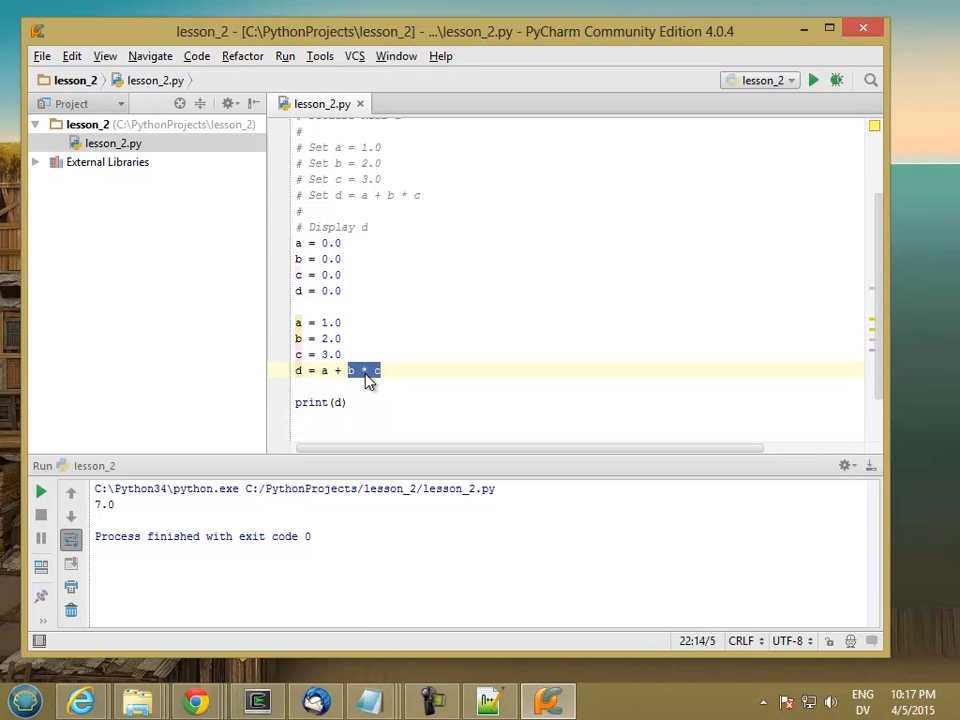
mouse_move(364, 380)
text(d =)
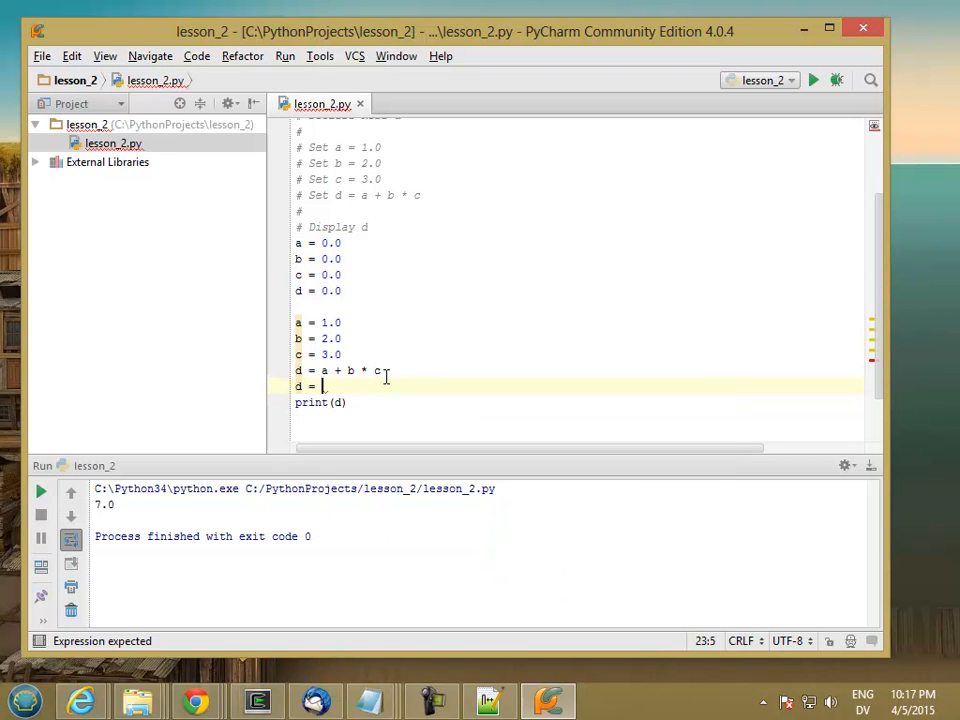
Add e = b * c + a, print d and e, and run to get 7.0 7.0.
text(b * c + a)
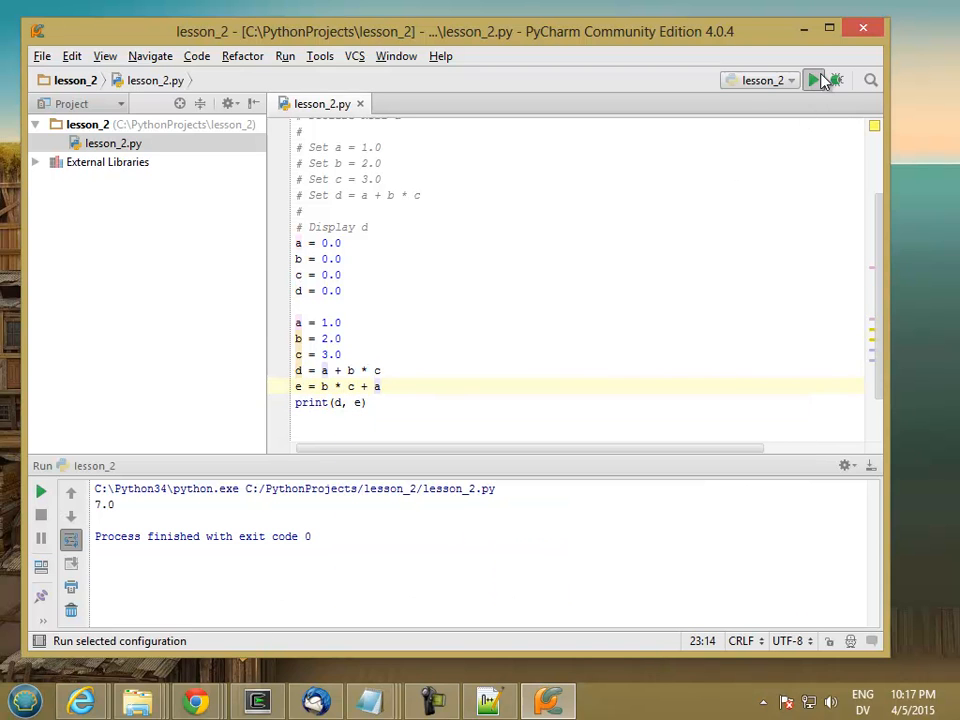
click(820, 80)
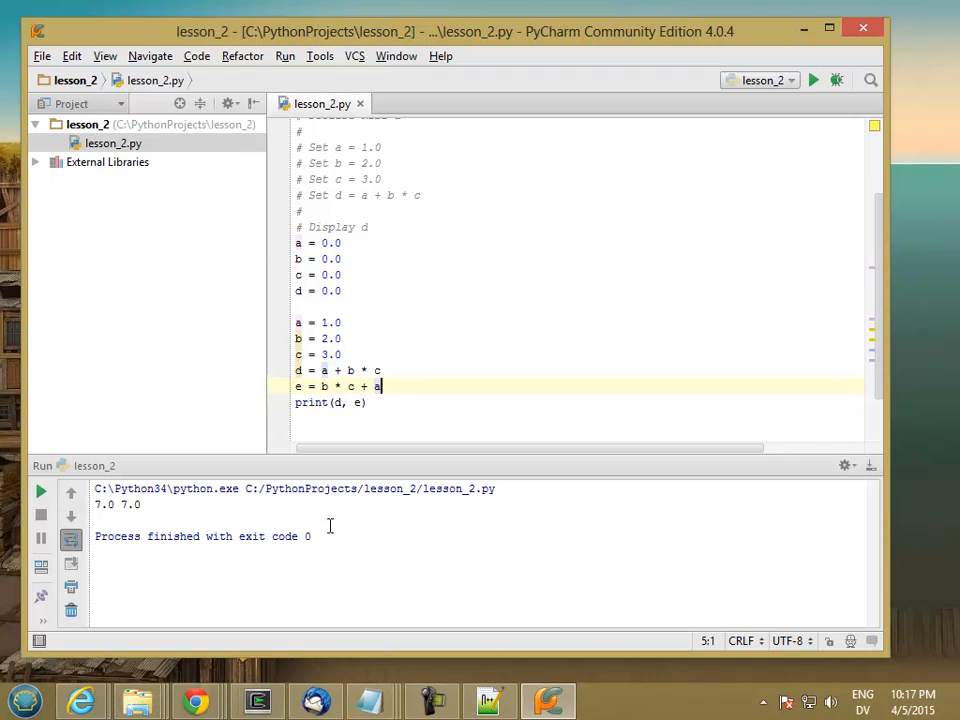
mouse_move(392, 226)
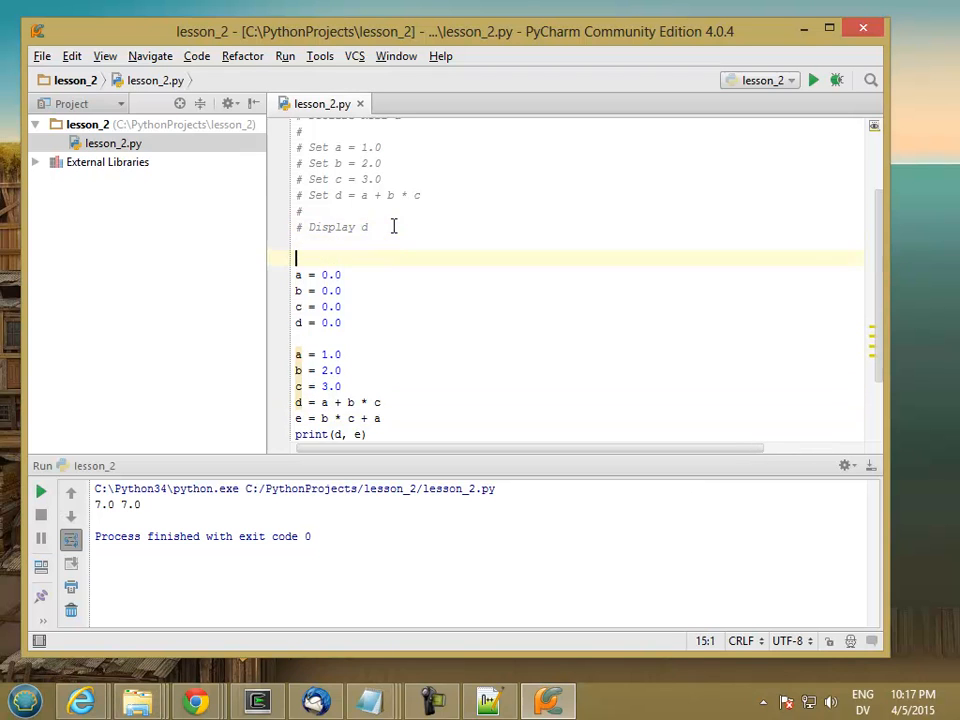
Add PEMDAS header comments with P = parentheses and E = exponentiation (r^2, (r), ...).
text(# F)
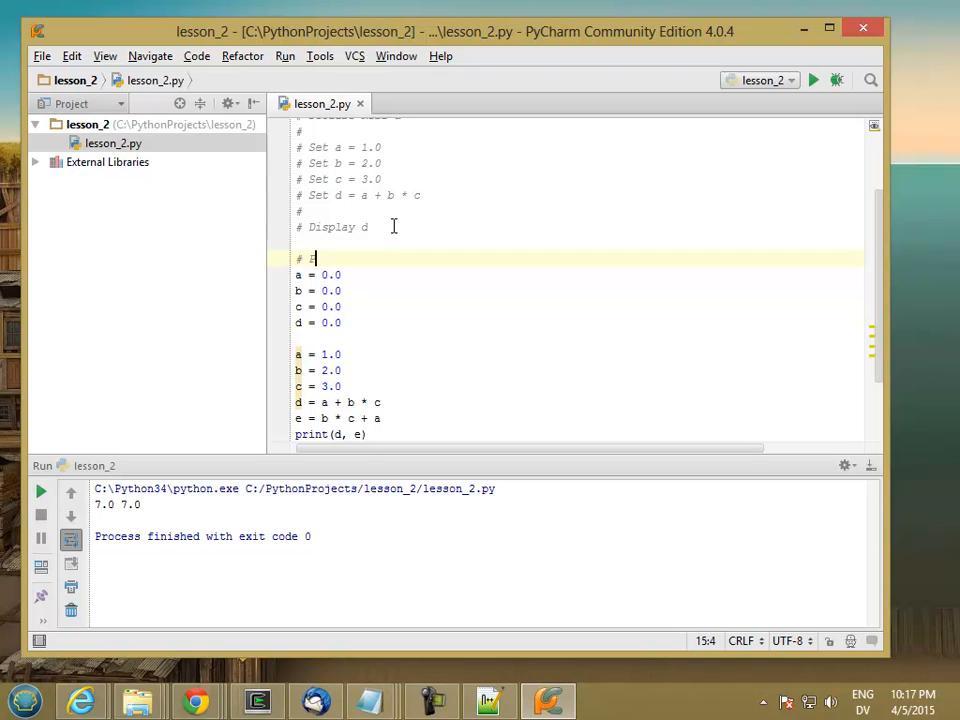
text(PEMDAS)
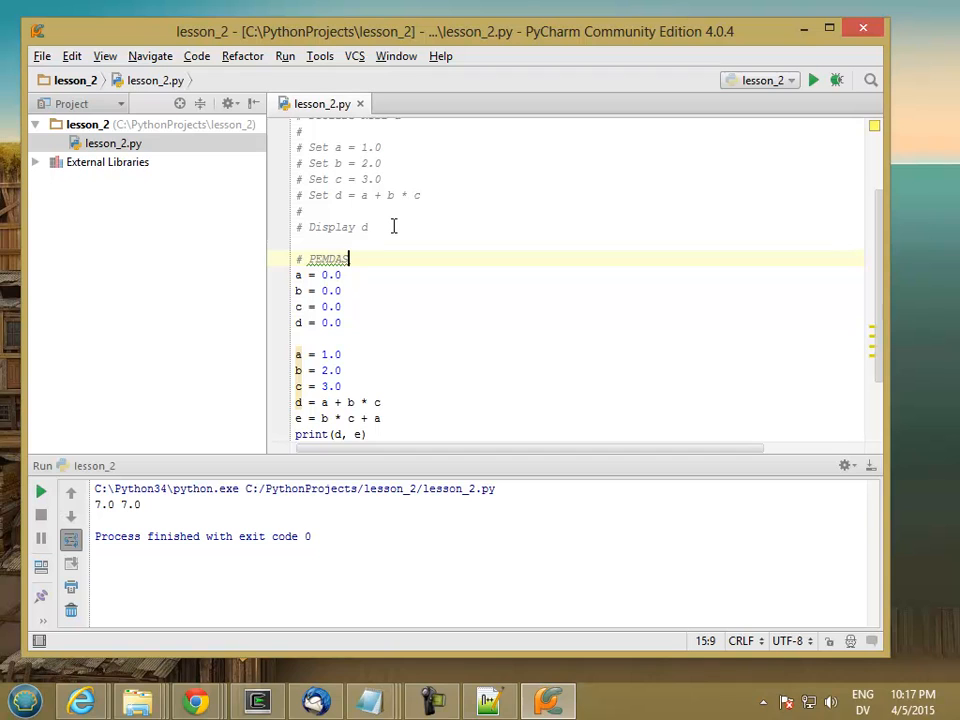
key(Enter)
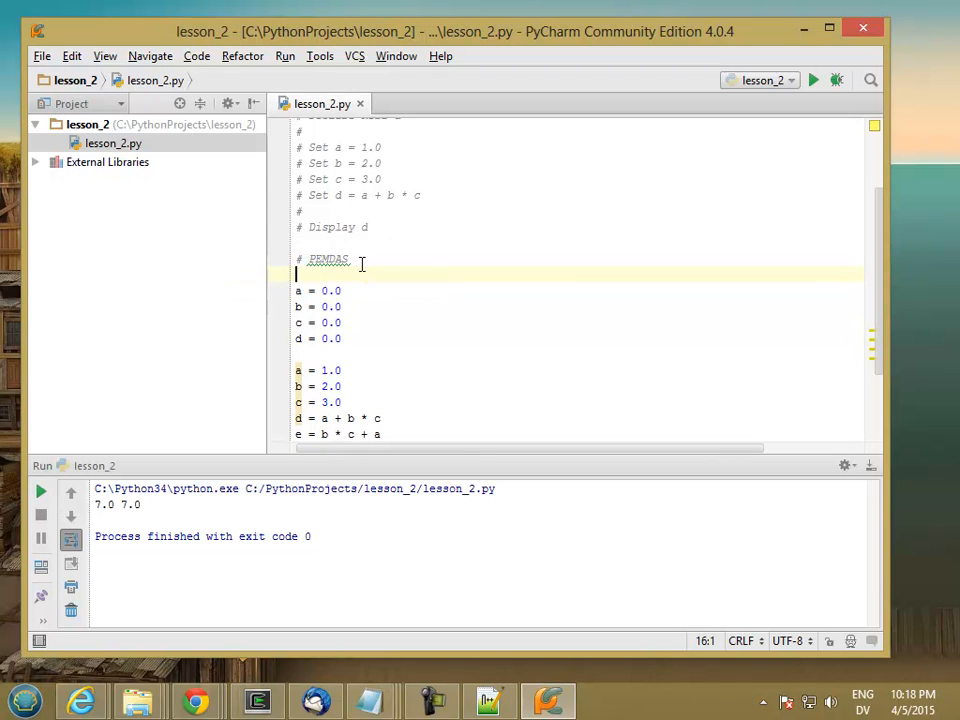
key(enter)
text(# P =)
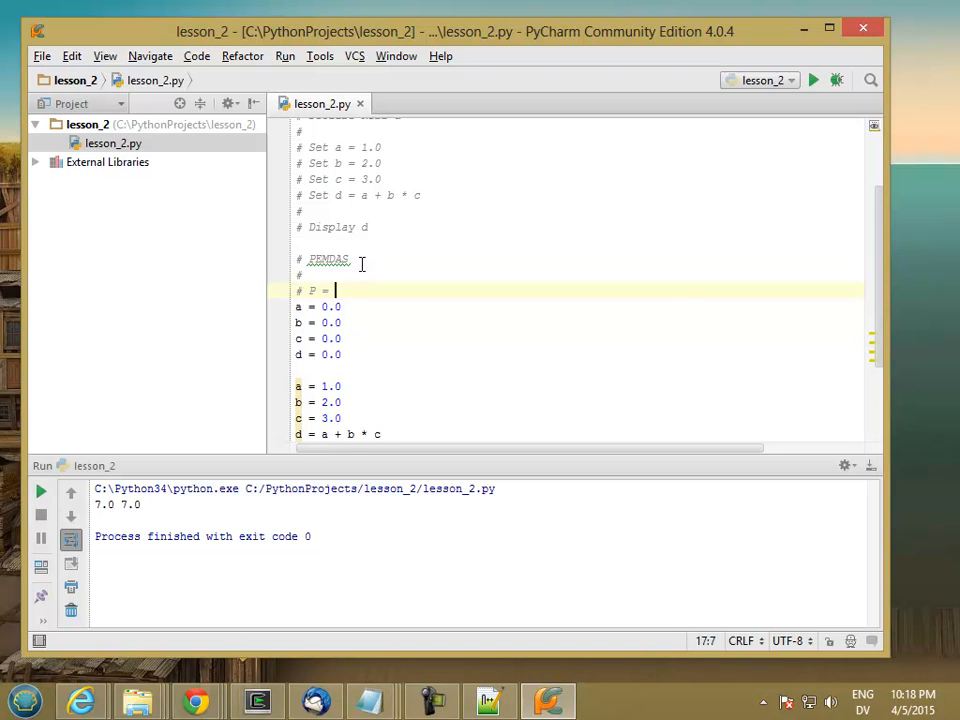
text(parenthesies)
text(# E = exponentiat)
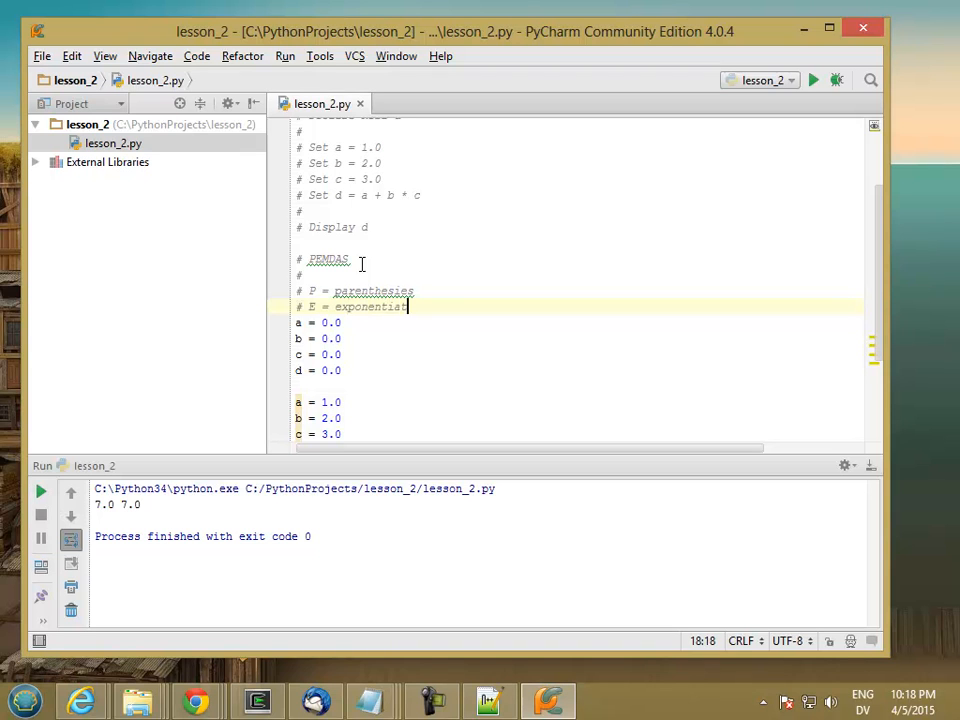
text(ion)
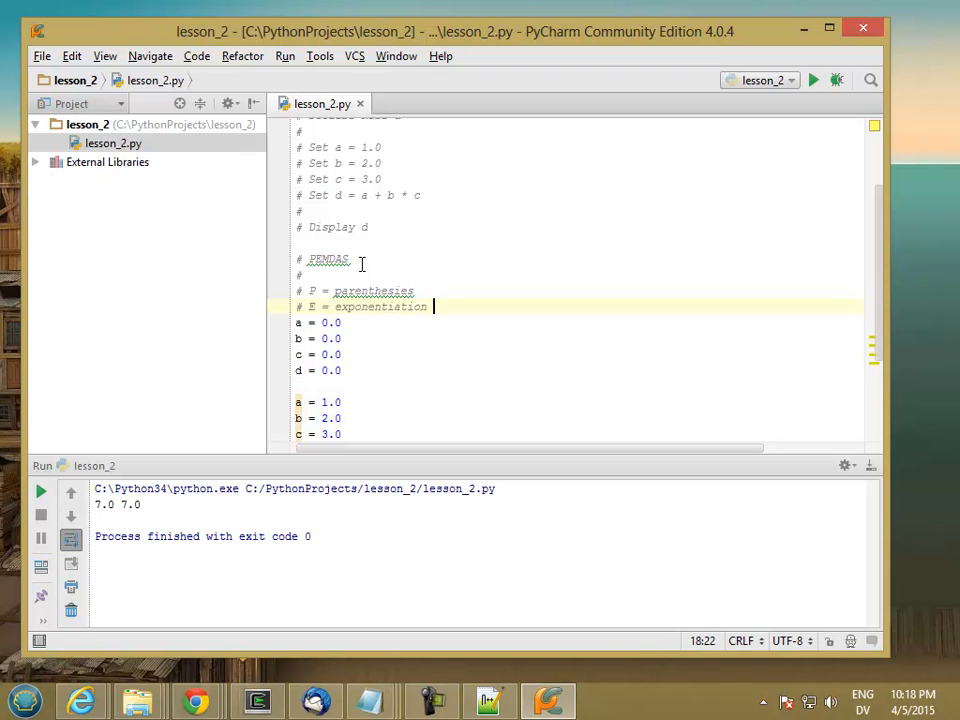
text(r)
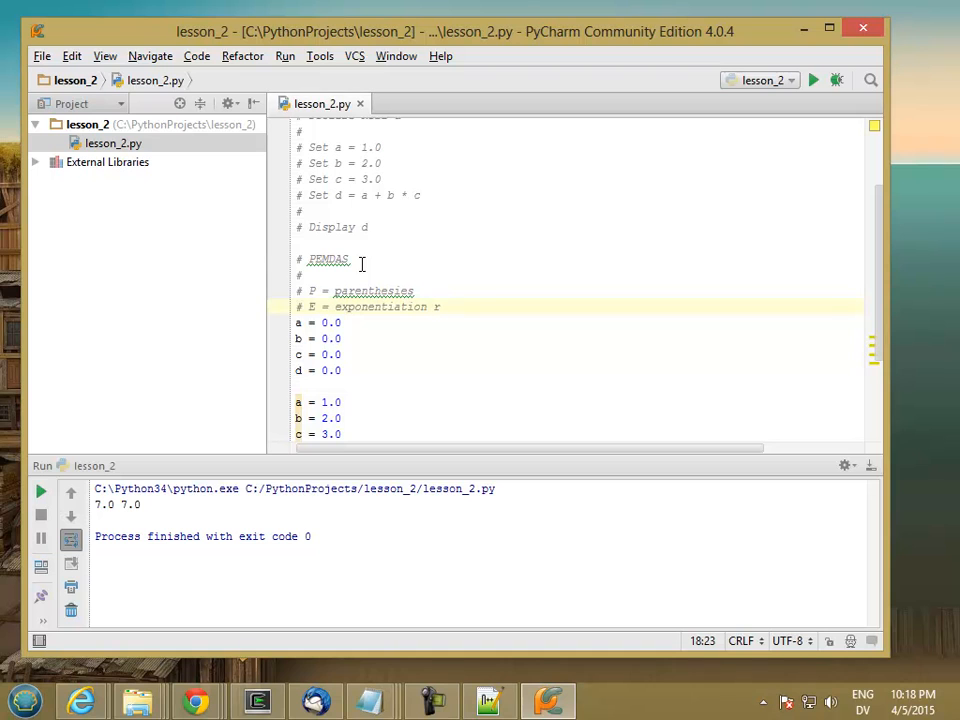
text(^2, r^3 sqrt)
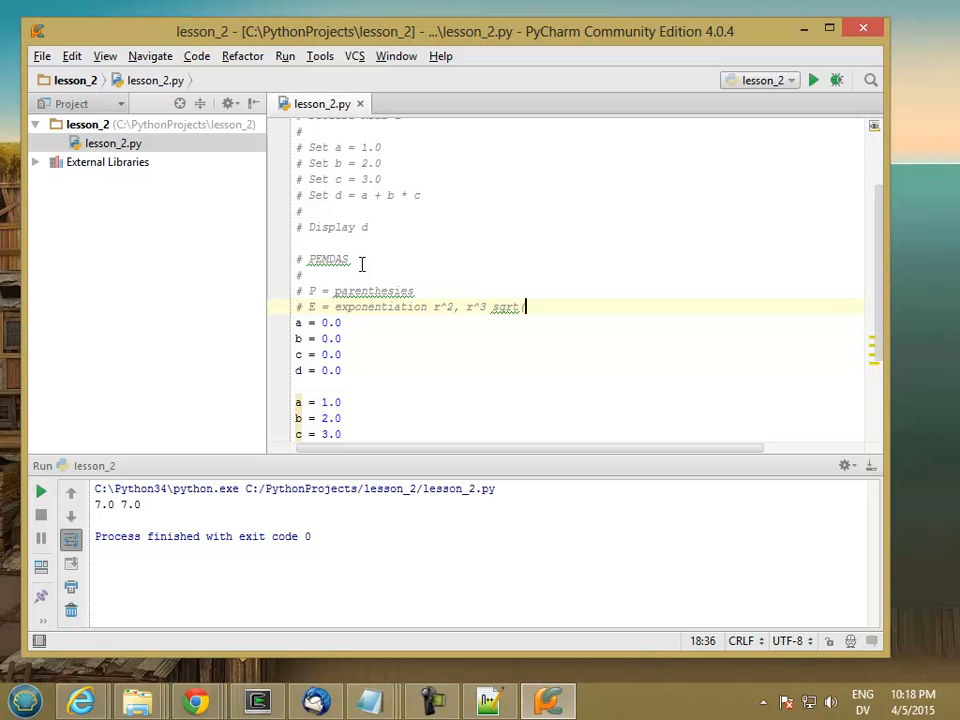
text((r),)
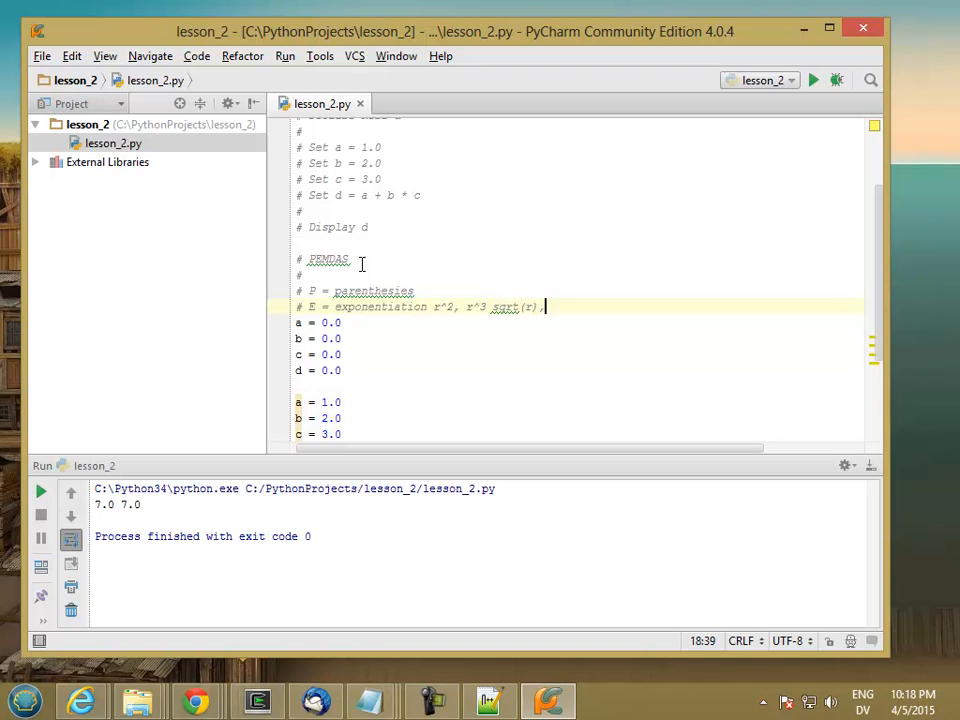
text(...)
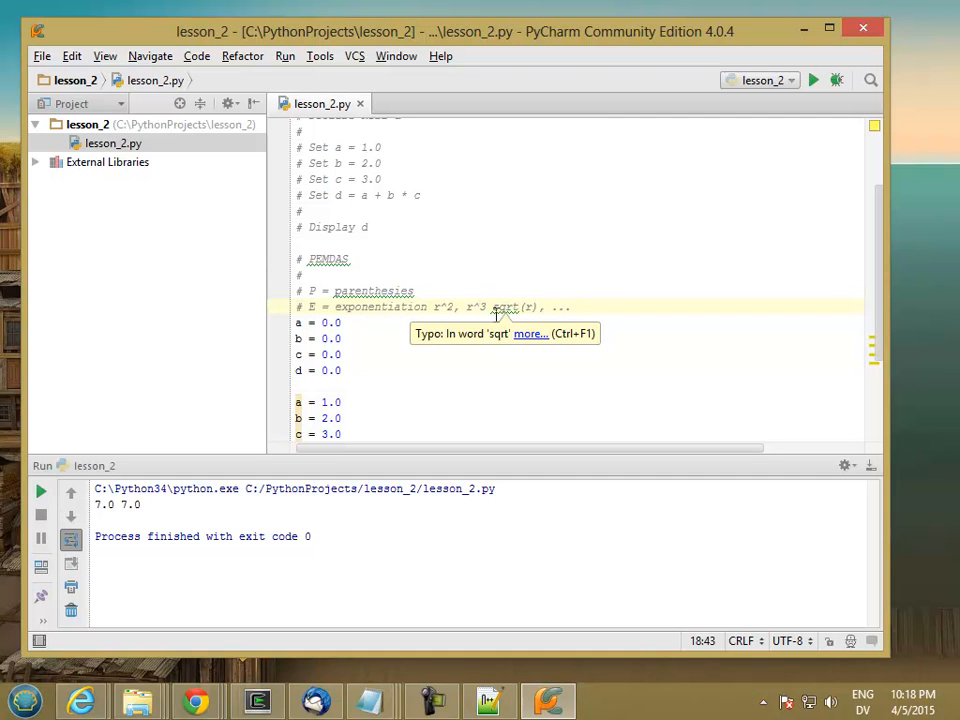
mouse_move(410, 308)
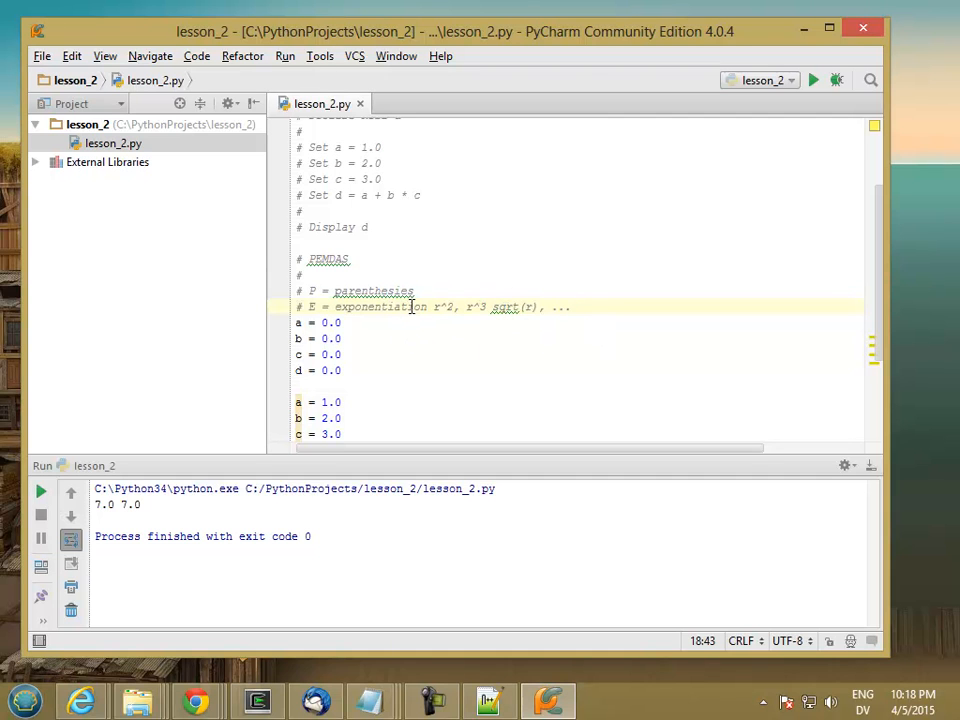
mouse_move(416, 302)
text(# MD)
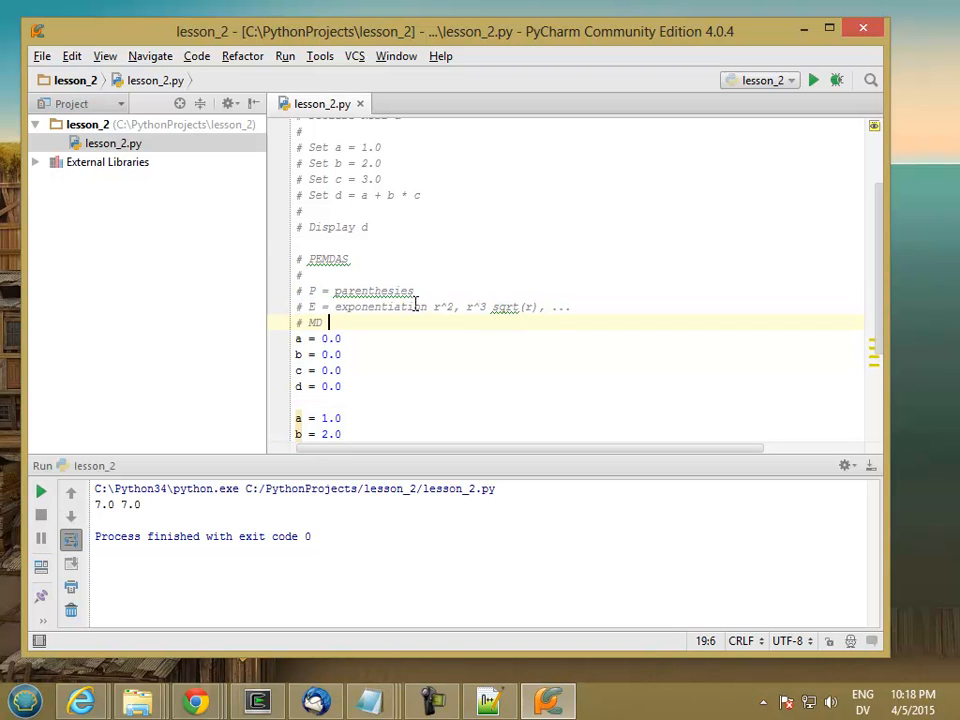
Add comments MD = multiplication and division and AS = addition.
text(=)
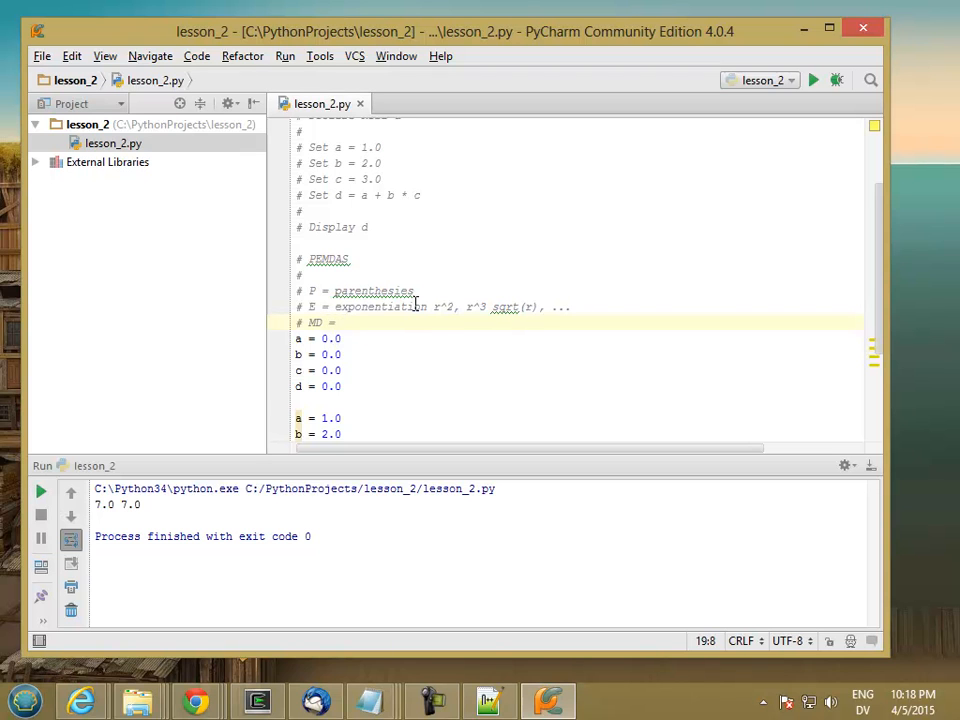
text(multiplica)
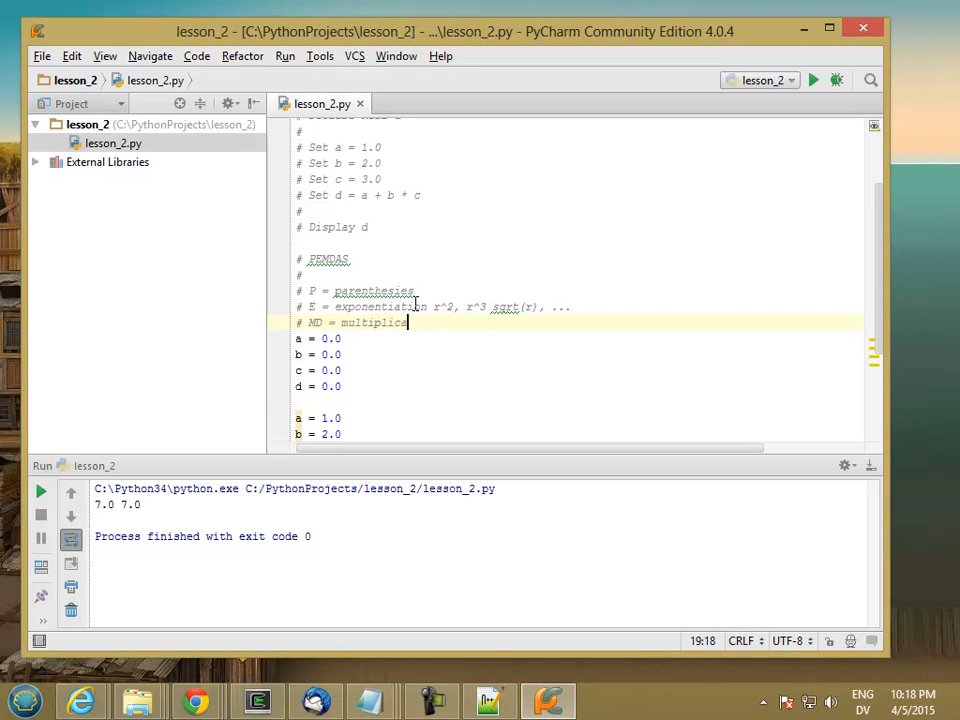
text(tion)
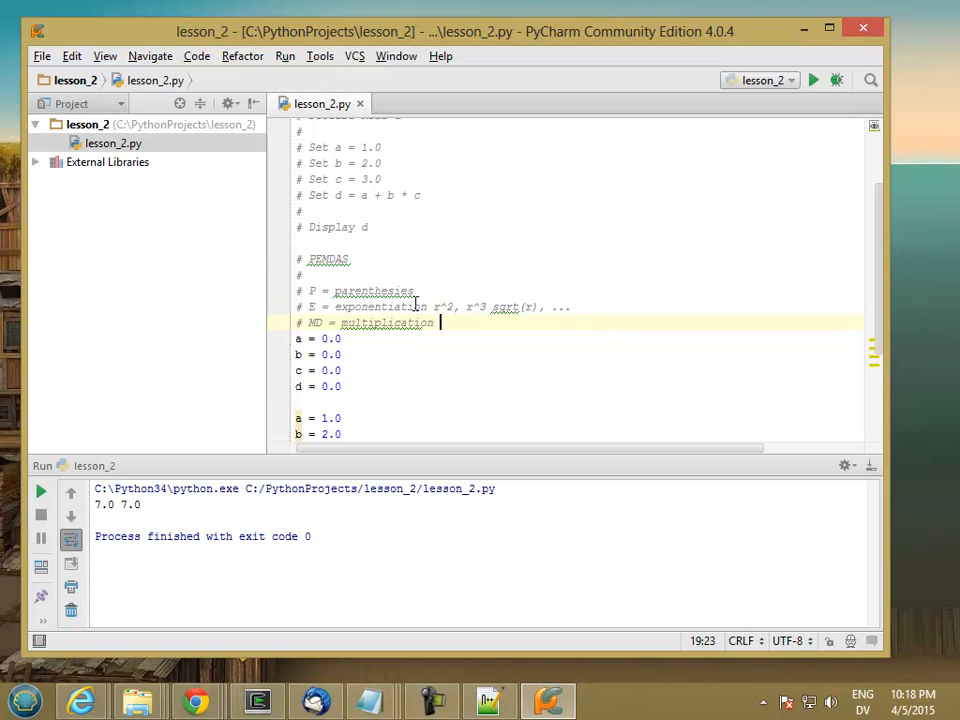
text(and division)
text(#)
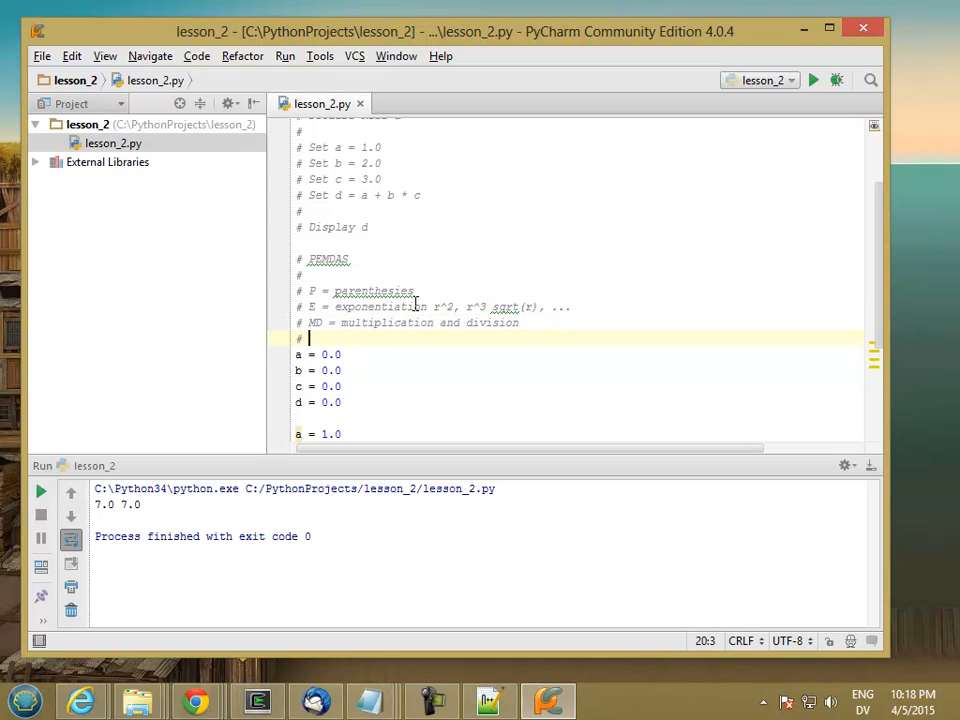
text(AS =)
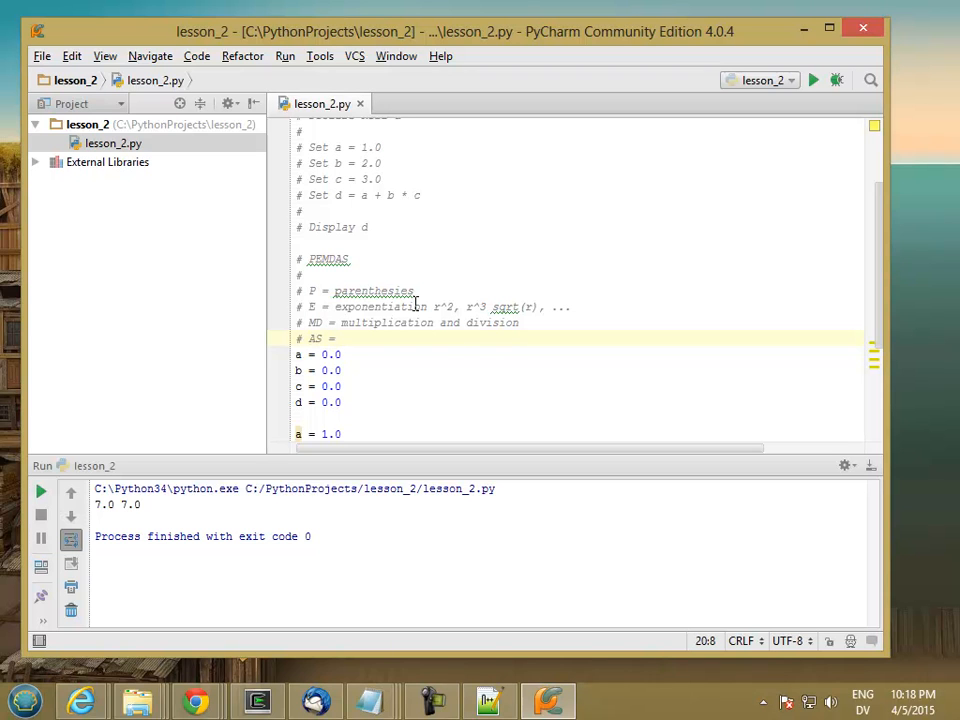
text(addition and subtraction)
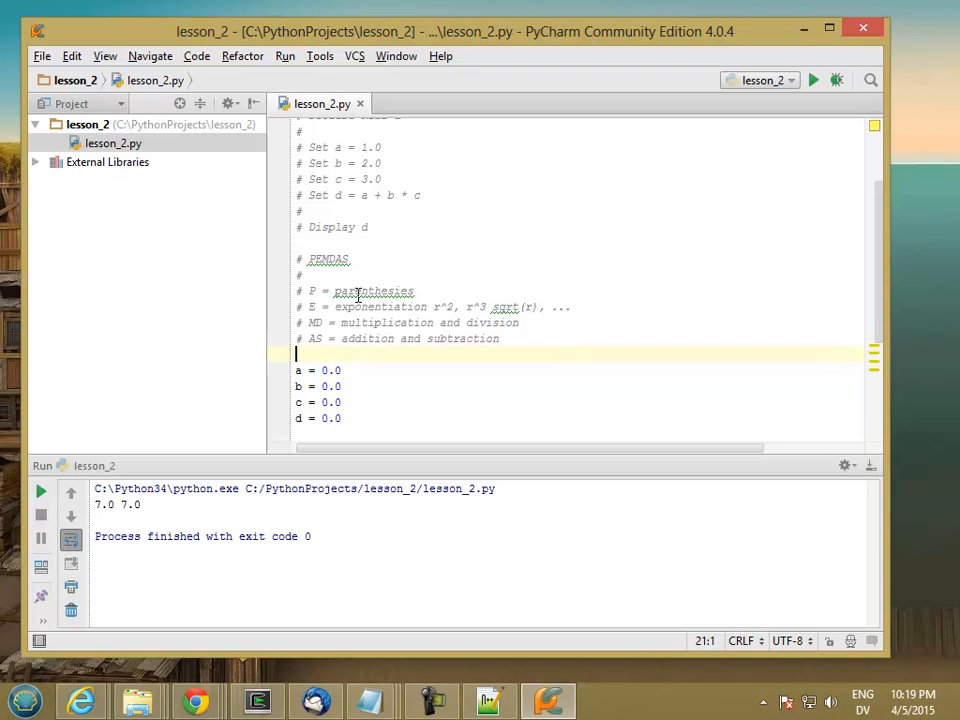
mouse_move(376, 292)
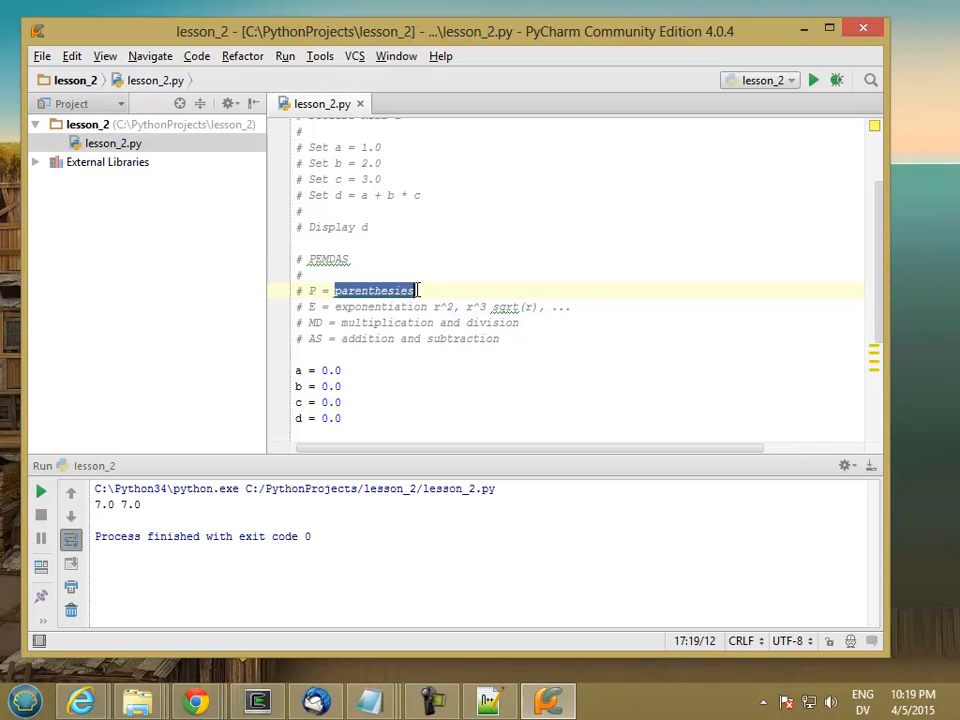
mouse_move(370, 290)
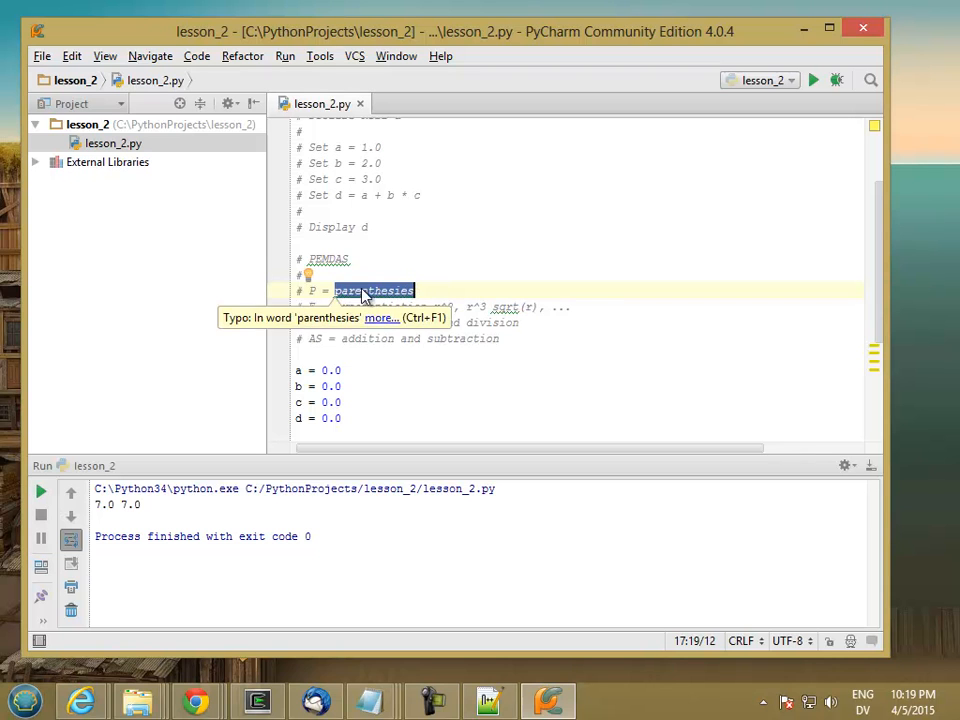
mouse_move(398, 296)
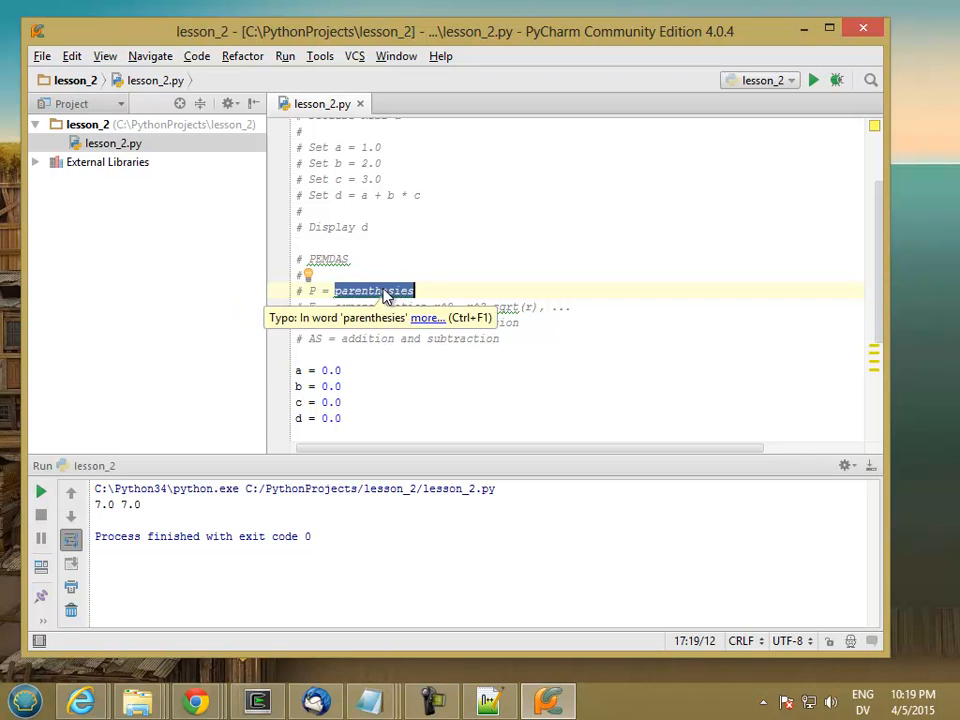
mouse_move(376, 298)
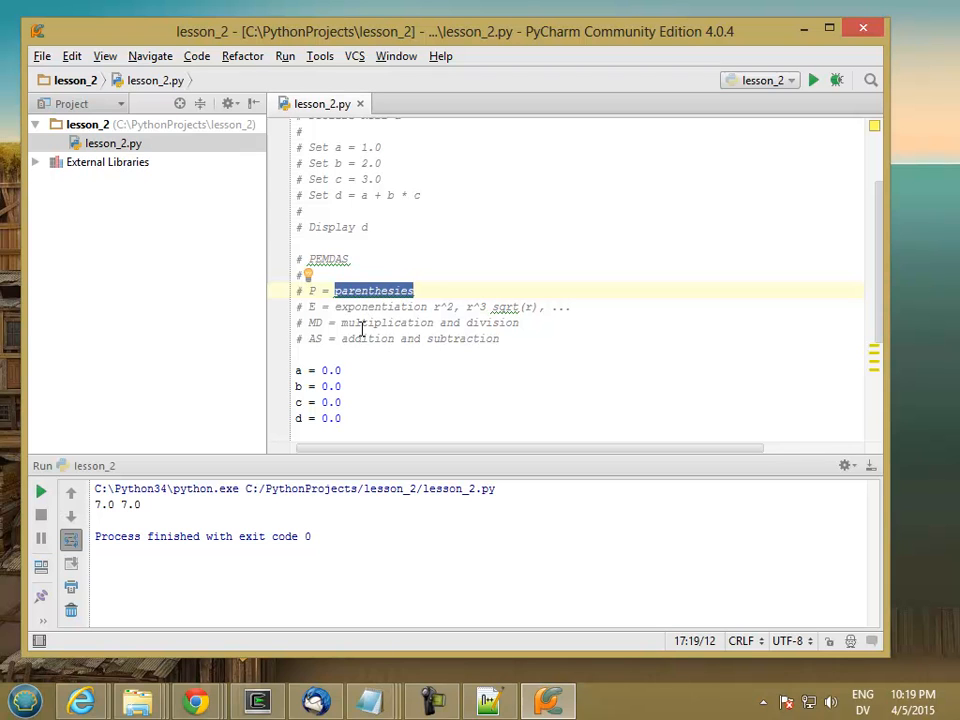
mouse_move(392, 340)
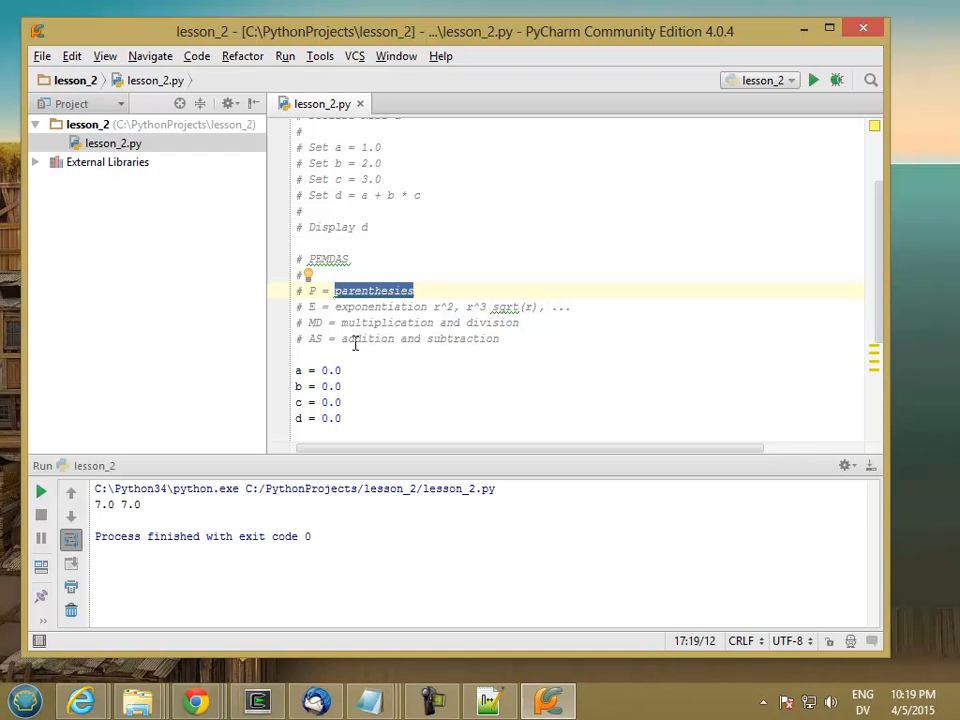
mouse_move(880, 336)
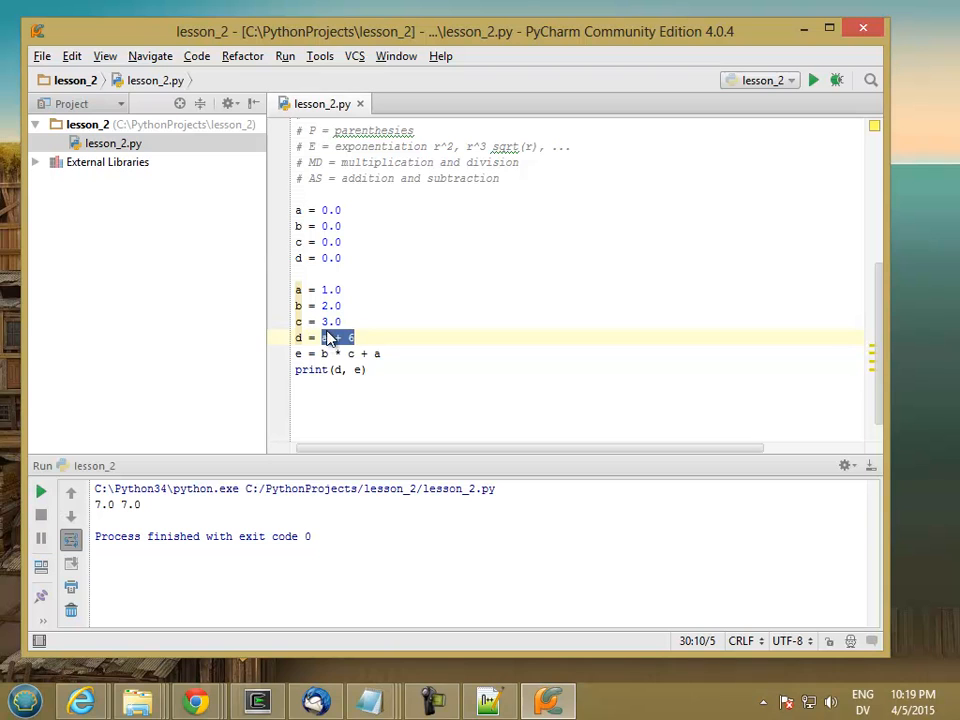
mouse_move(330, 350)
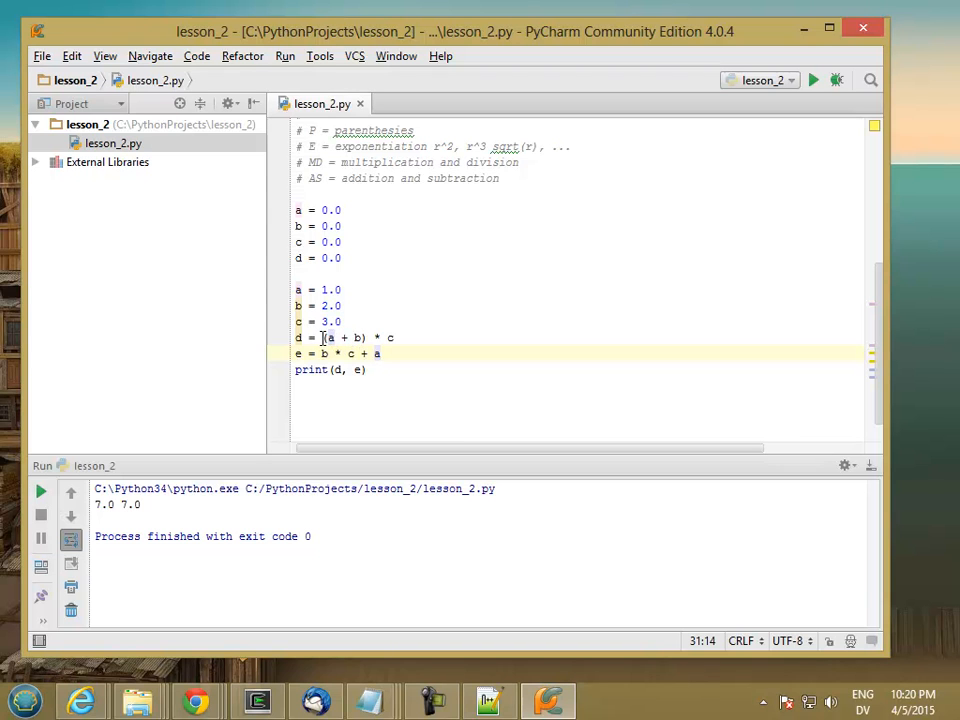
Regroup d as (a + b) * c and e as c * (b + a), then run to get 9.0 9.0.
drag(320, 336, 366, 336)
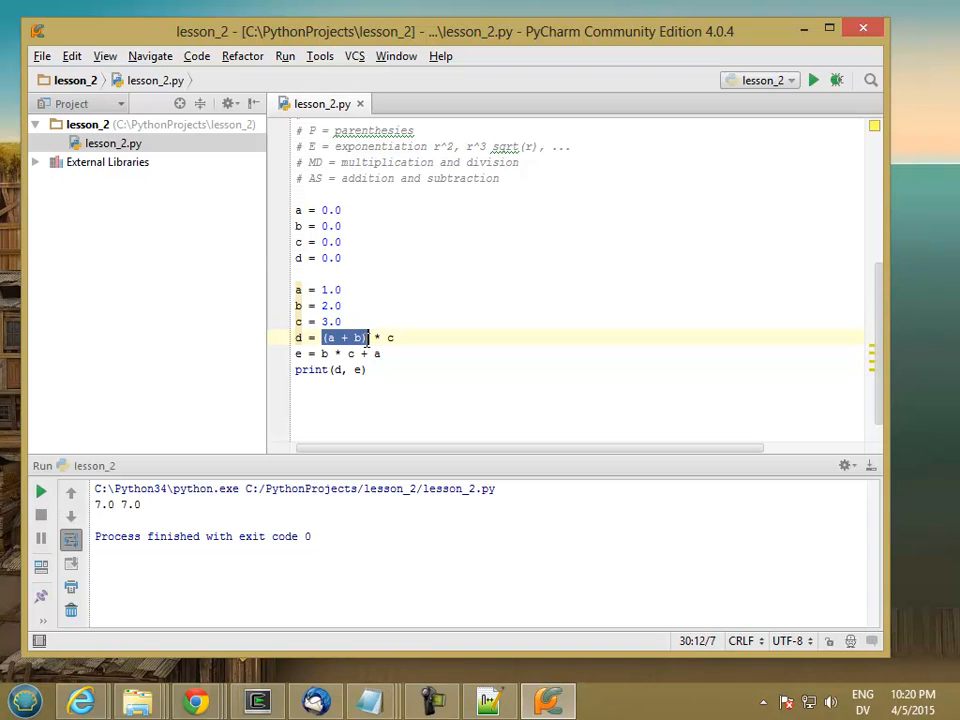
text(3)
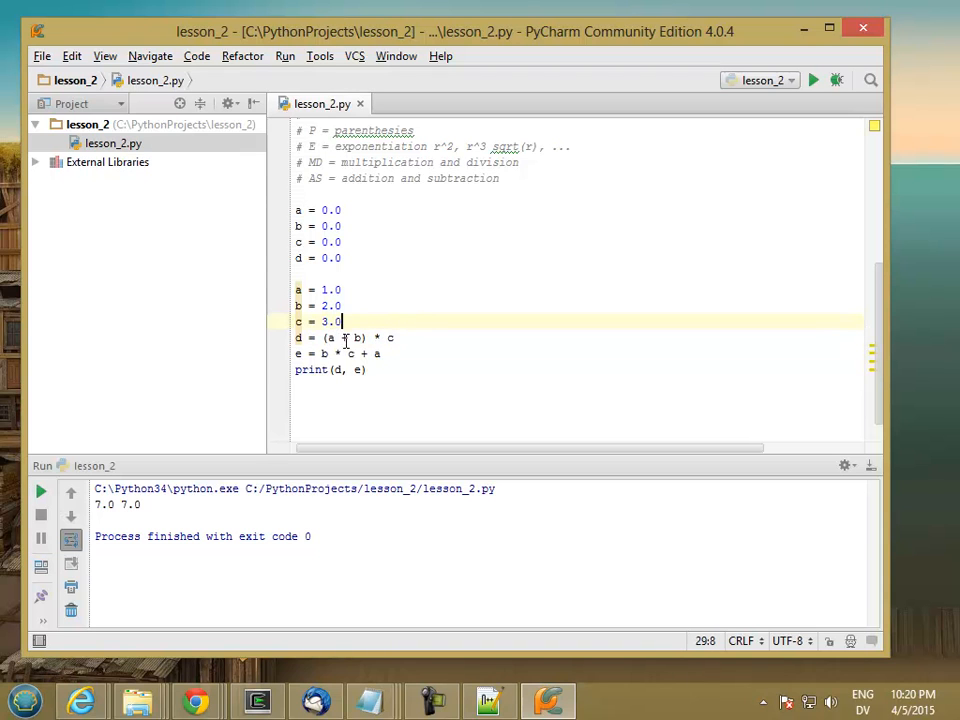
mouse_move(488, 316)
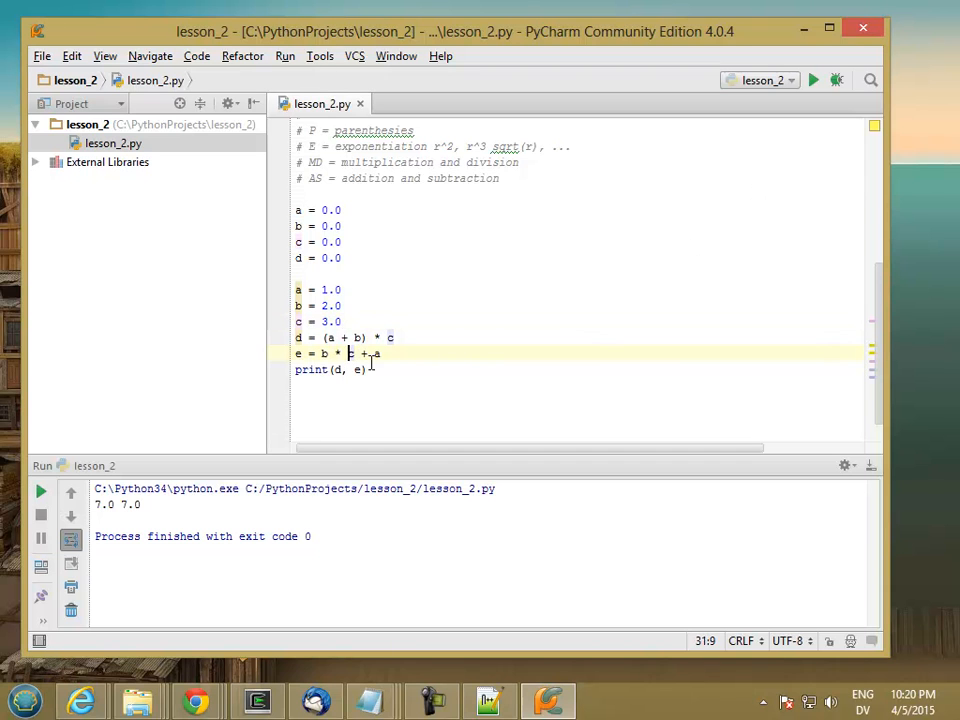
text((c + a)
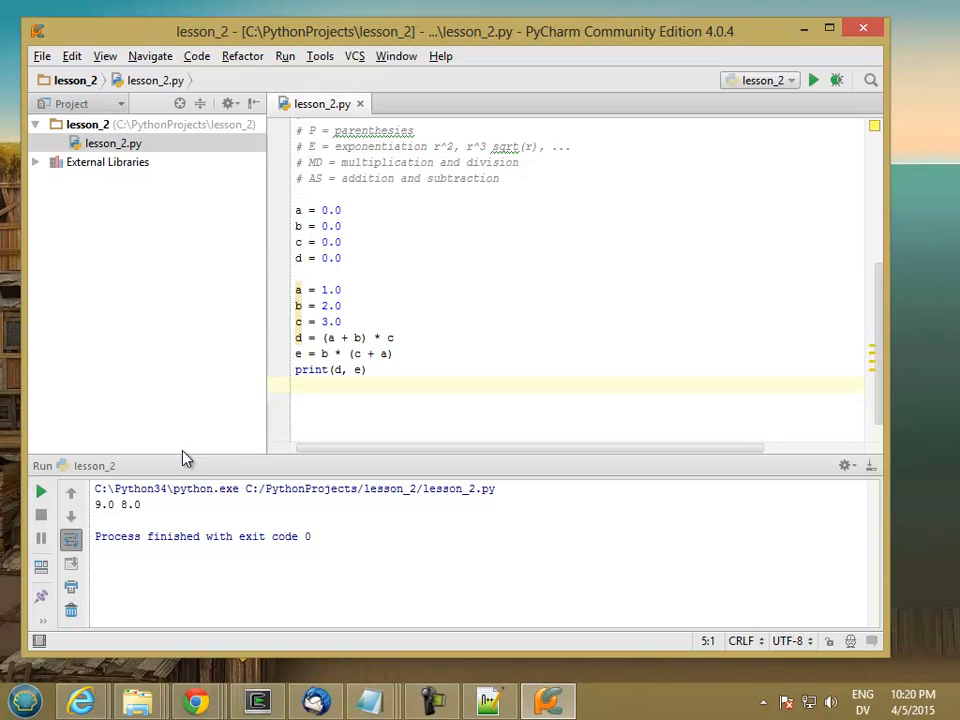
mouse_move(322, 376)
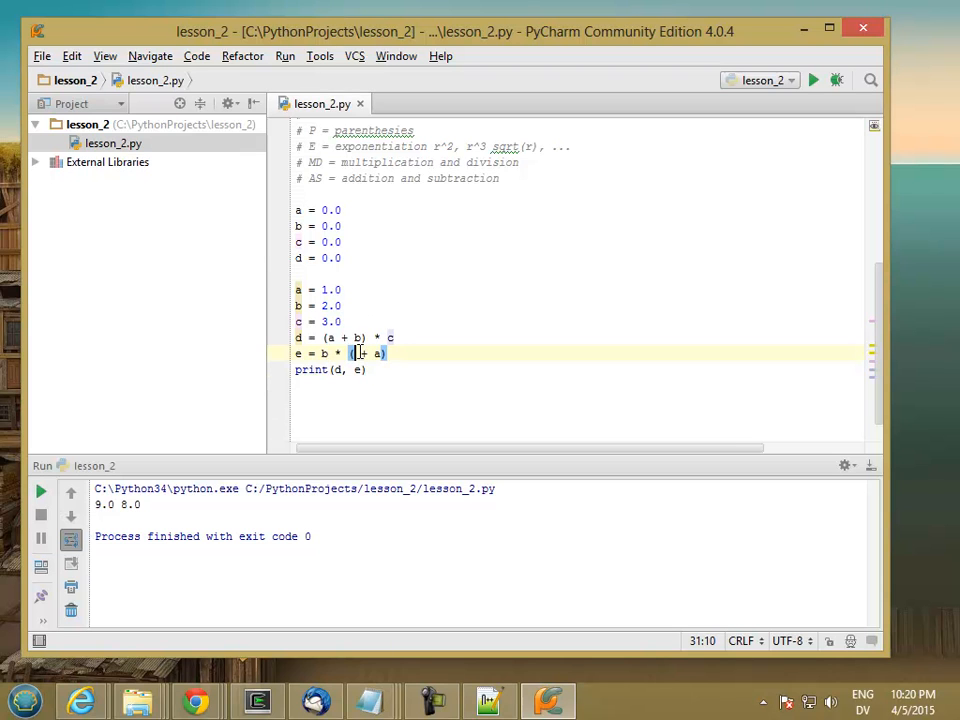
text(b)
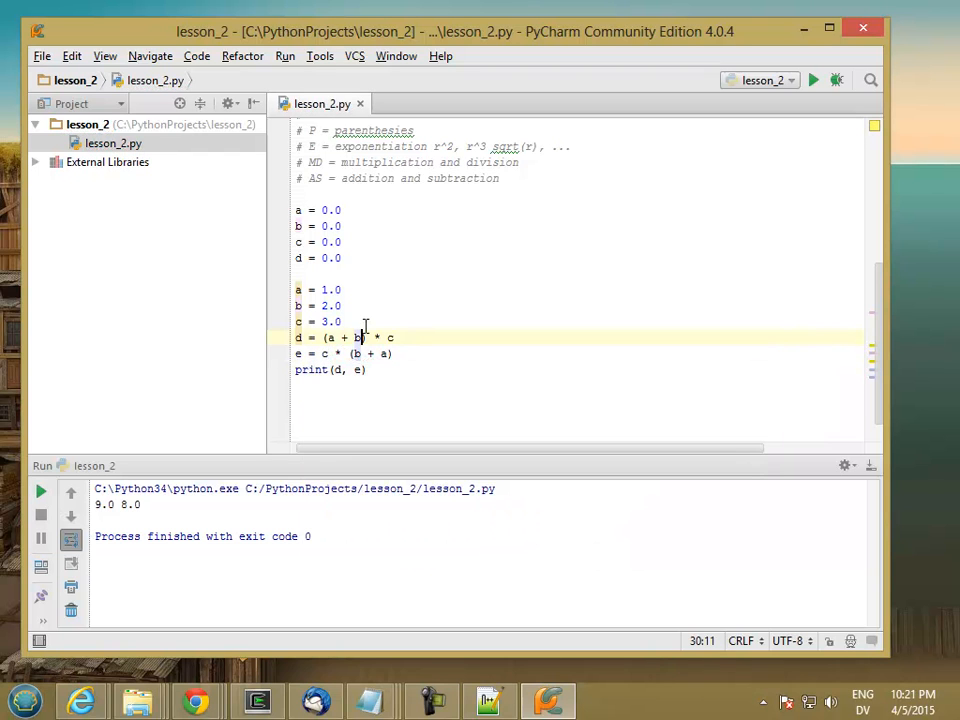
click(820, 80)
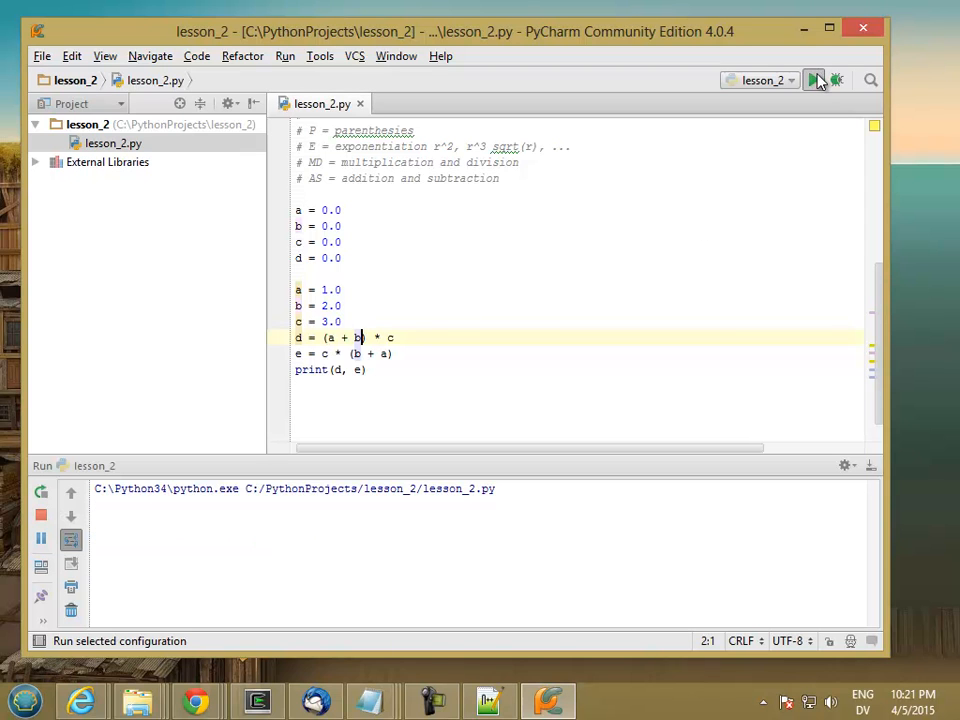
click(812, 80)
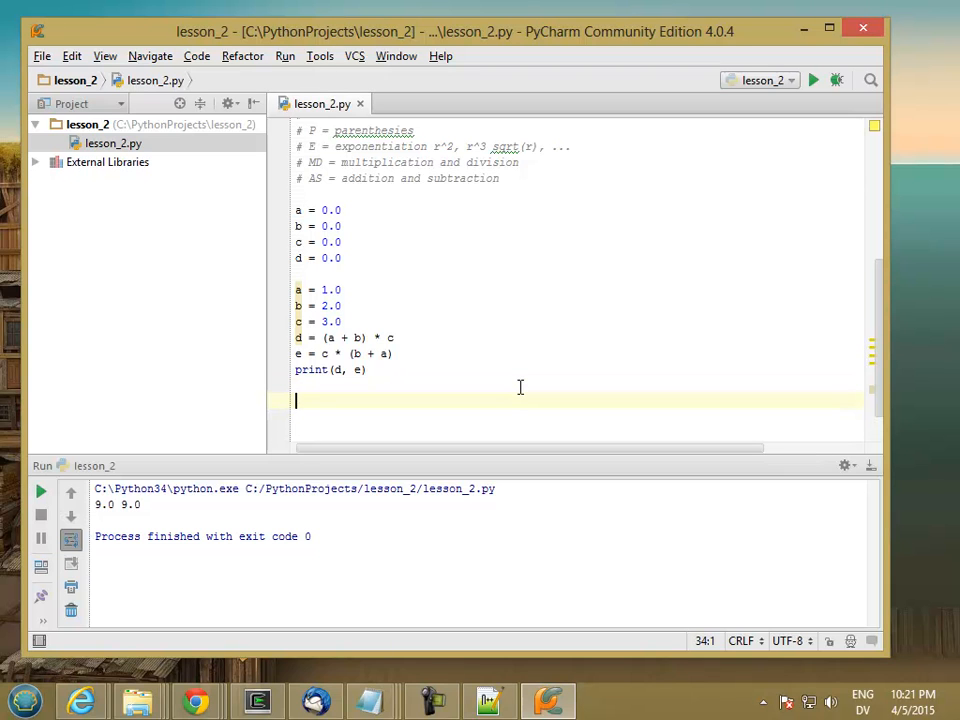
Add d = a / b / c with print(d) and run, giving 0.16666666666666666.
text(d = a /)
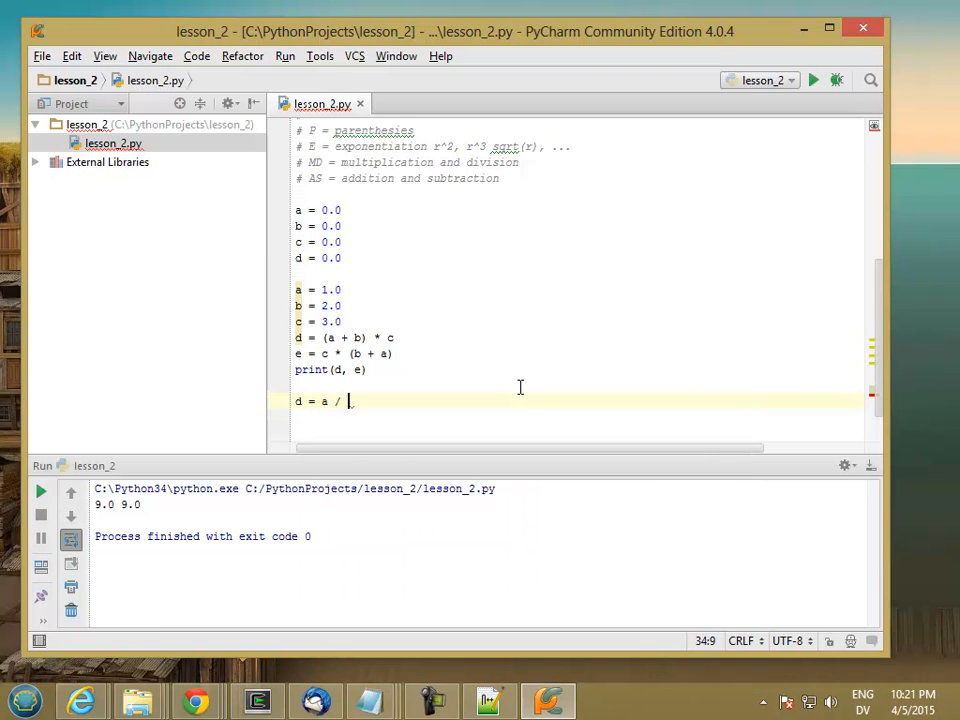
text(b /)
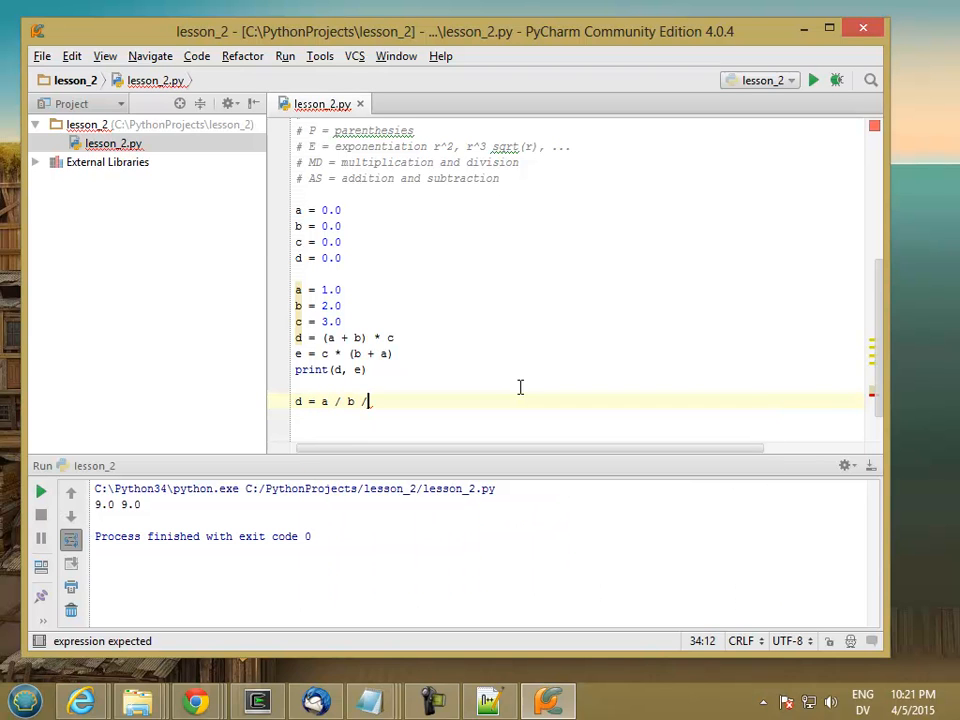
text(c)
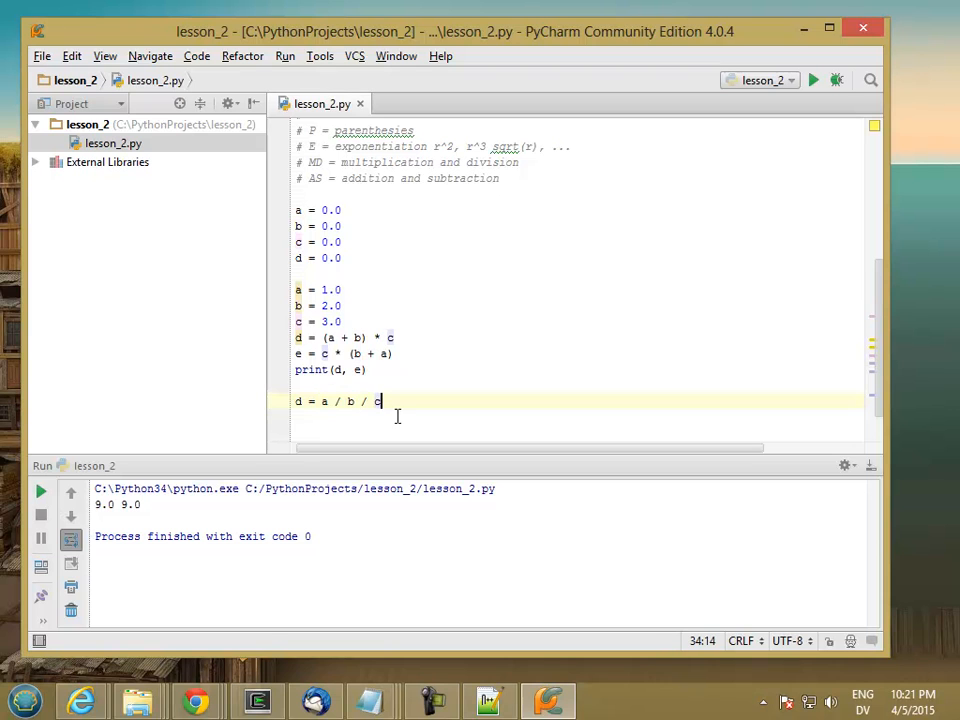
text(print)
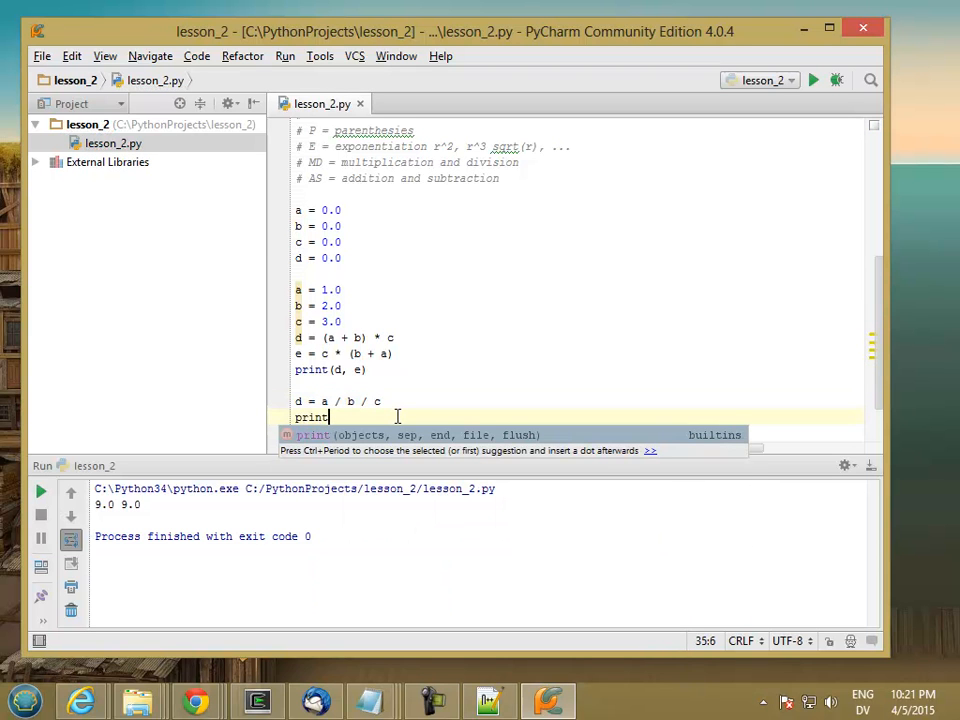
text((d)
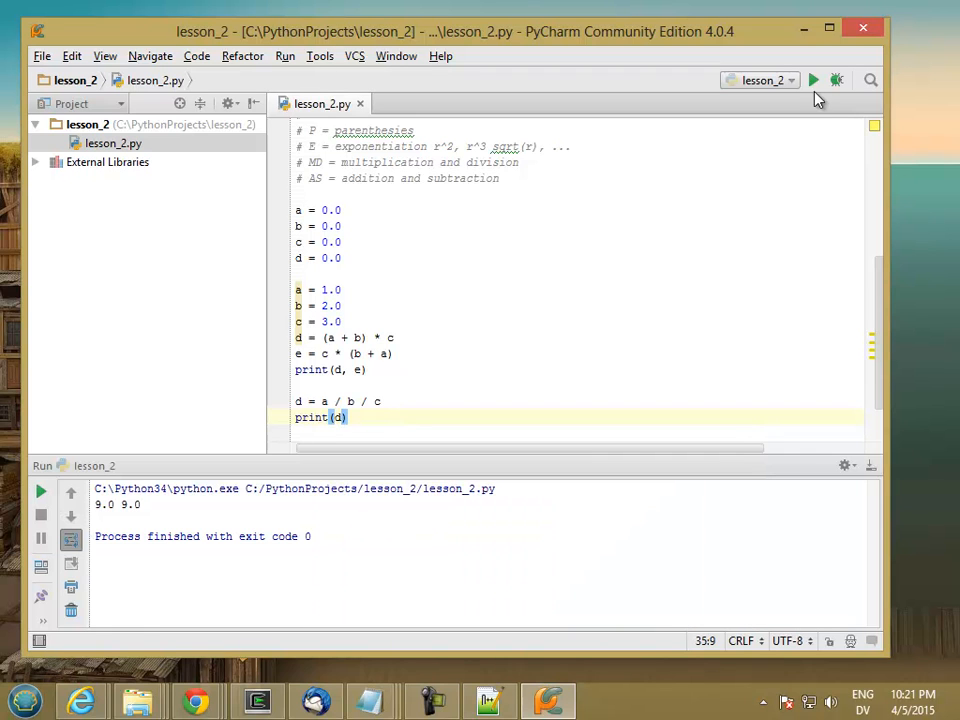
click(820, 80)
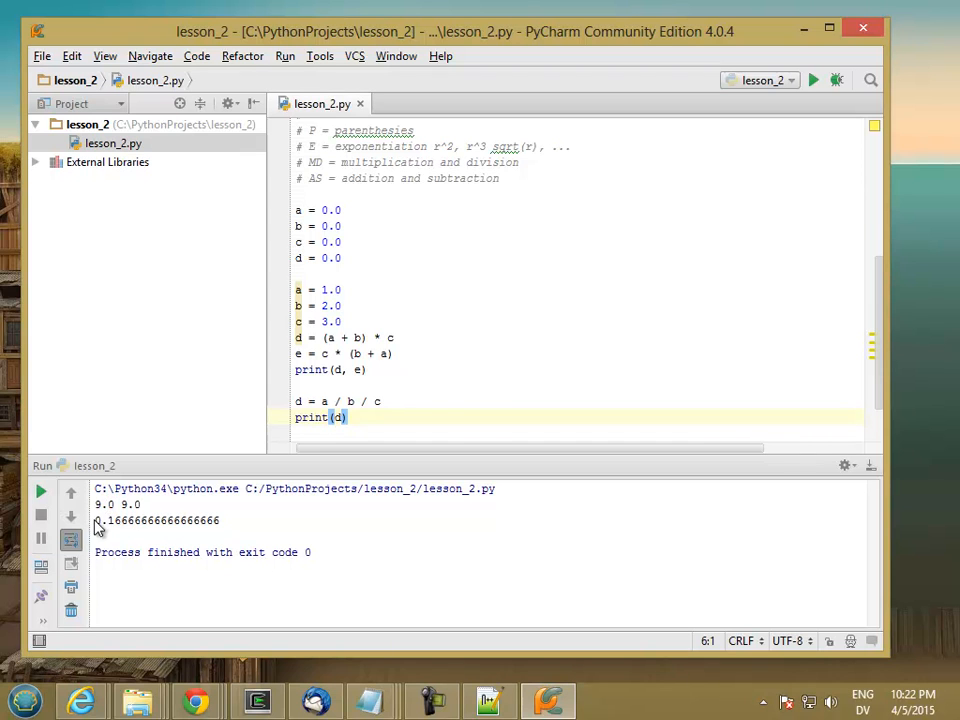
mouse_move(124, 520)
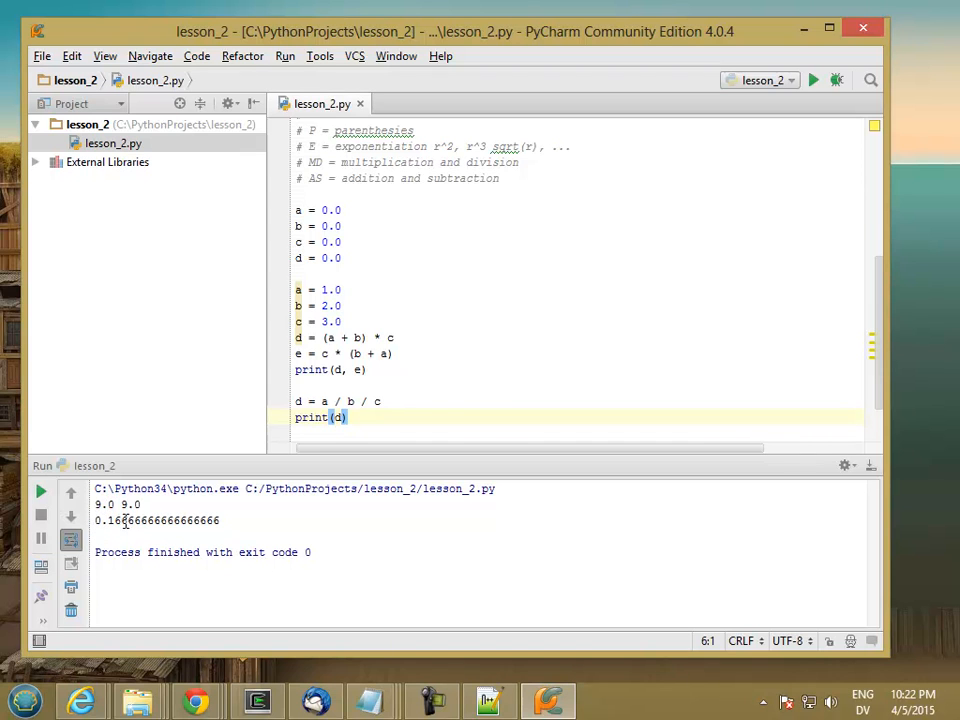
mouse_move(256, 524)
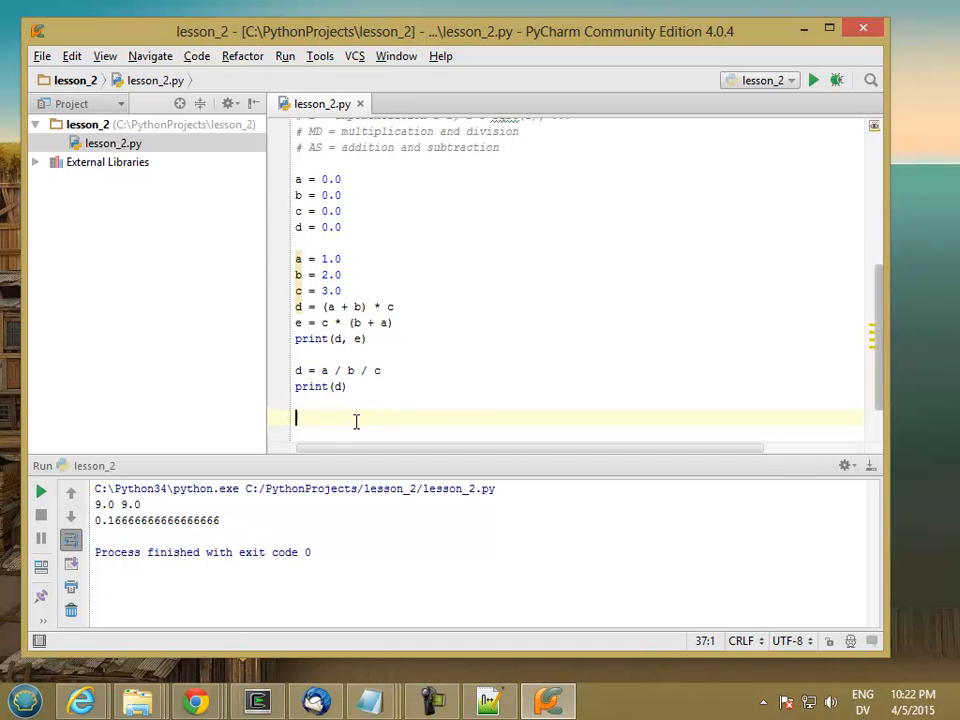
Write the new line d = a * (a + b) / (c + b) * c.
text(d)
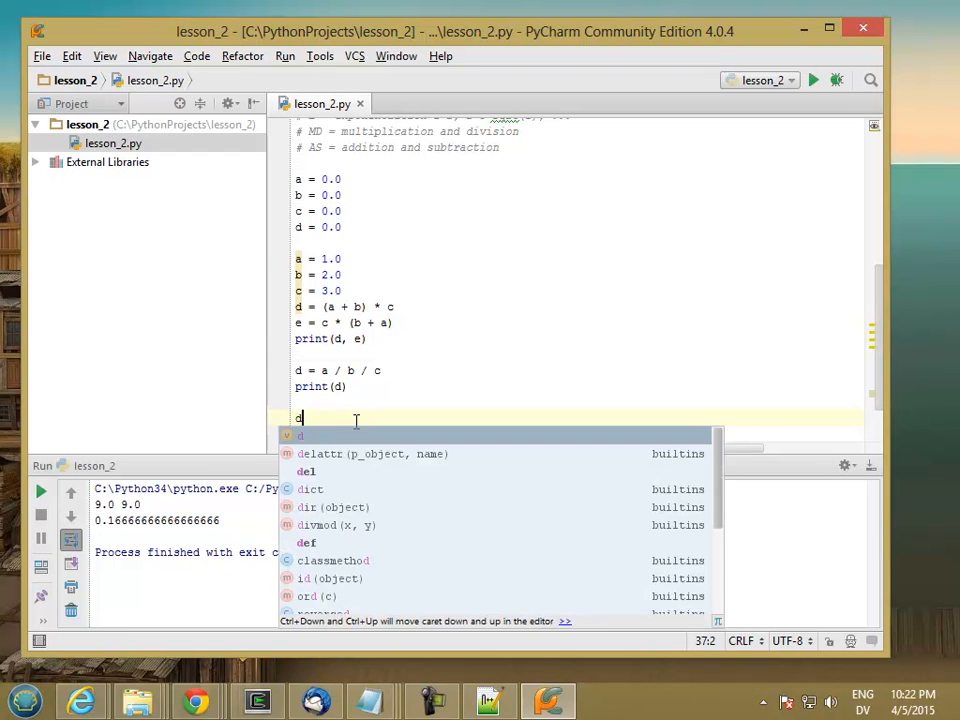
text(= ()
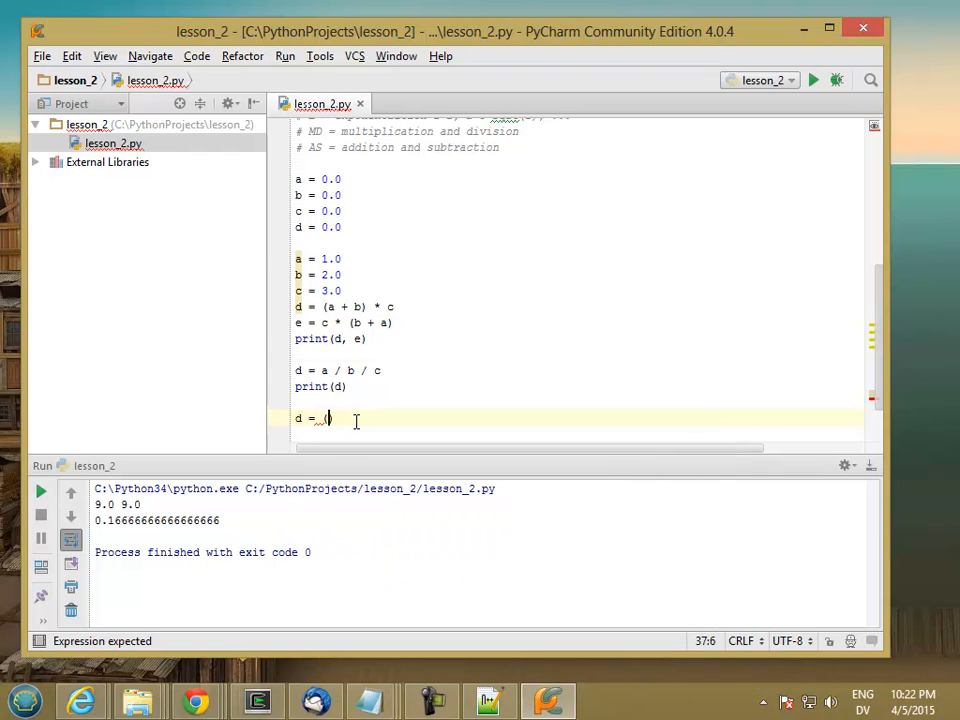
text(a + b)
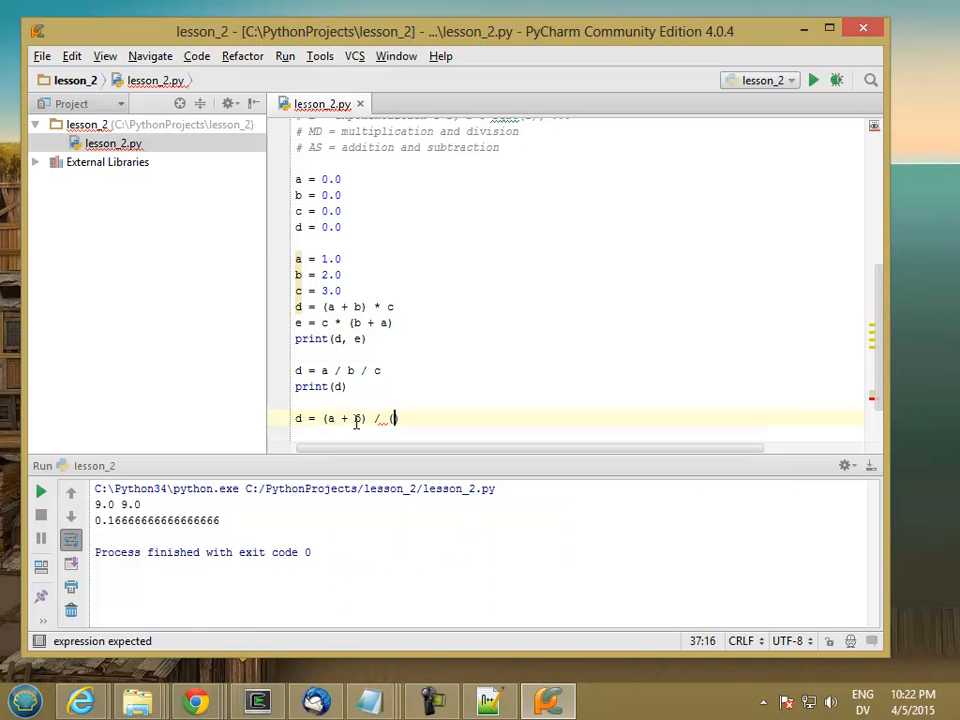
text((c + b))
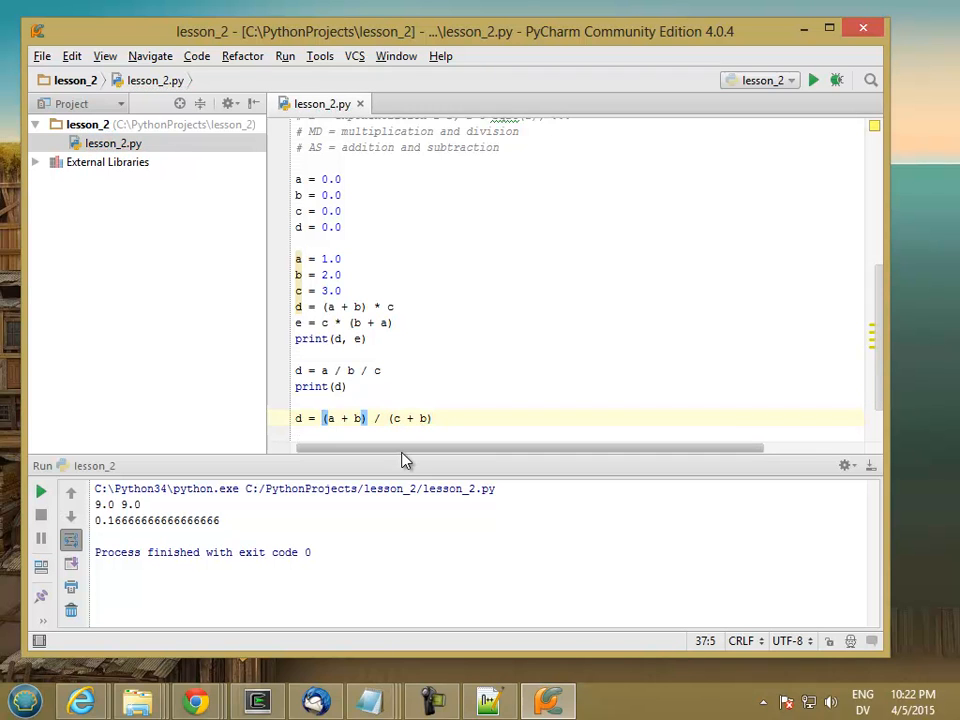
text(a *)
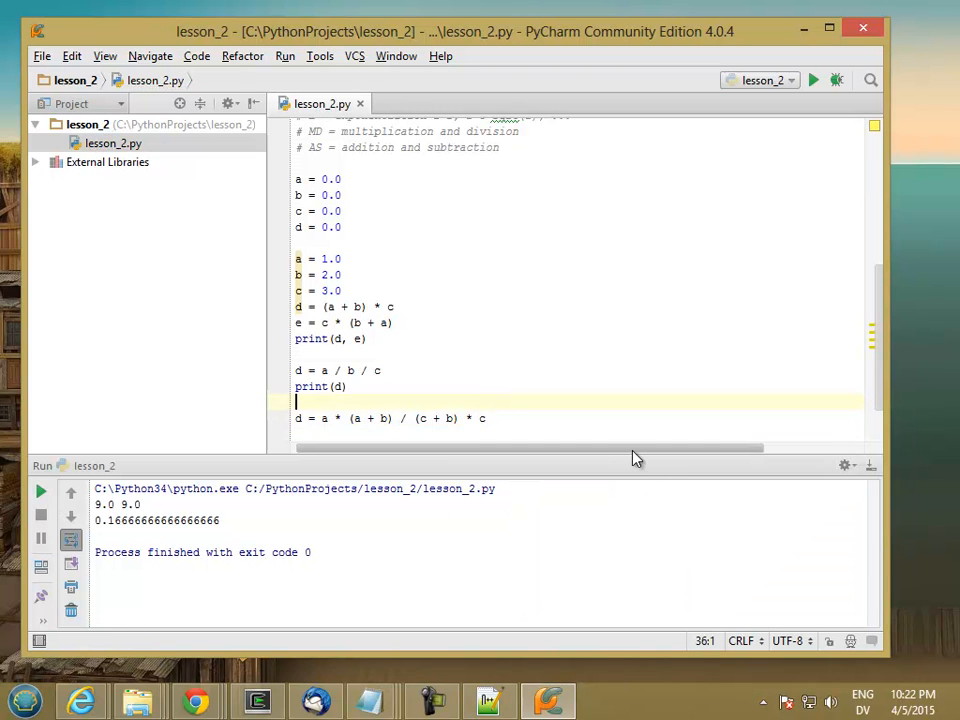
mouse_move(376, 464)
text(#        3)
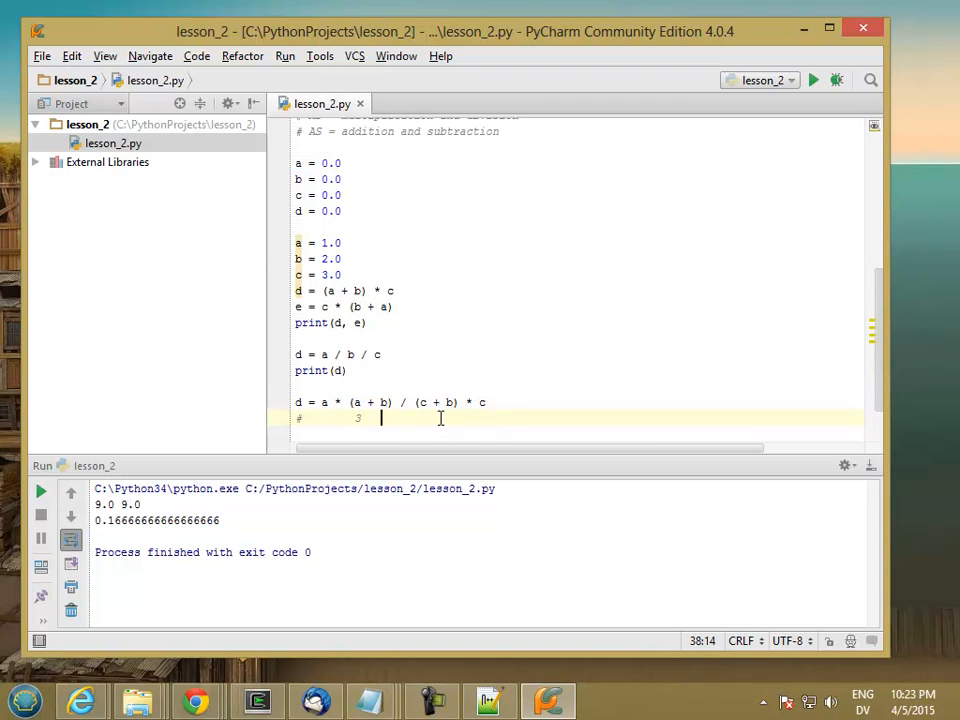
Add the comment # a * 3 / 6 * c showing each term's value under the expression.
text(5)
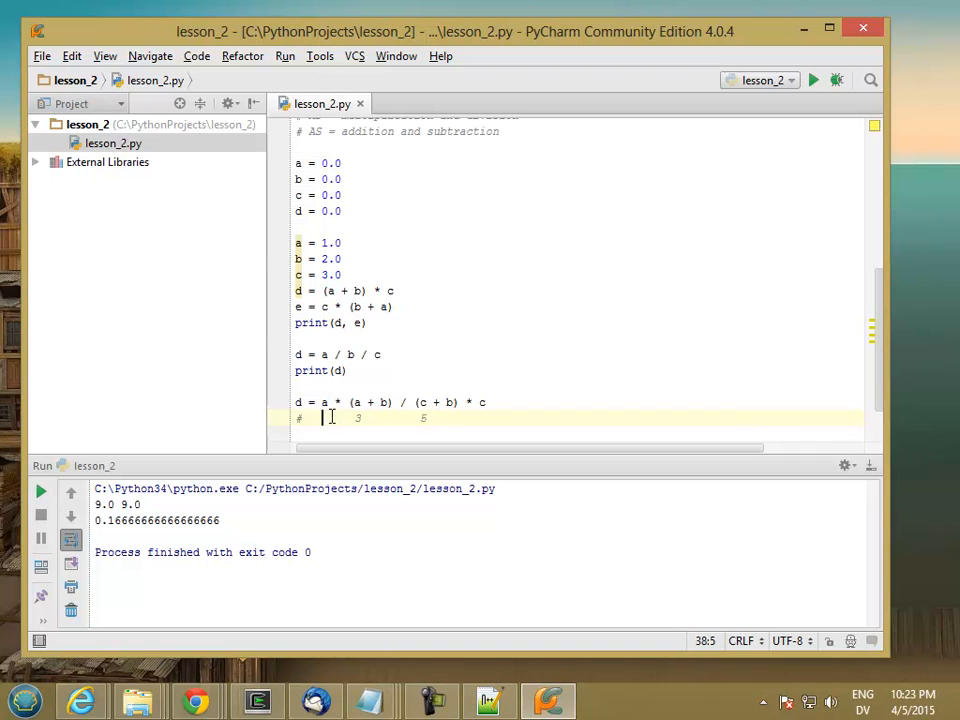
text(a)
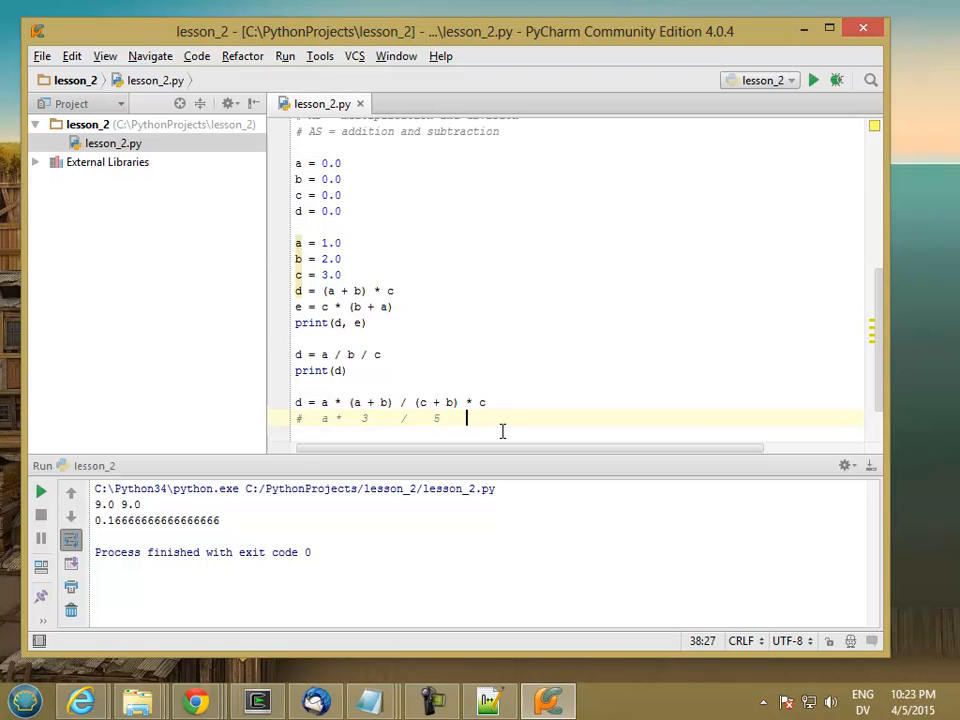
text(*)
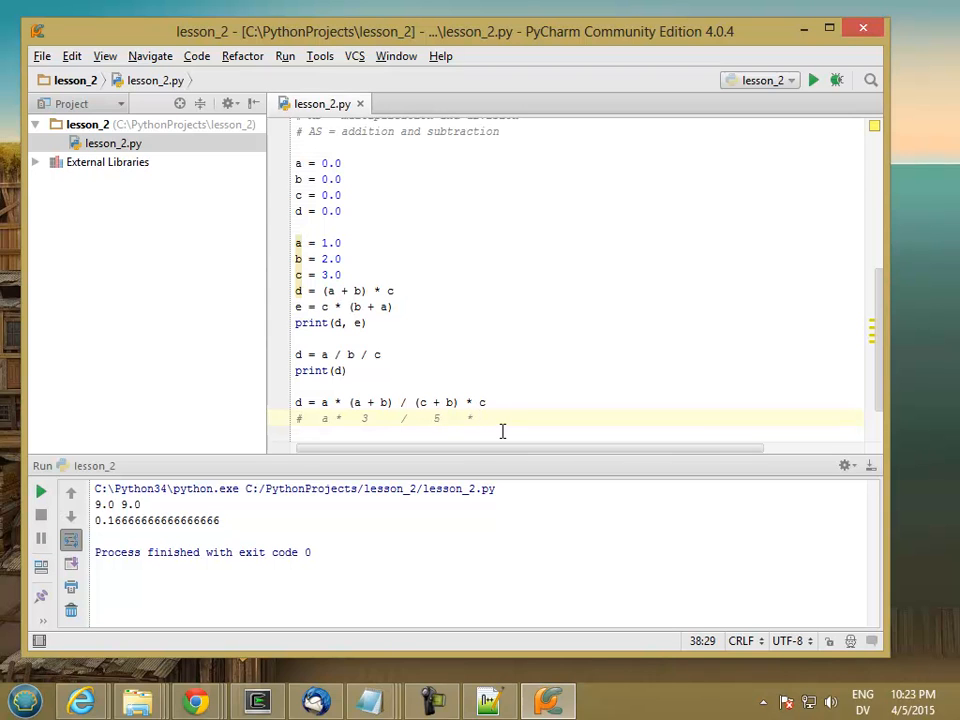
text(c)
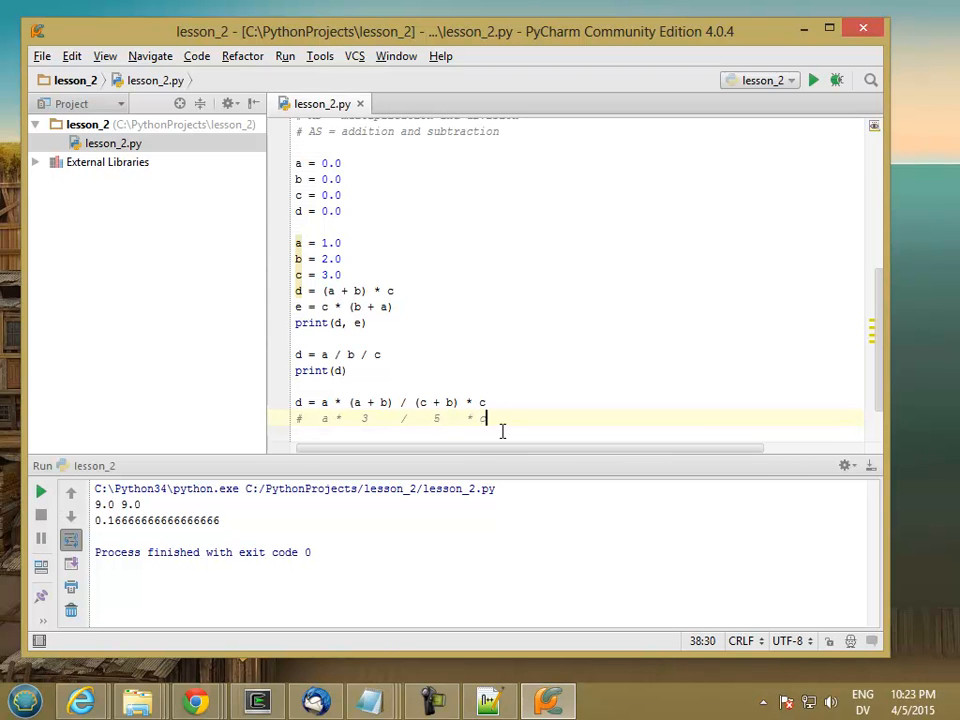
mouse_move(384, 418)
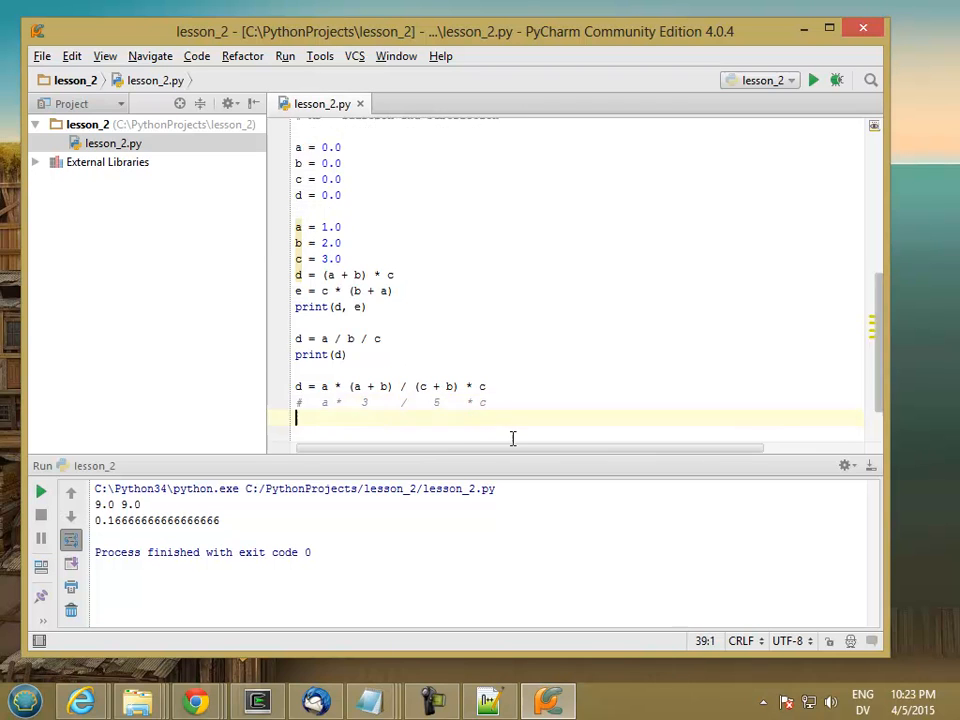
Add print(d, 9/5) and run the script, showing 1.7999999999999998 beside 1.8.
text(print(d,)
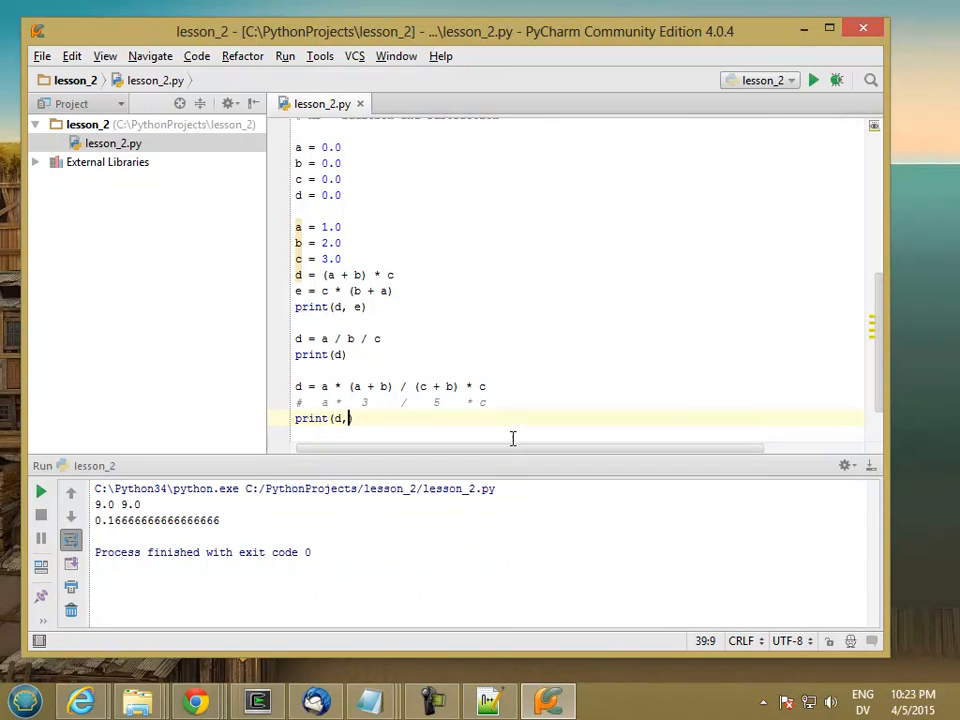
text(9/)
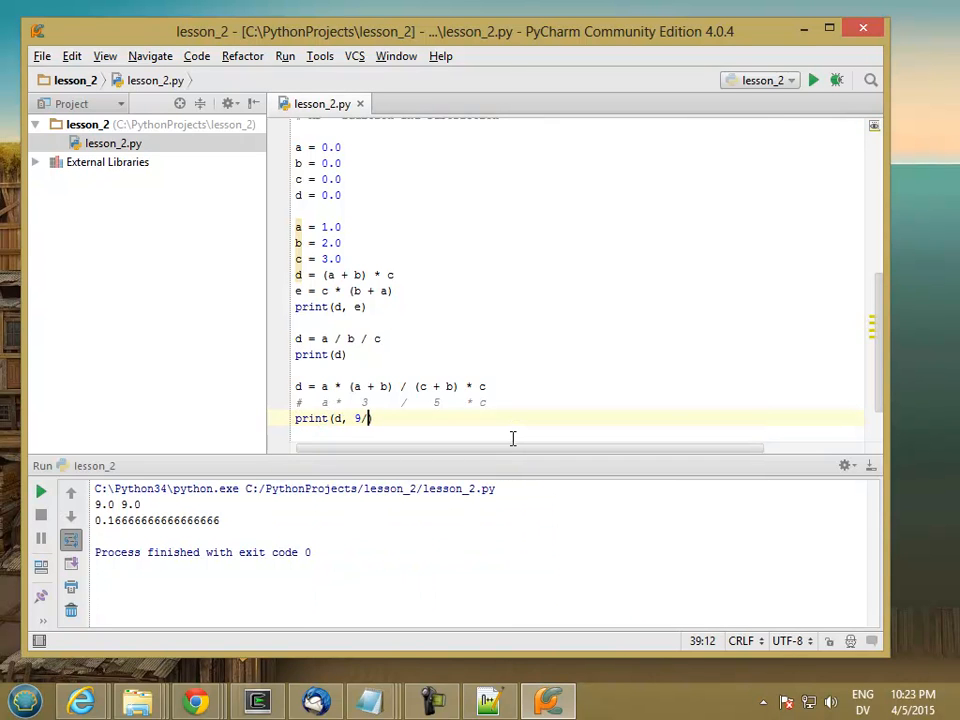
text(5))
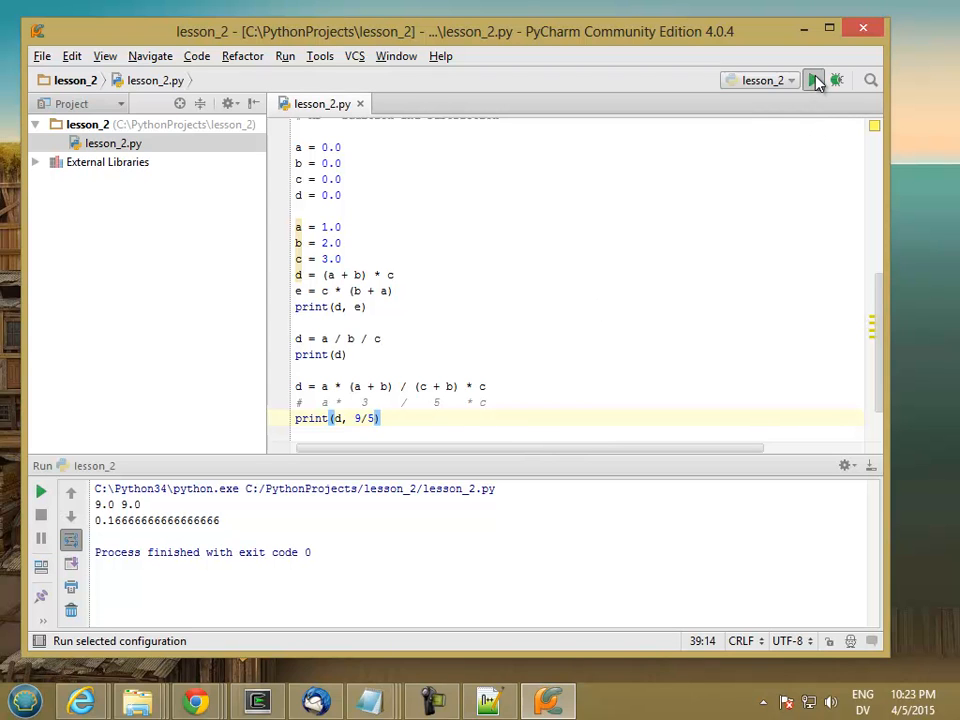
click(818, 80)
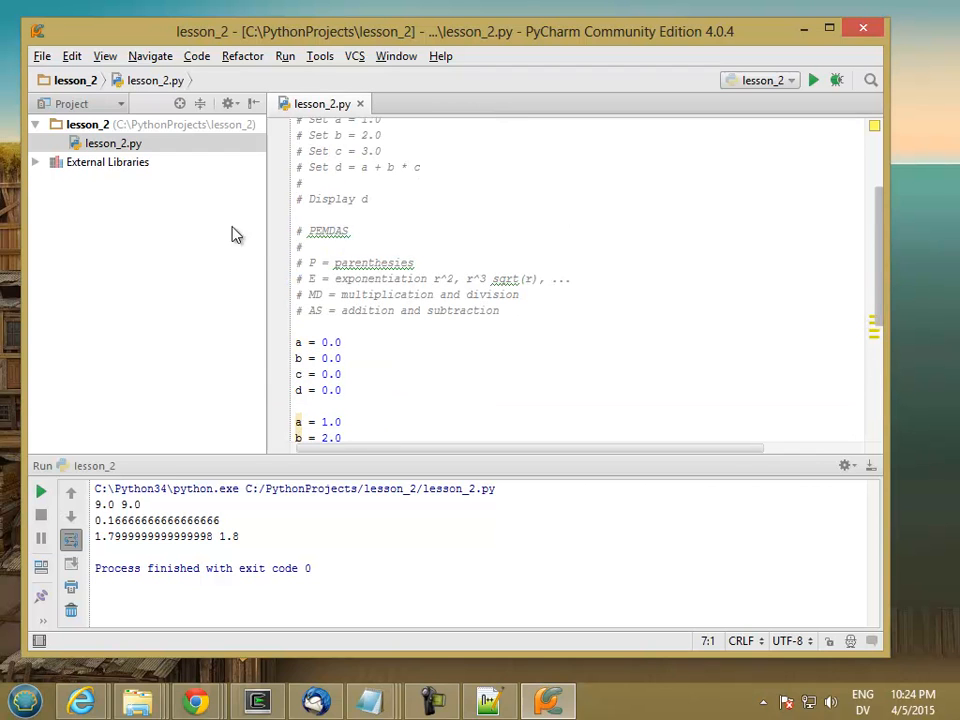
double_click(328, 230)
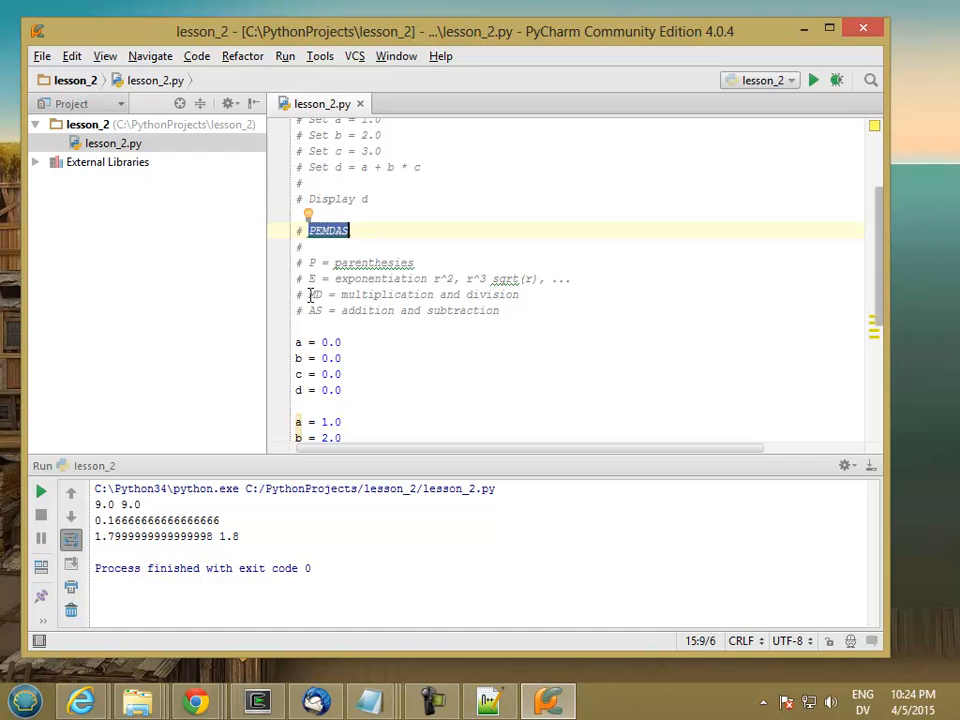
mouse_move(330, 324)
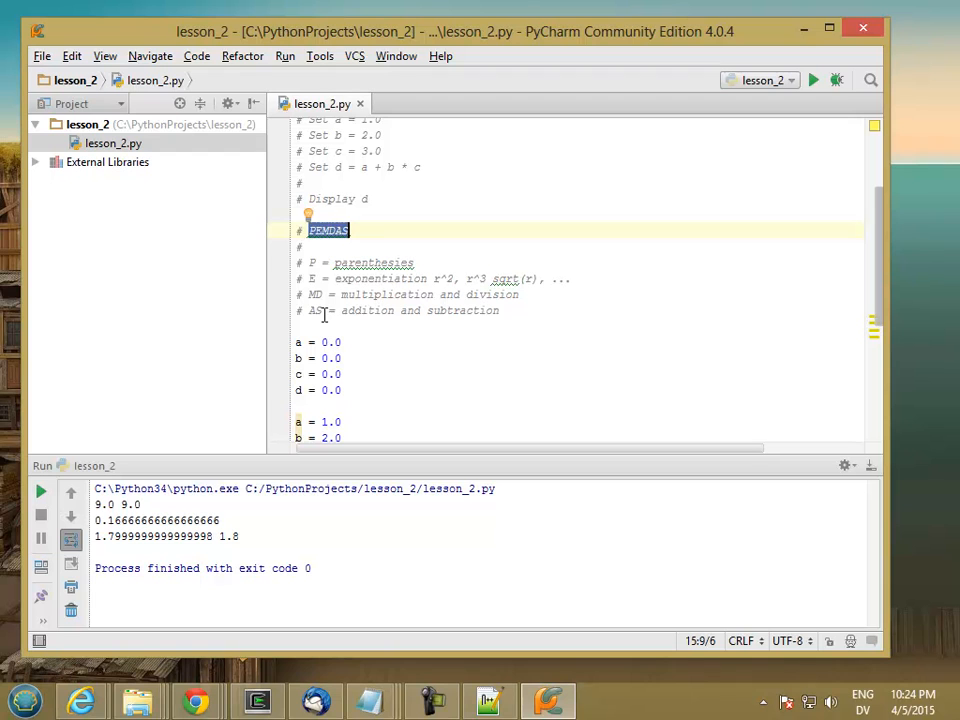
mouse_move(320, 280)
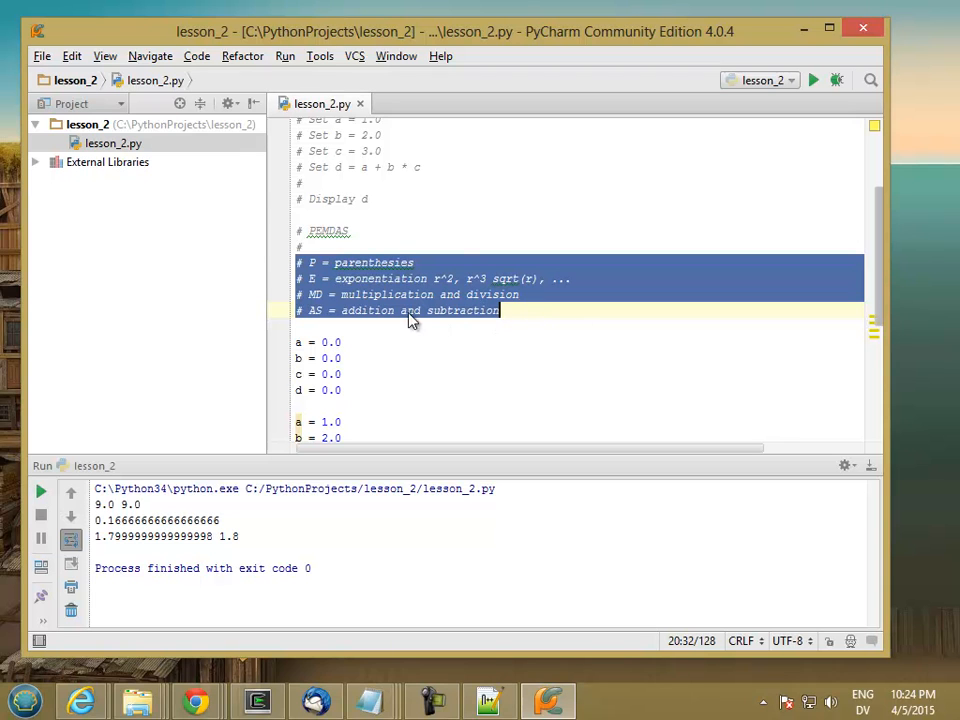
mouse_move(344, 294)
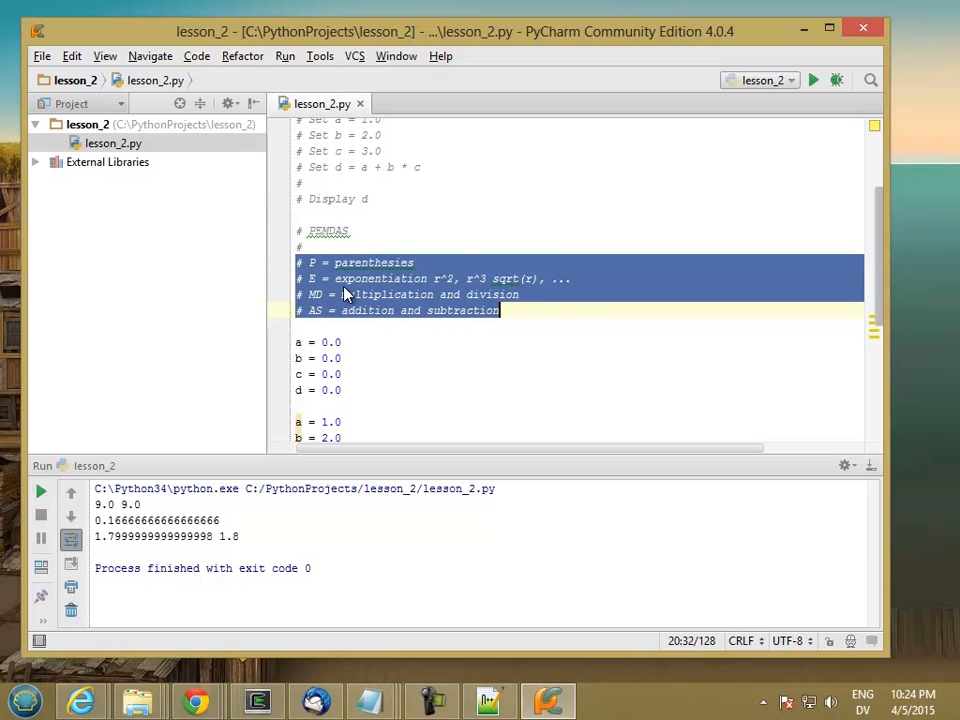
scroll(down, 3)
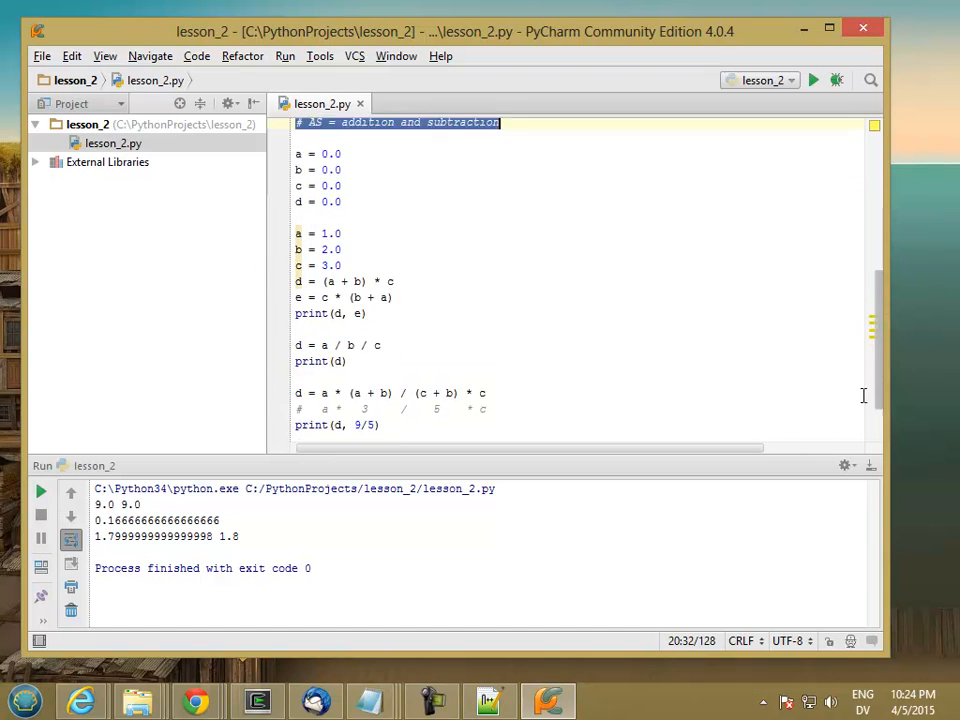
scroll(down, 3)
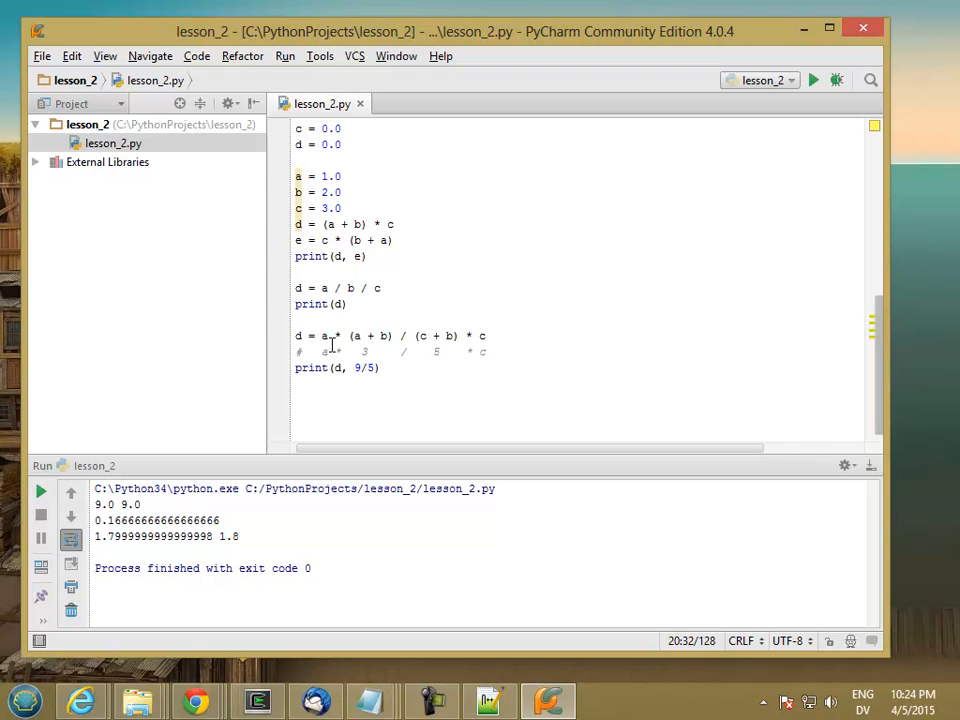
mouse_move(438, 362)
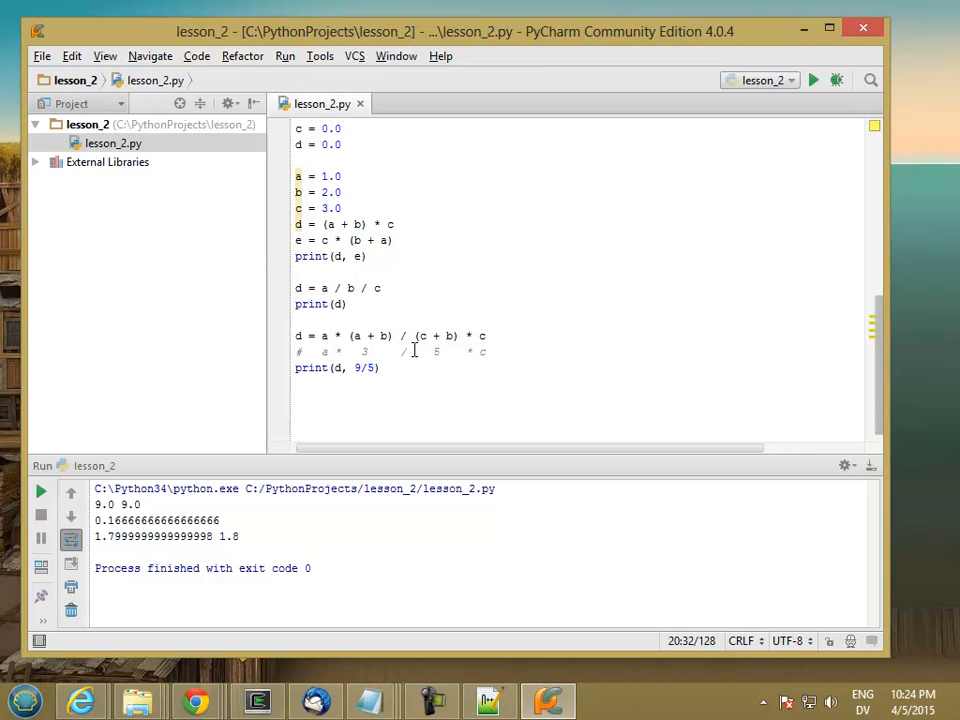
Regroup the formula as d = (a * (a + b)) / ((c + b) * c) with extra parentheses.
click(324, 336)
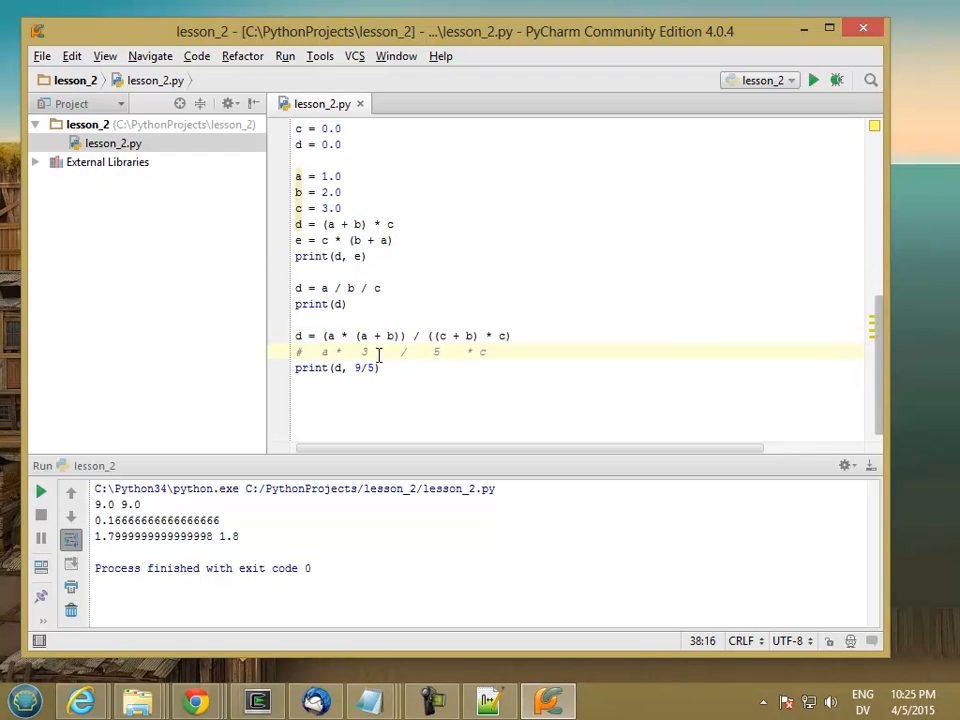
mouse_move(376, 360)
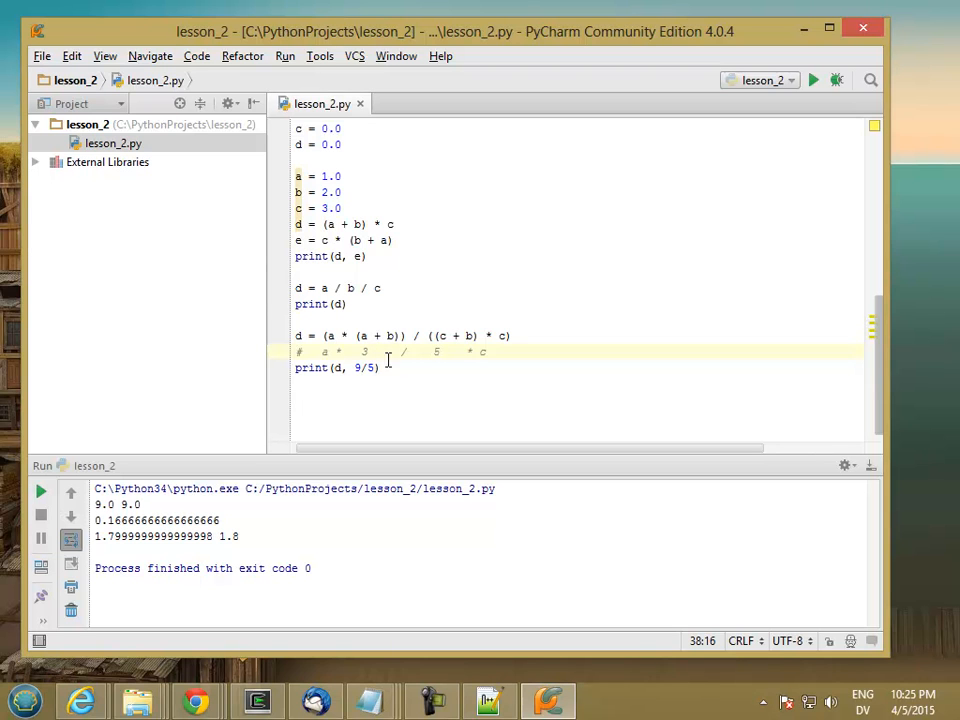
mouse_move(432, 380)
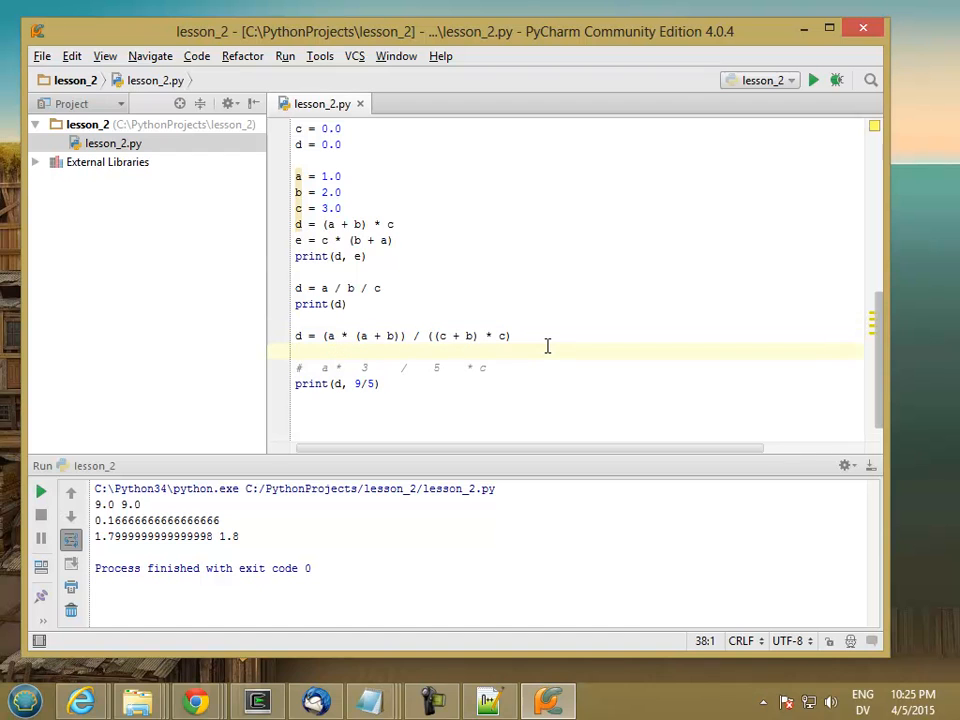
Define helper variables e = a + b and f = c + b below the d line.
text(e)
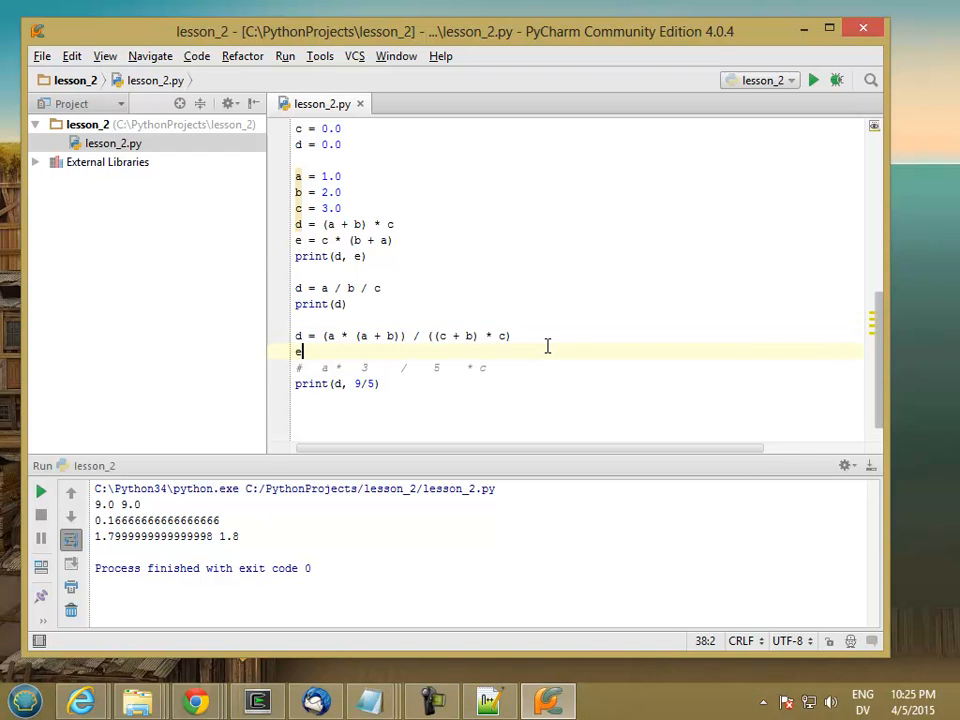
text(= a + b)
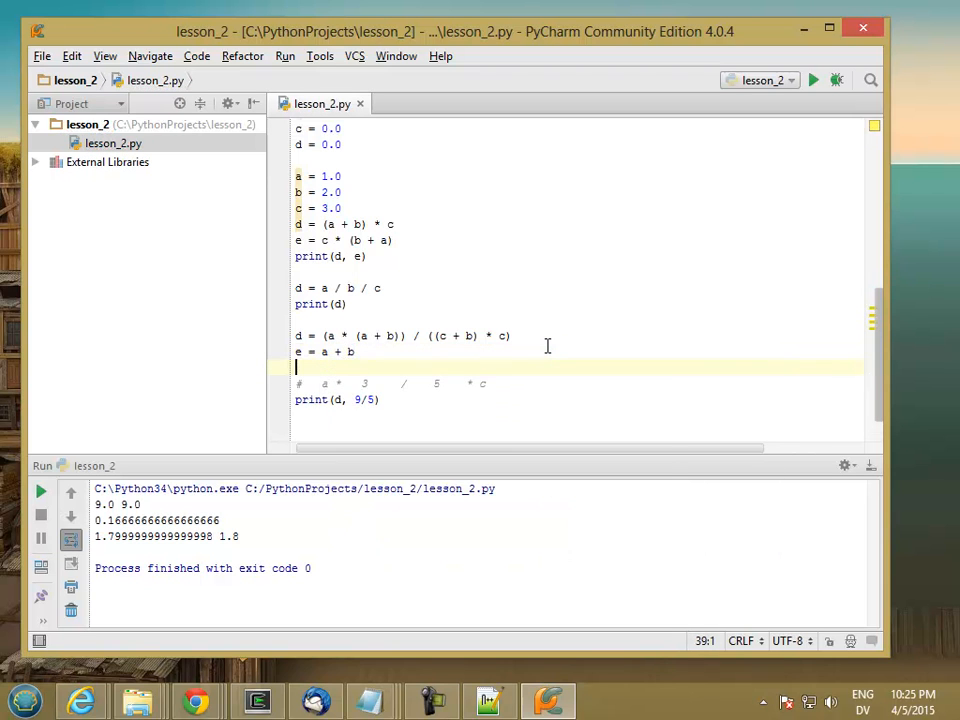
text(f = c + b)
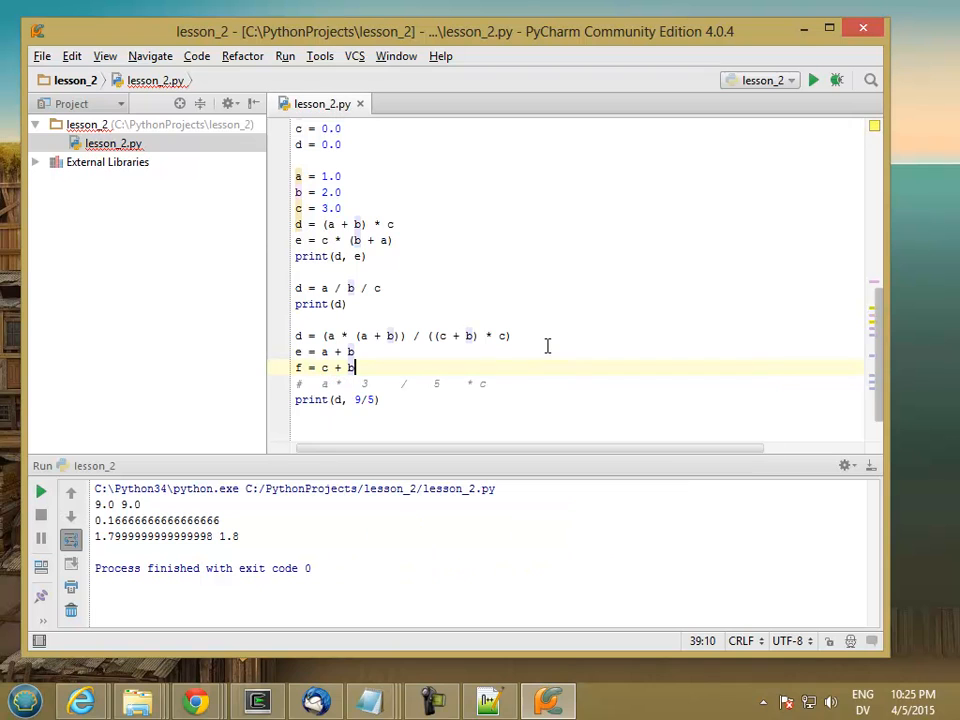
key(Enter)
text(d = (a * e) / ()
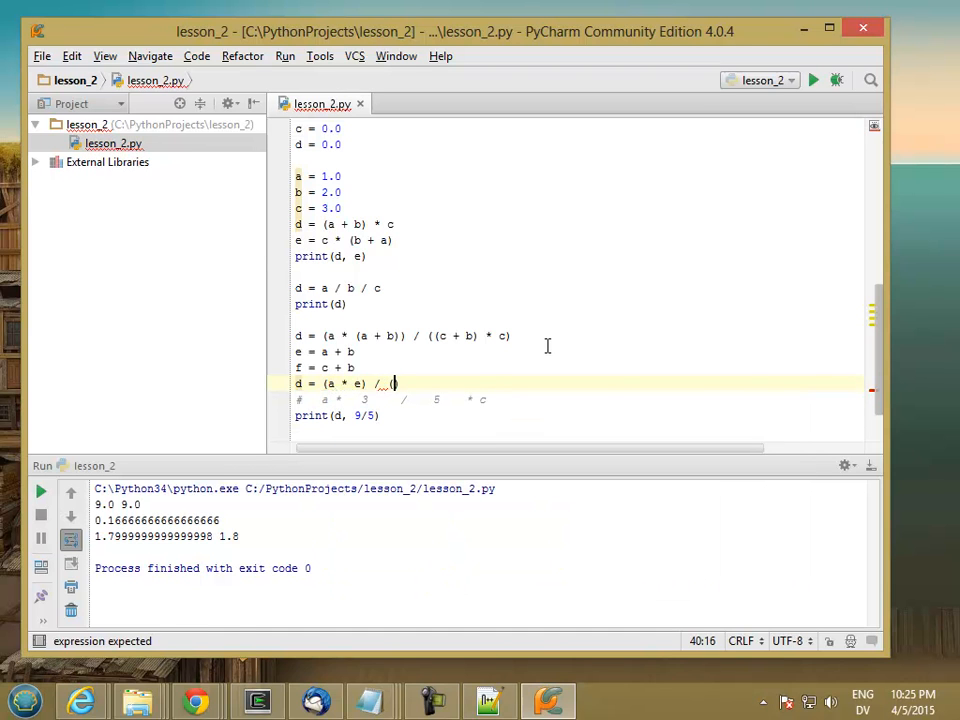
Rewrite the formula as d = (a * e) / (f * c) using the helpers.
text((f)
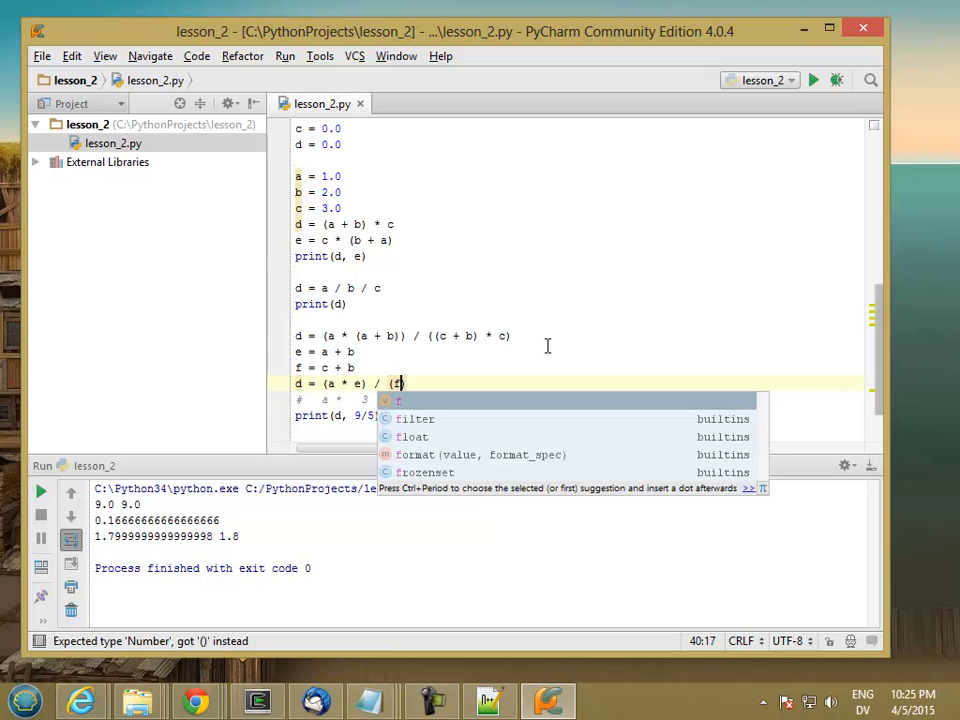
text(f * c)
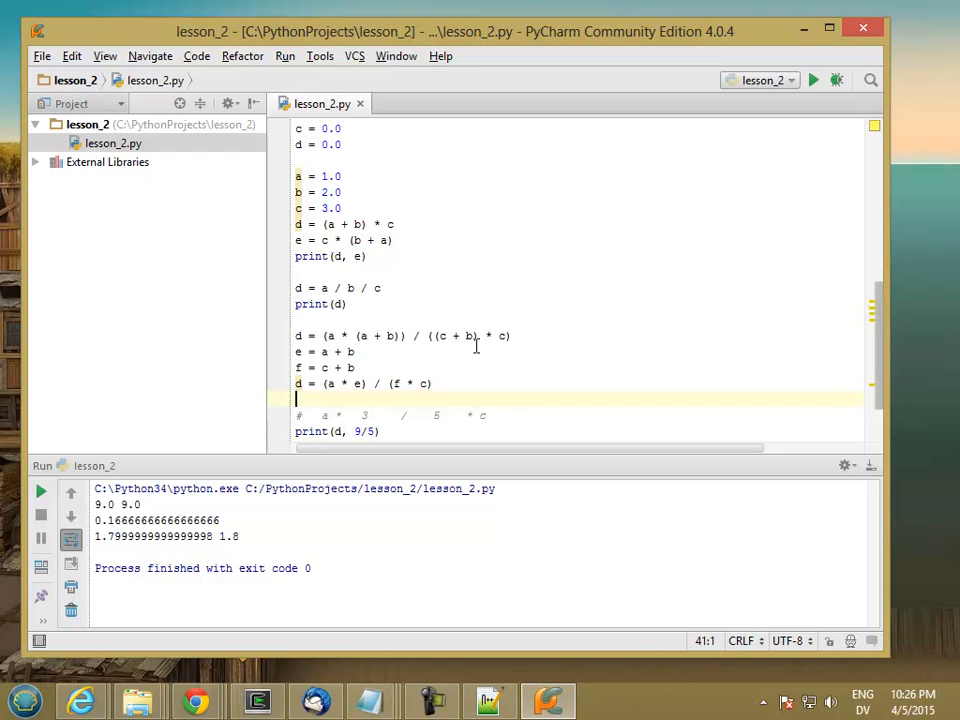
mouse_move(388, 378)
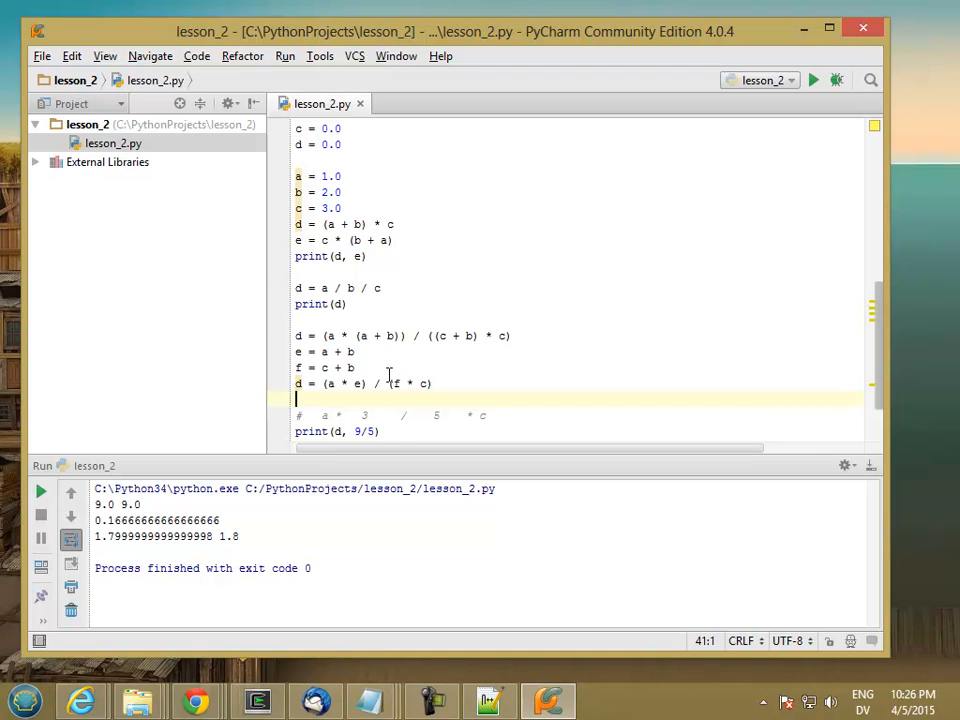